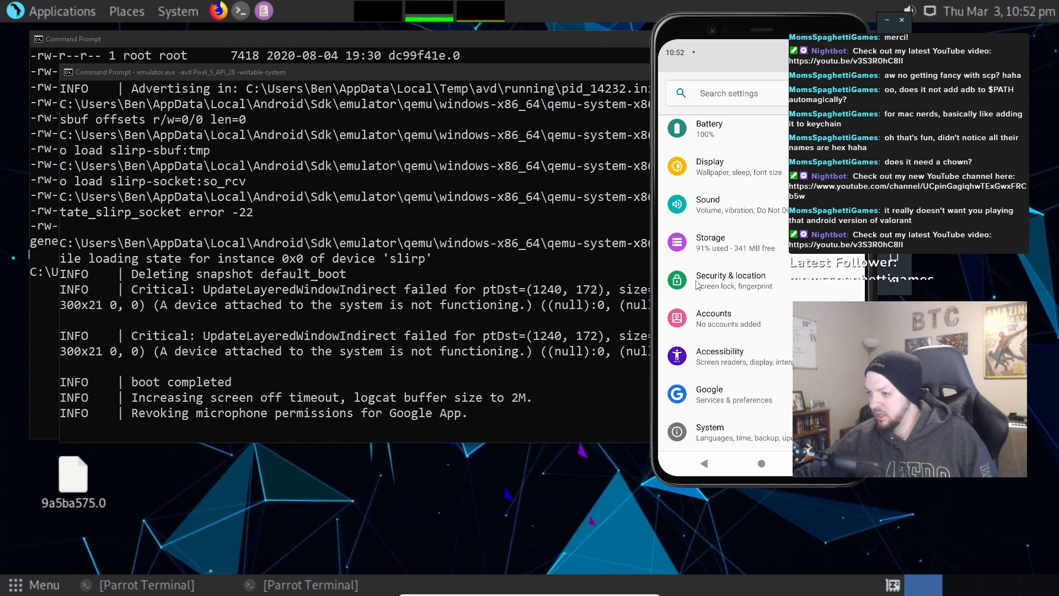
Go to Security & location, then Advanced > Encryption & credentials in the emulator's Settings
{"action": "left_click", "coordinate": [730, 280]}
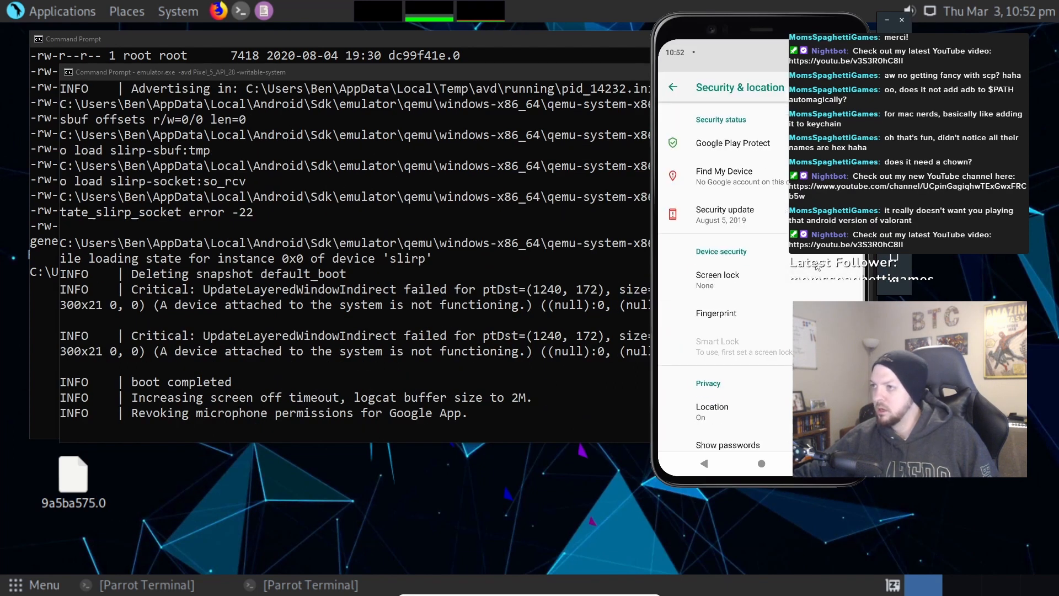
{"action": "scroll", "scroll_direction": "down", "scroll_amount": 3}
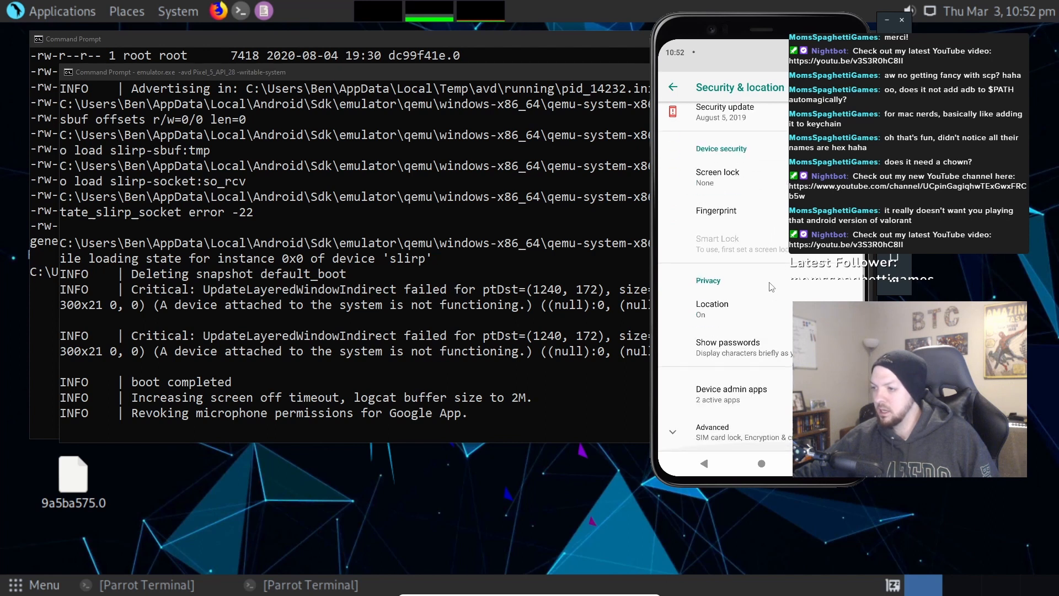
{"action": "left_click", "coordinate": [712, 431]}
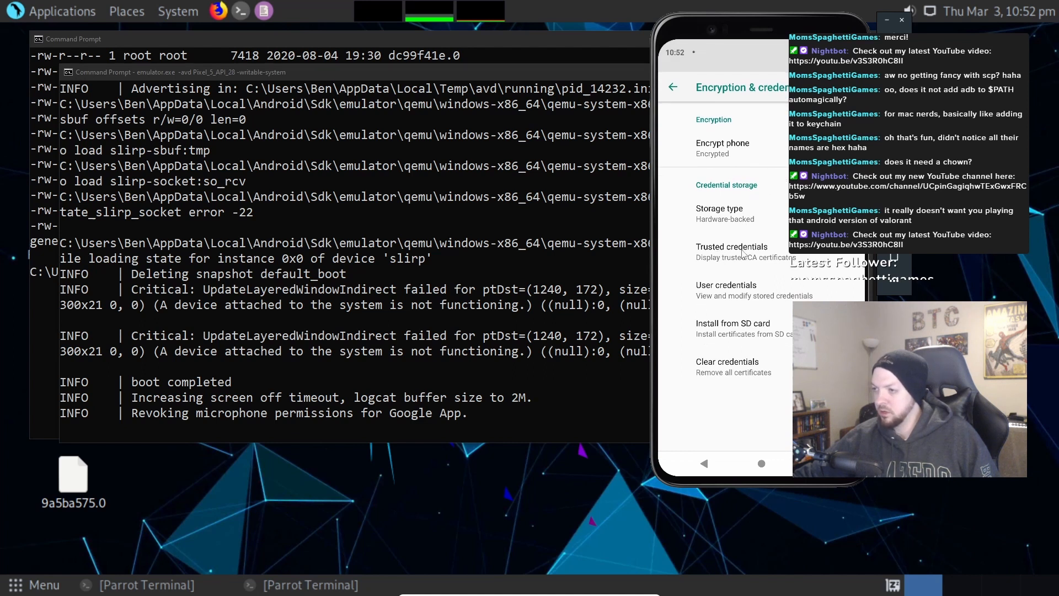
{"action": "mouse_move", "coordinate": [736, 255]}
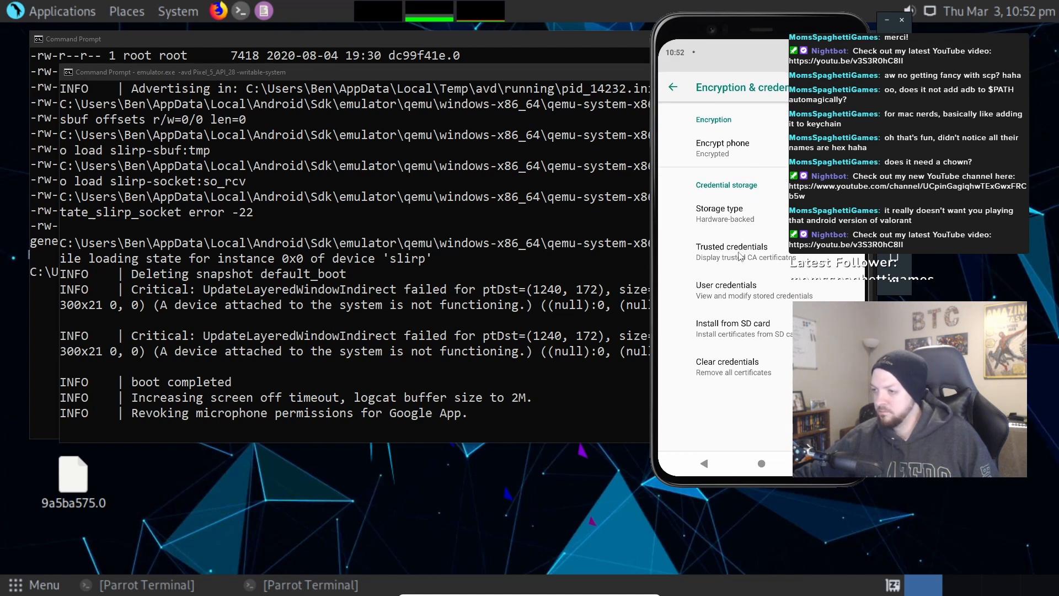
Open Trusted credentials and scroll the System list down to the PortSwigger CA entry
{"action": "left_click", "coordinate": [731, 252]}
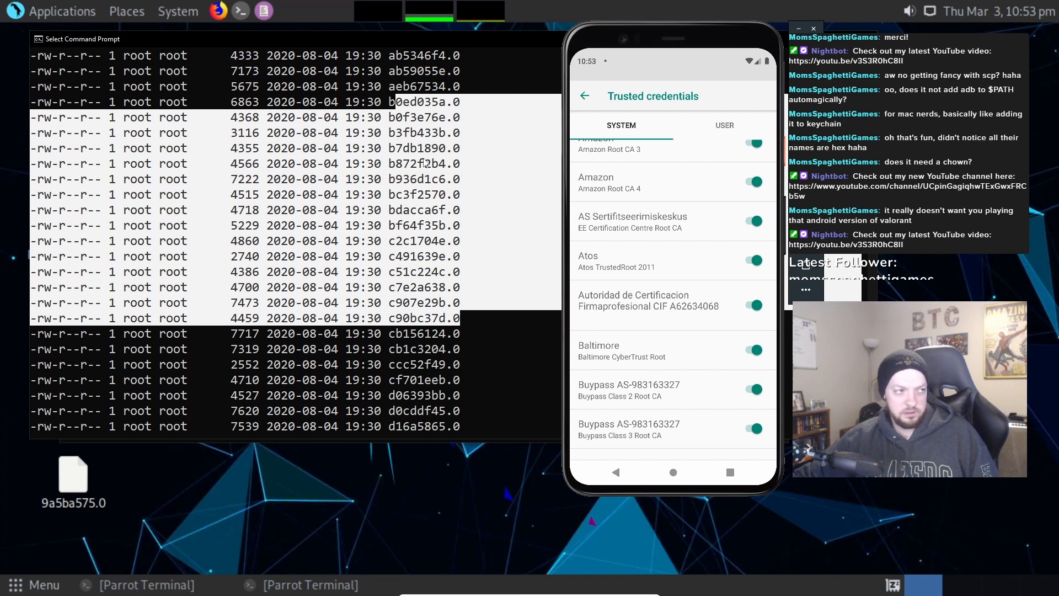
{"action": "mouse_move", "coordinate": [432, 324]}
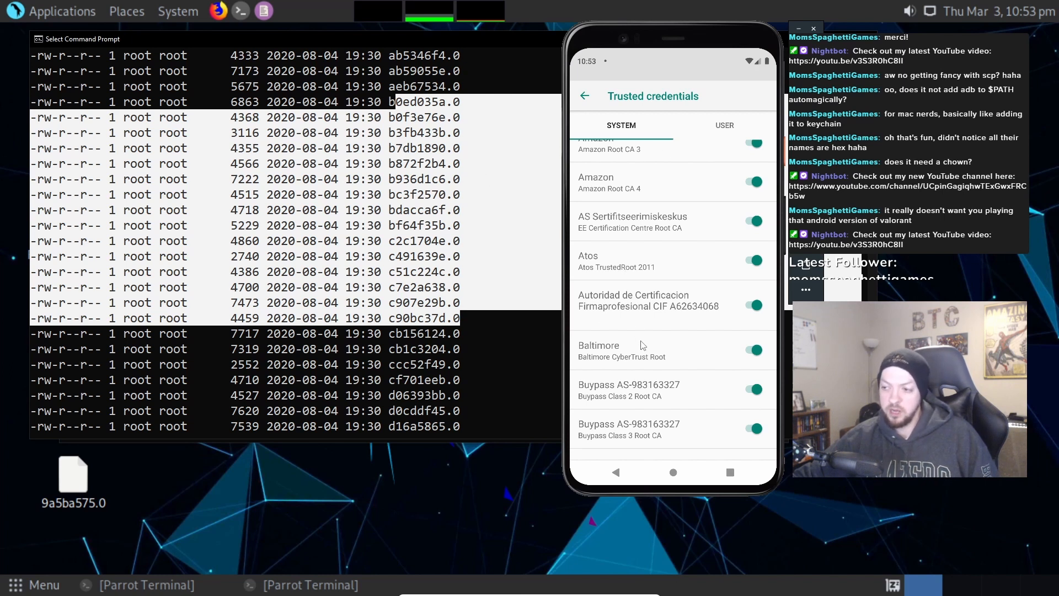
{"action": "scroll", "scroll_direction": "down", "scroll_amount": 3}
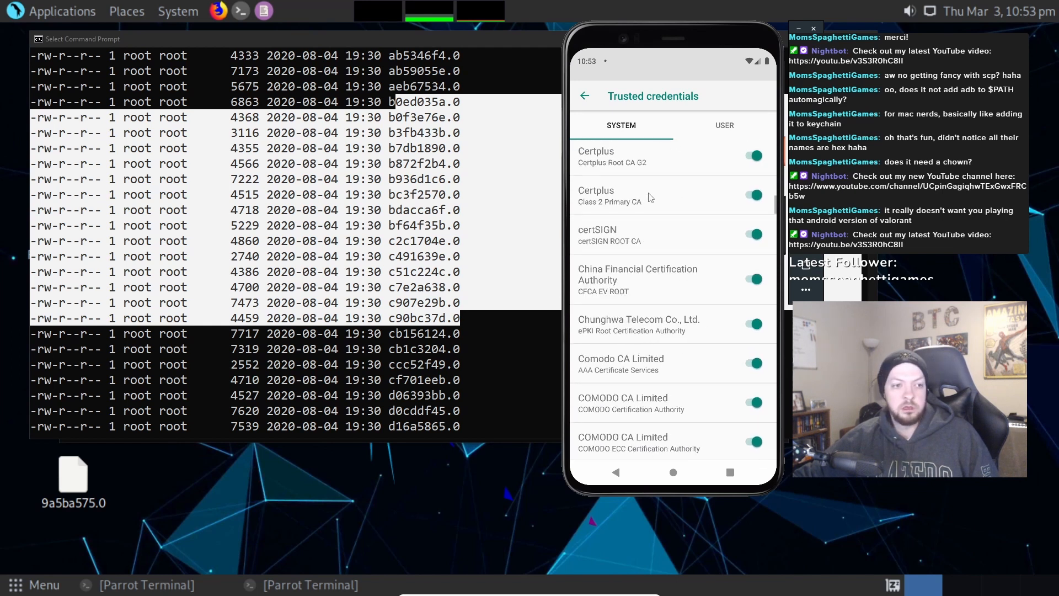
{"action": "scroll", "scroll_direction": "down", "scroll_amount": 3}
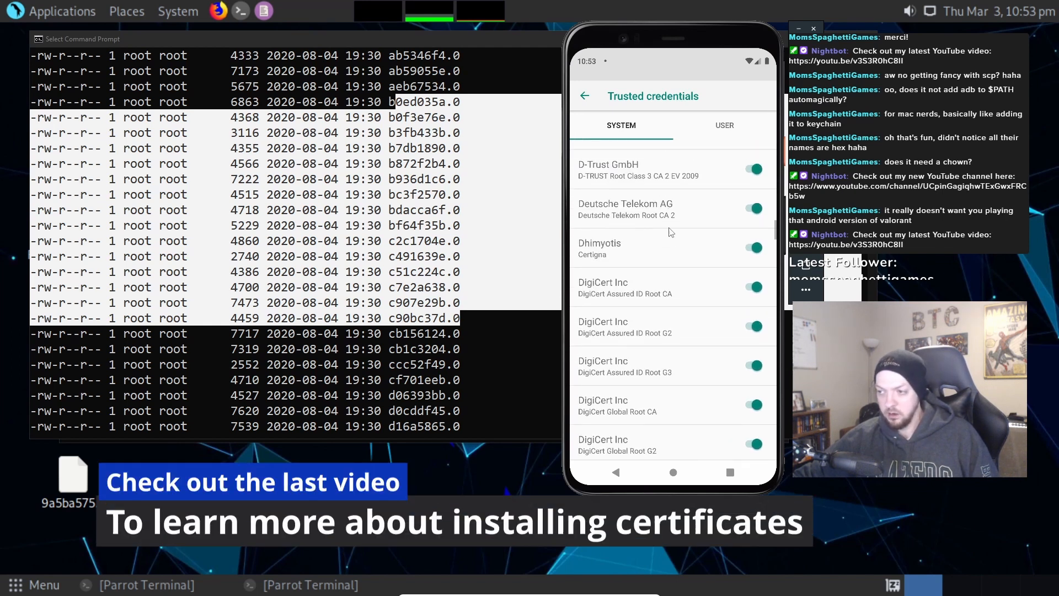
{"action": "scroll", "scroll_direction": "down", "scroll_amount": 3}
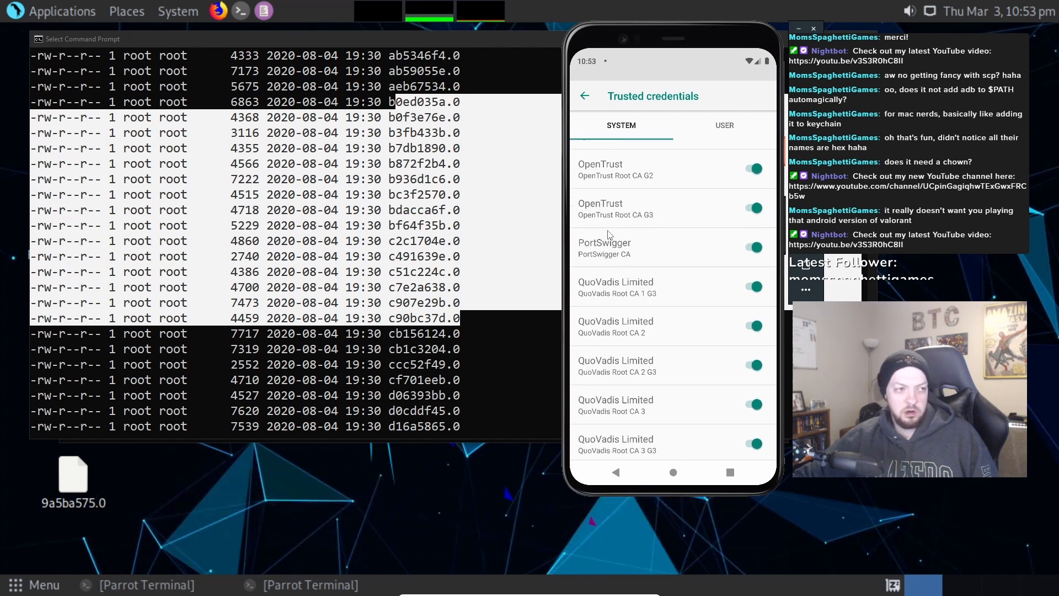
{"action": "mouse_move", "coordinate": [578, 249]}
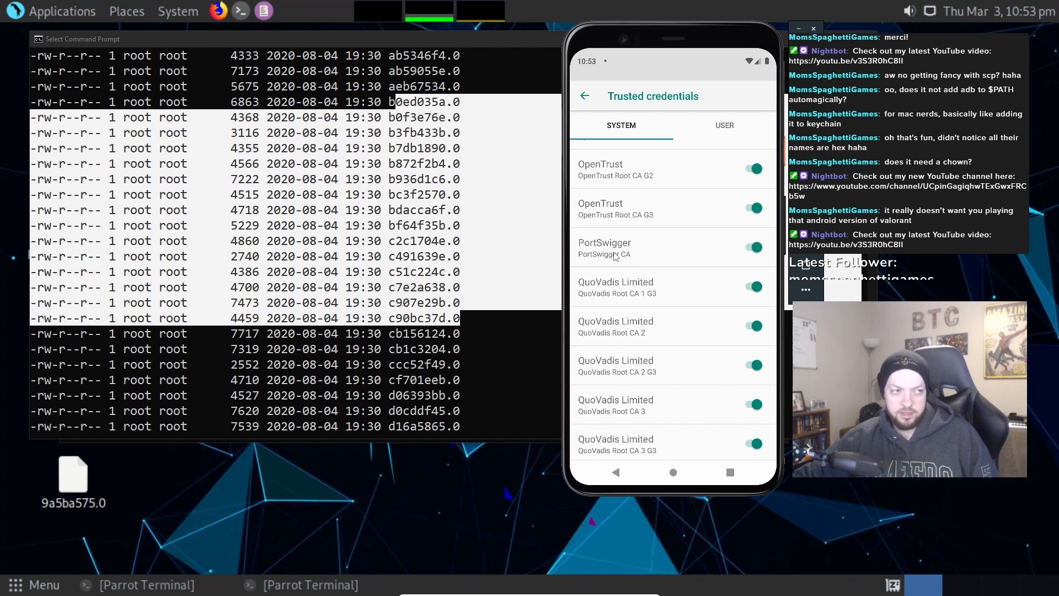
{"action": "mouse_move", "coordinate": [519, 282]}
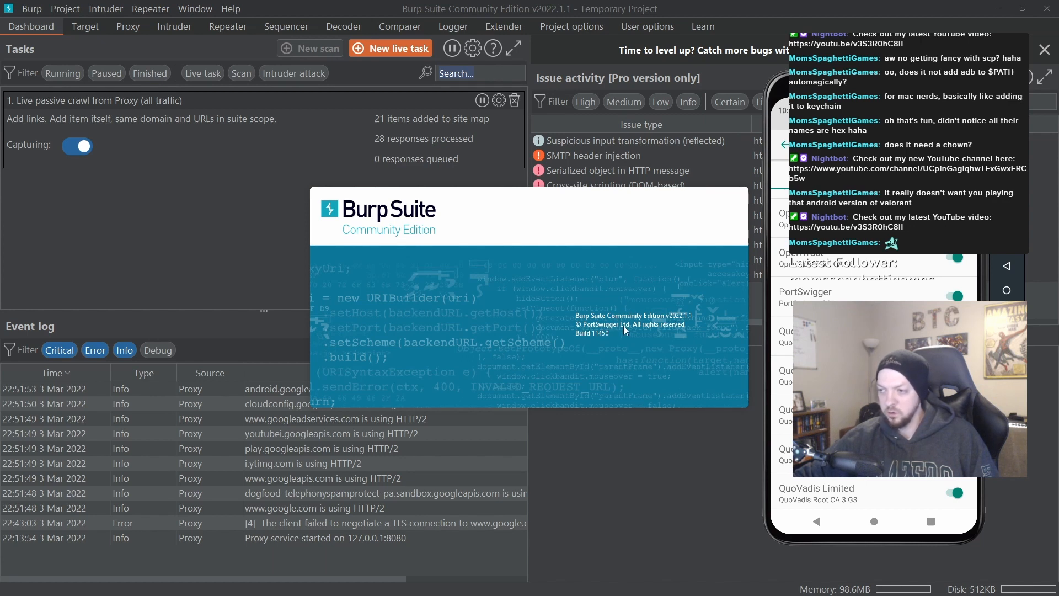
{"action": "mouse_move", "coordinate": [621, 357]}
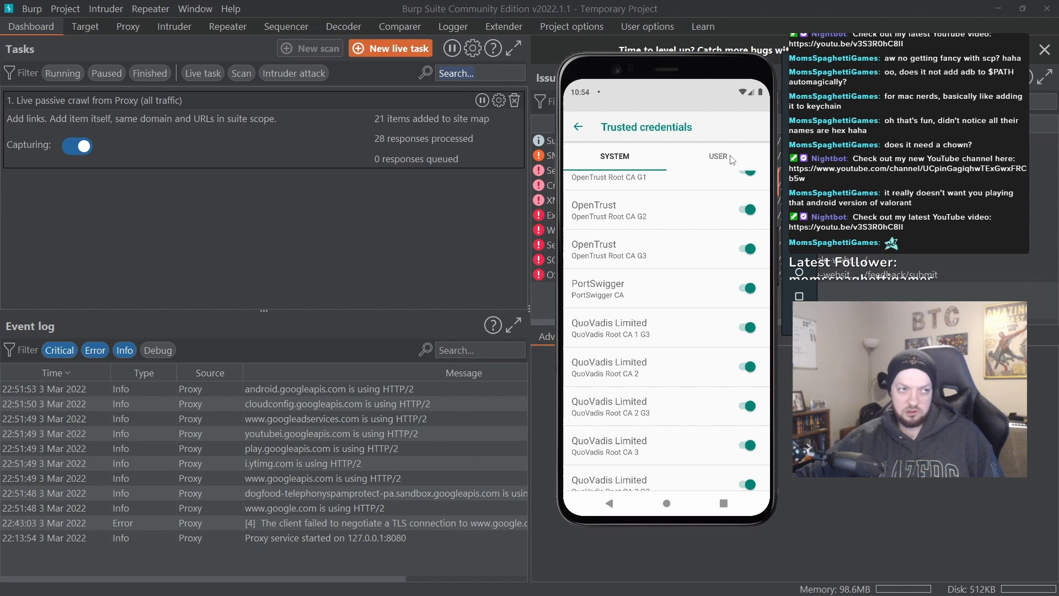
Switch to the User certificates tab, which turns out to be empty
{"action": "left_click", "coordinate": [719, 156]}
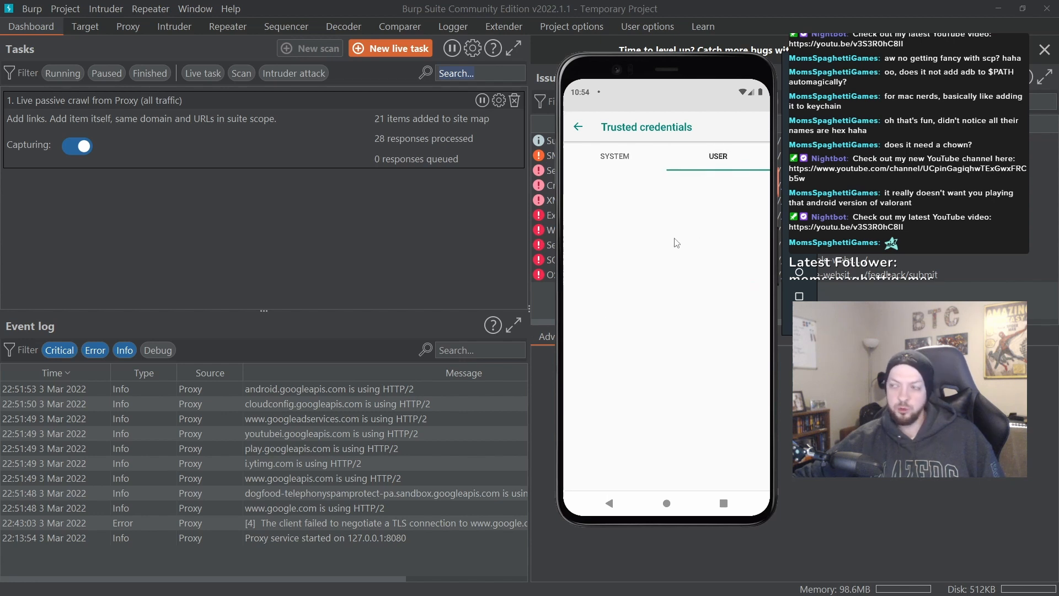
{"action": "mouse_move", "coordinate": [603, 274]}
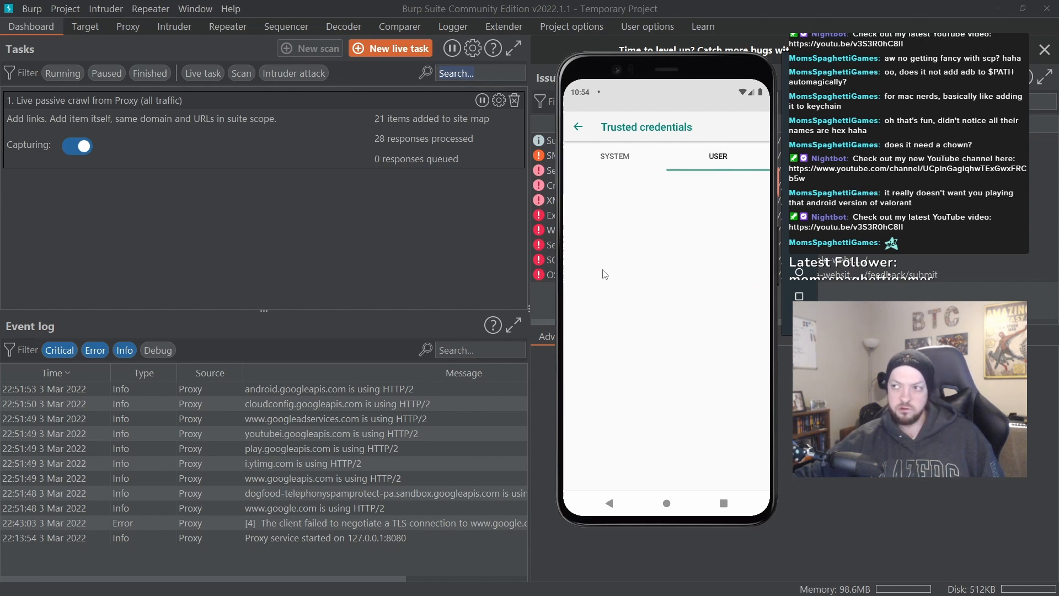
{"action": "mouse_move", "coordinate": [665, 261]}
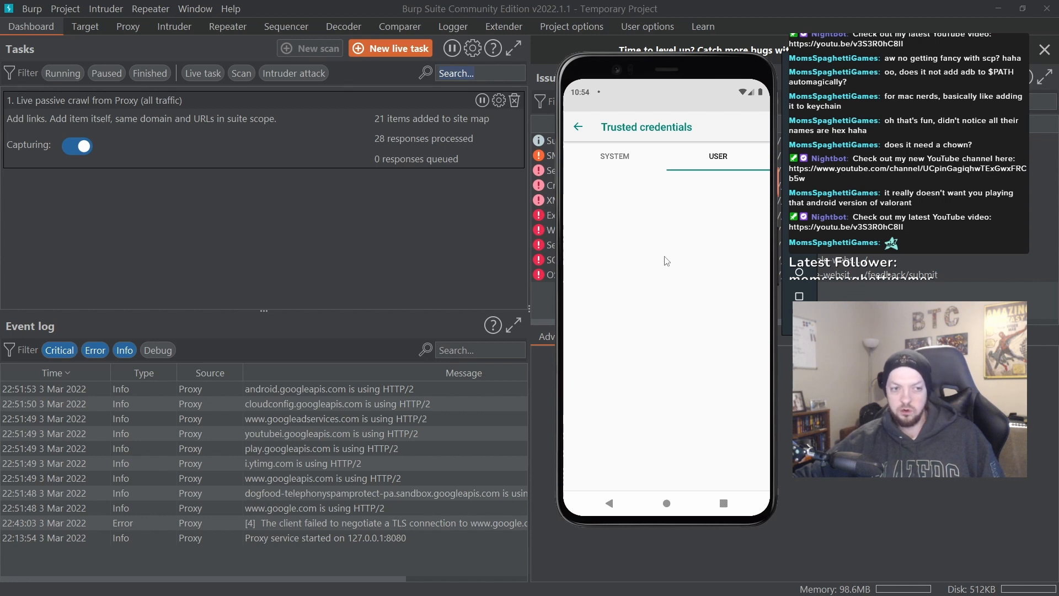
{"action": "mouse_move", "coordinate": [660, 326]}
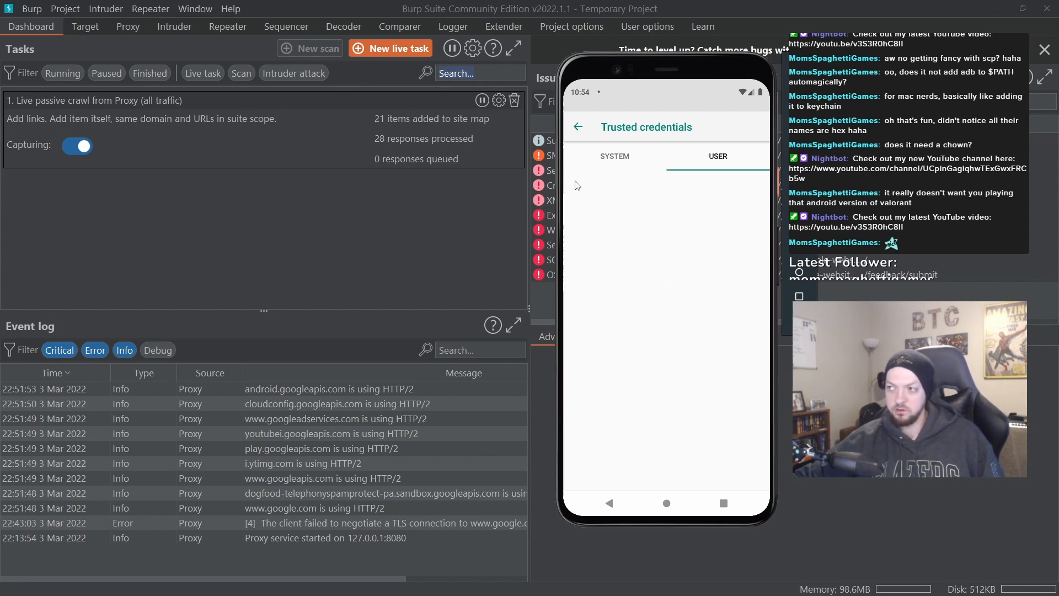
{"action": "mouse_move", "coordinate": [630, 196]}
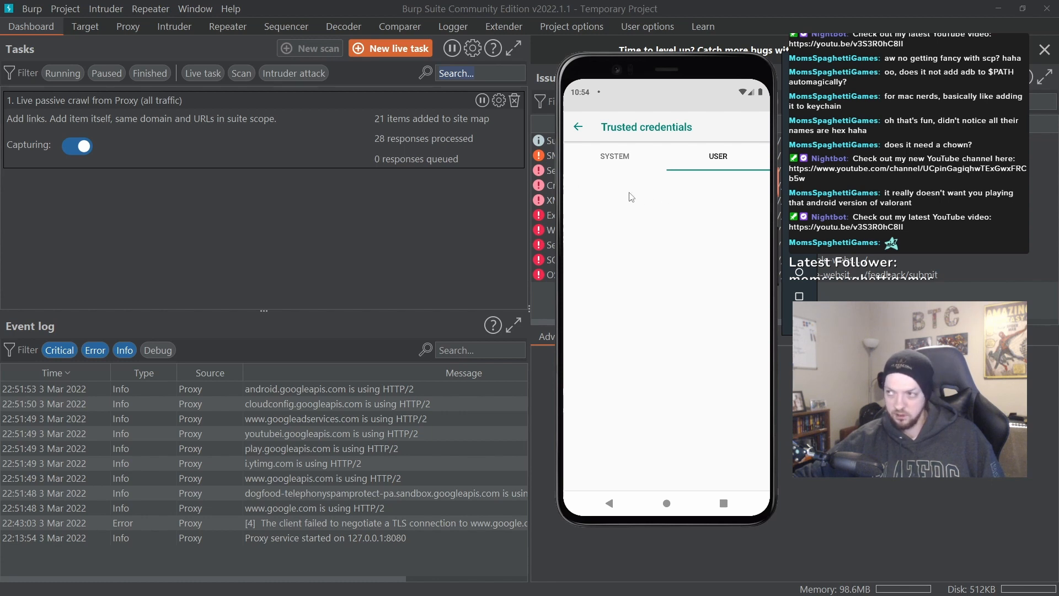
{"action": "mouse_move", "coordinate": [632, 201]}
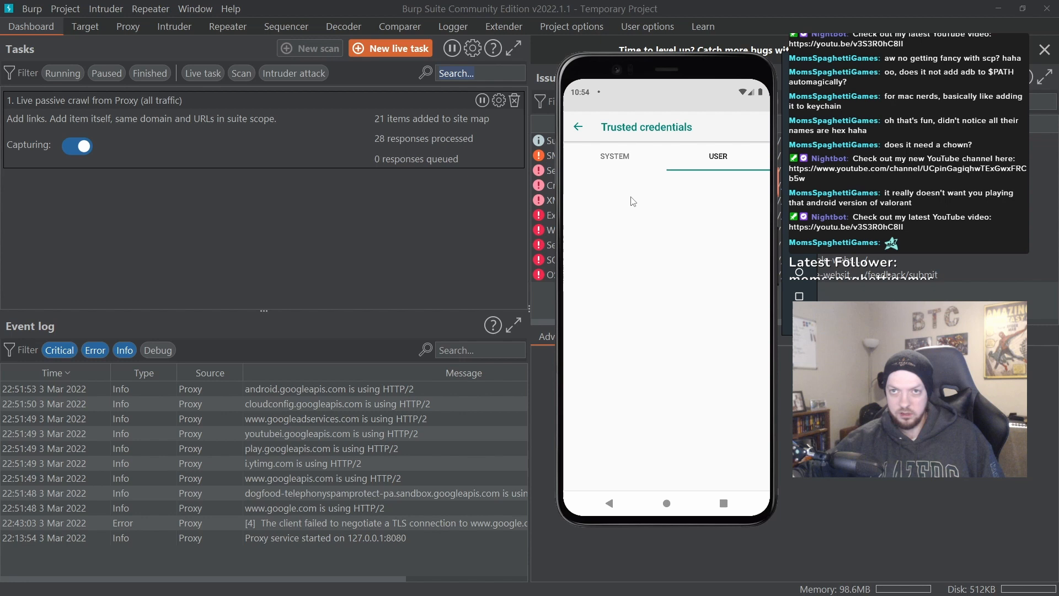
{"action": "mouse_move", "coordinate": [650, 203]}
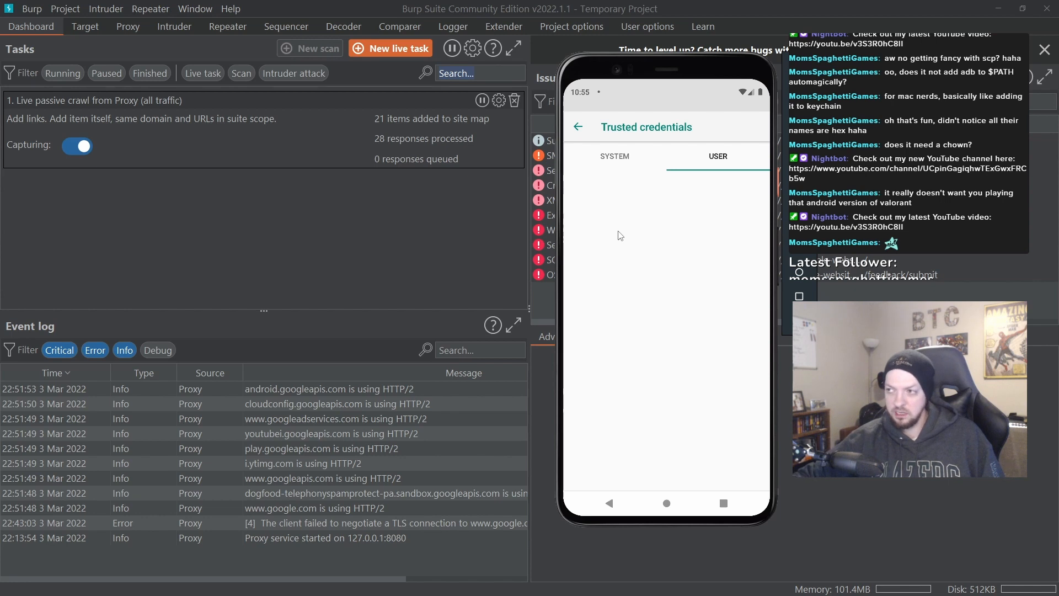
{"action": "mouse_move", "coordinate": [702, 187]}
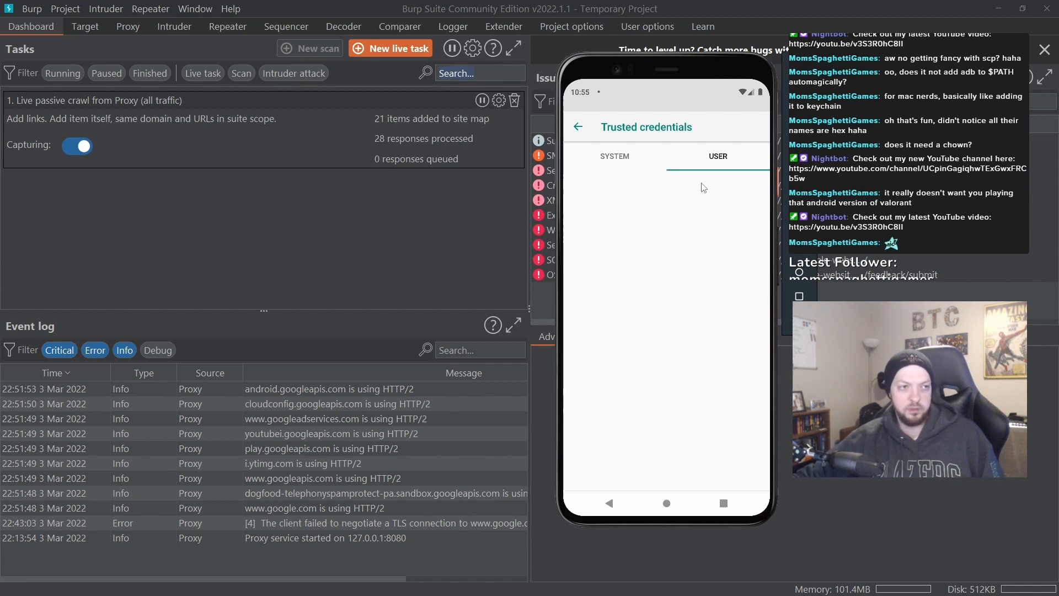
{"action": "mouse_move", "coordinate": [698, 187]}
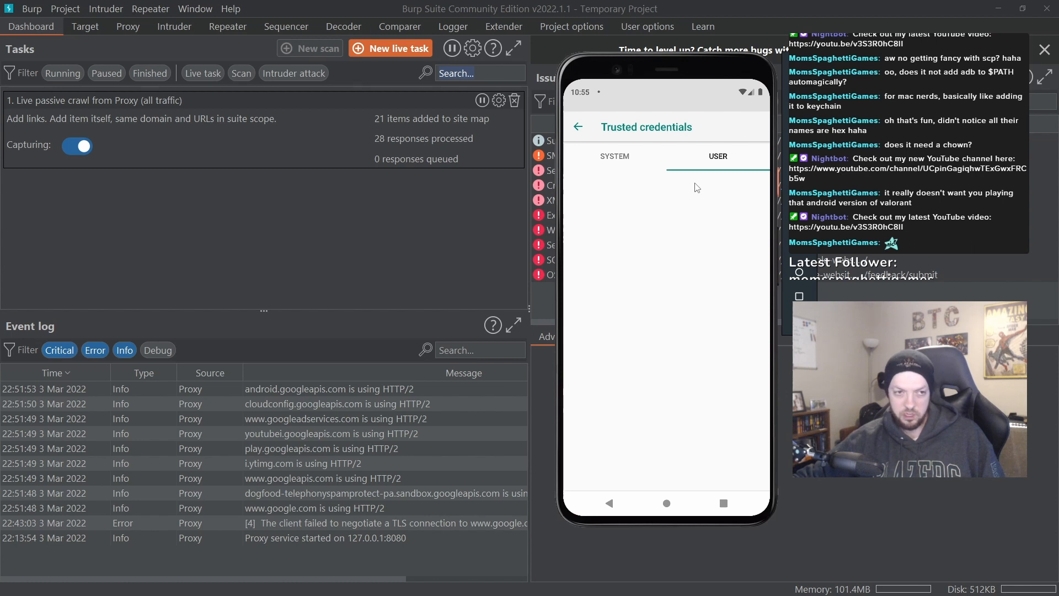
{"action": "mouse_move", "coordinate": [716, 188]}
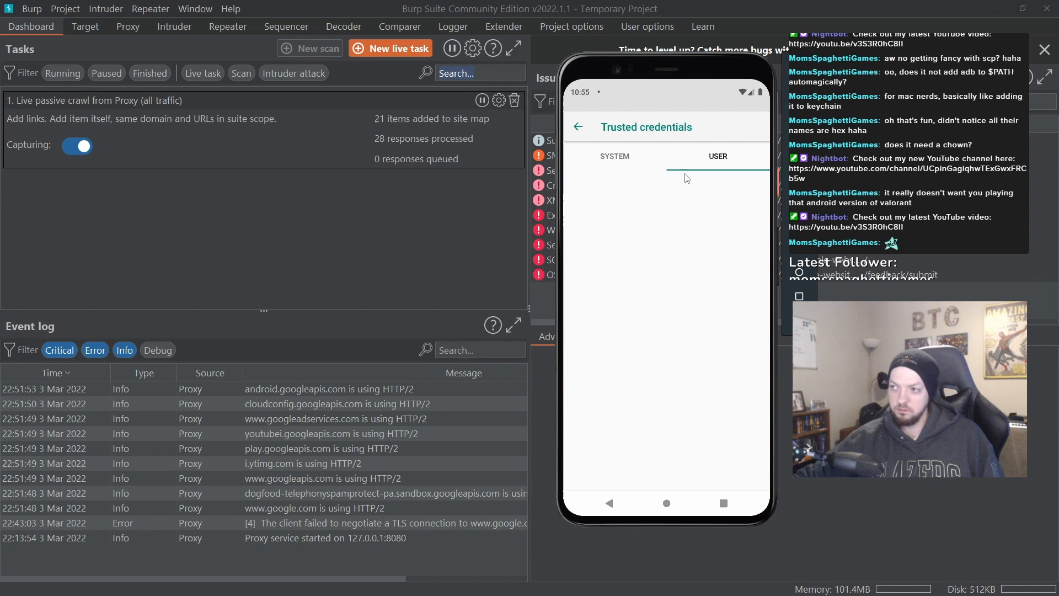
{"action": "mouse_move", "coordinate": [746, 199]}
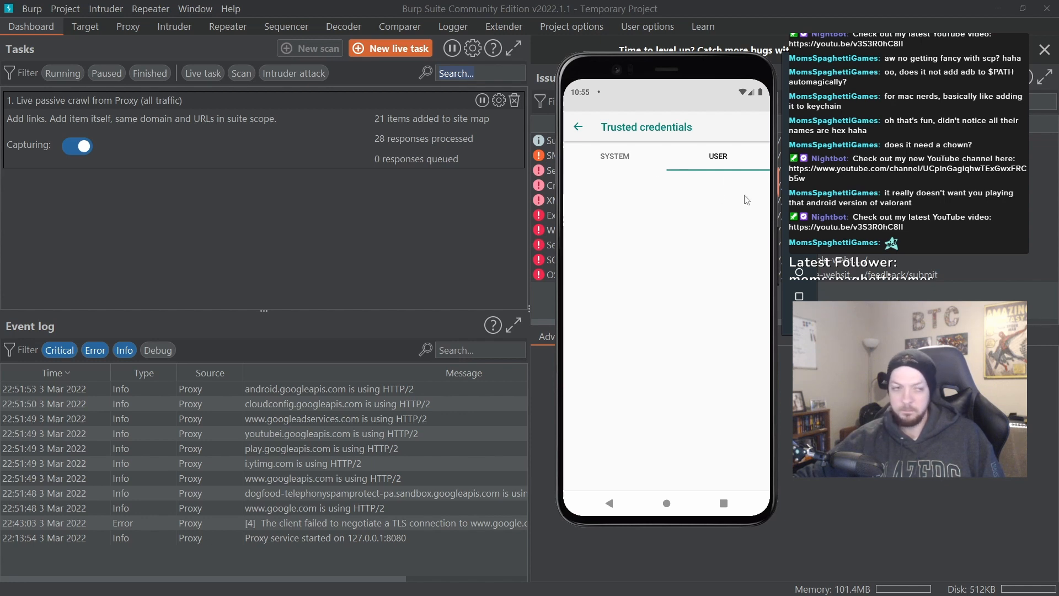
{"action": "mouse_move", "coordinate": [695, 190]}
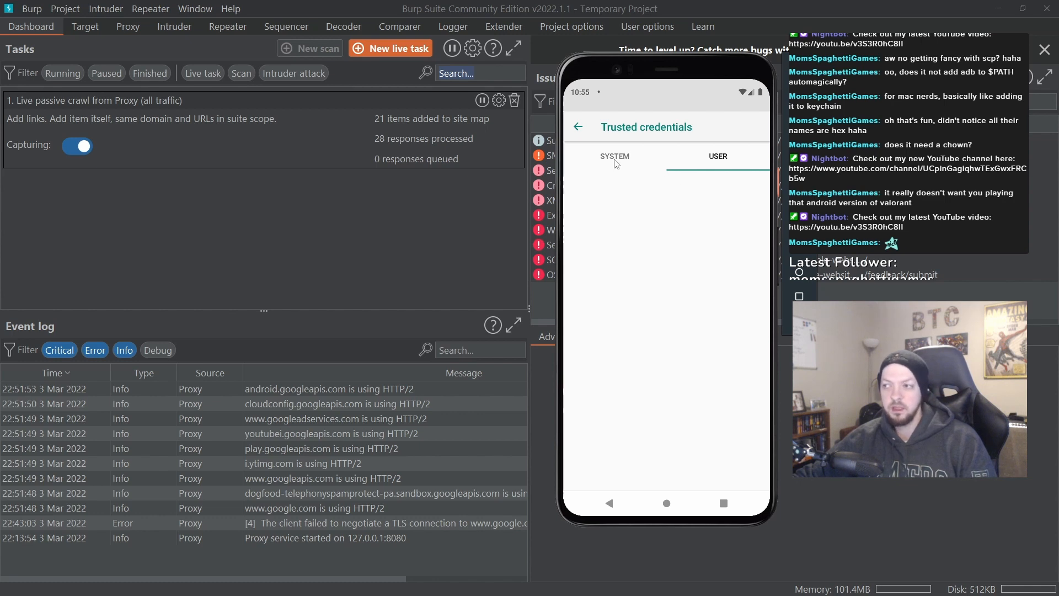
Return to the System certificates tab, where the enabled PortSwigger CA is visible
{"action": "left_click", "coordinate": [614, 156]}
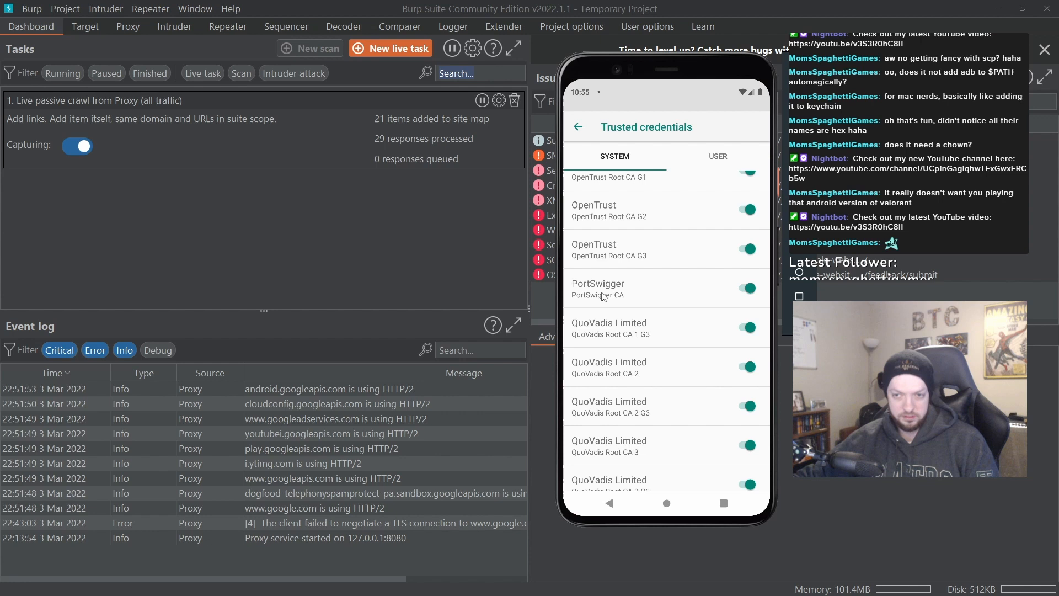
{"action": "mouse_move", "coordinate": [421, 240]}
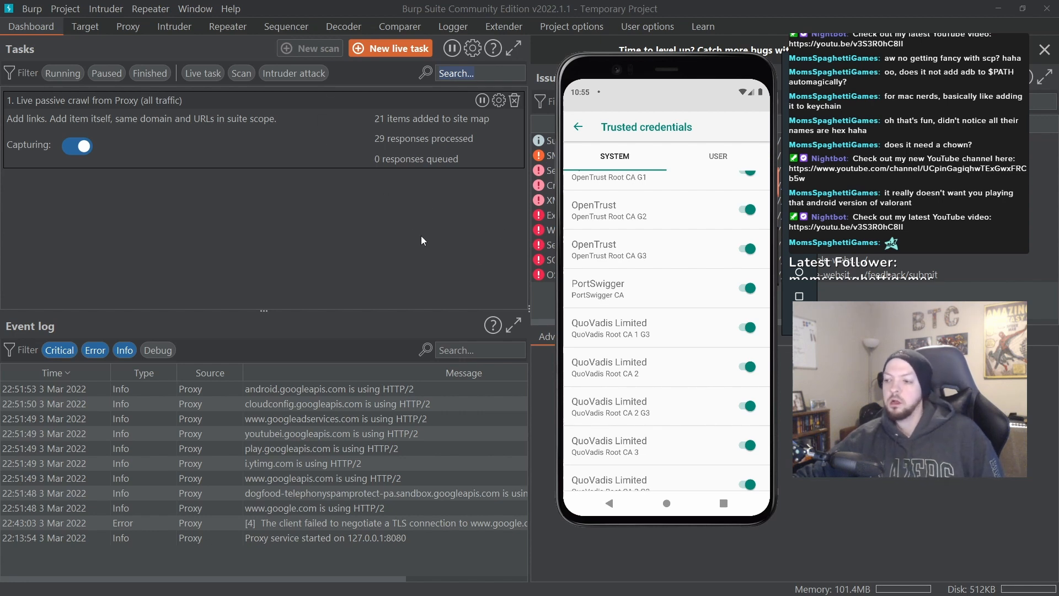
{"action": "mouse_move", "coordinate": [239, 213]}
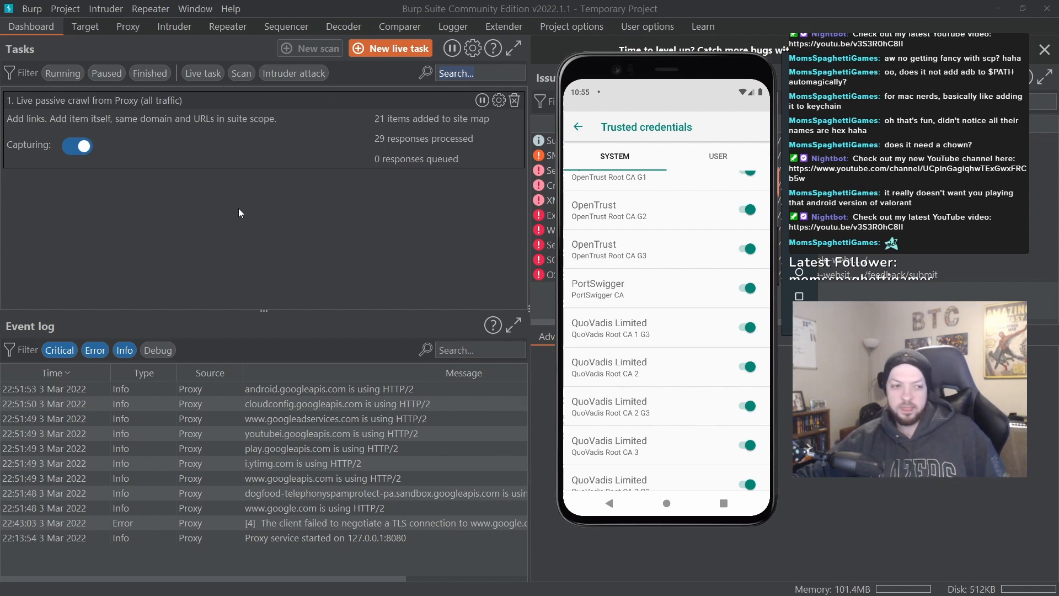
{"action": "mouse_move", "coordinate": [326, 178]}
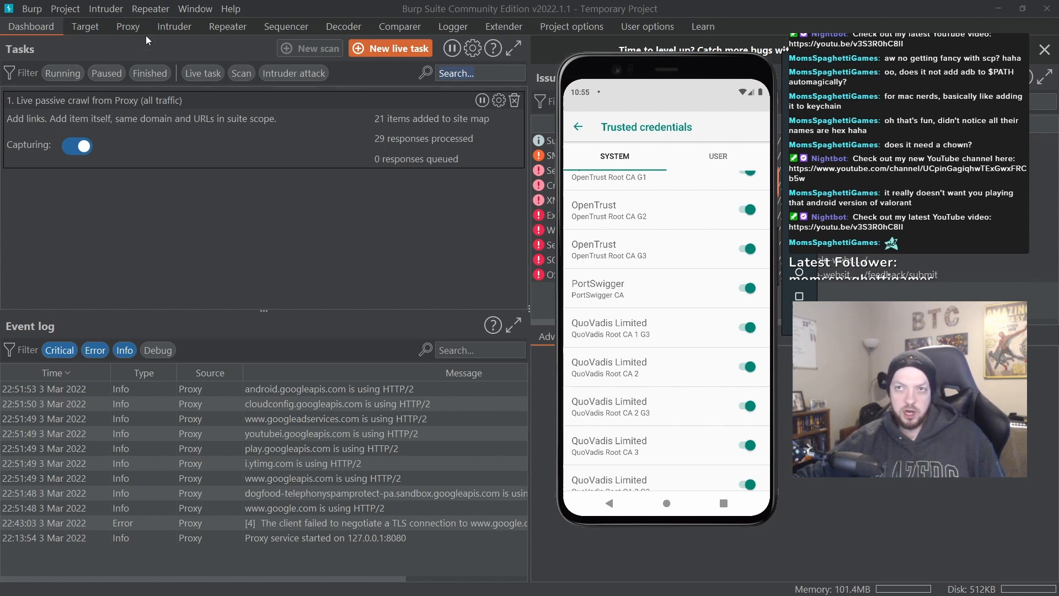
Open Burp's Proxy options to view the 127.0.0.1:8080 listener
{"action": "left_click", "coordinate": [127, 27]}
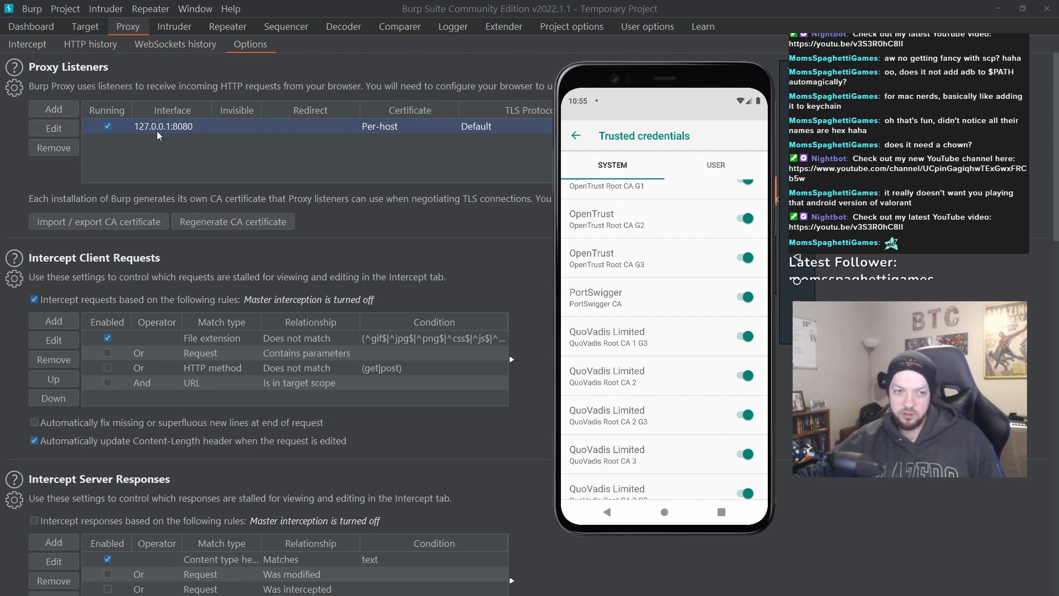
{"action": "mouse_move", "coordinate": [177, 132]}
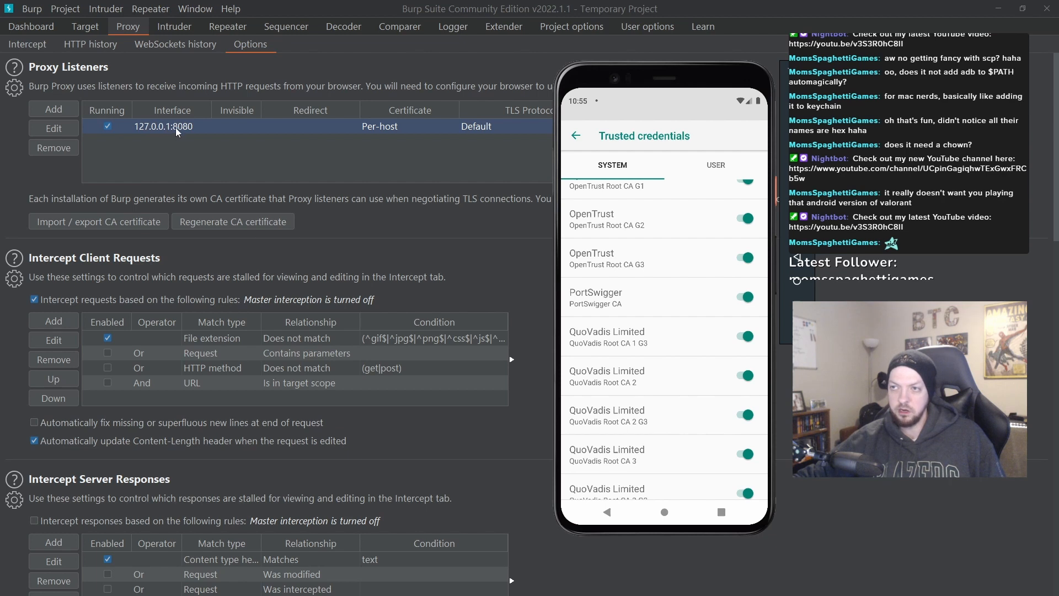
{"action": "mouse_move", "coordinate": [195, 133]}
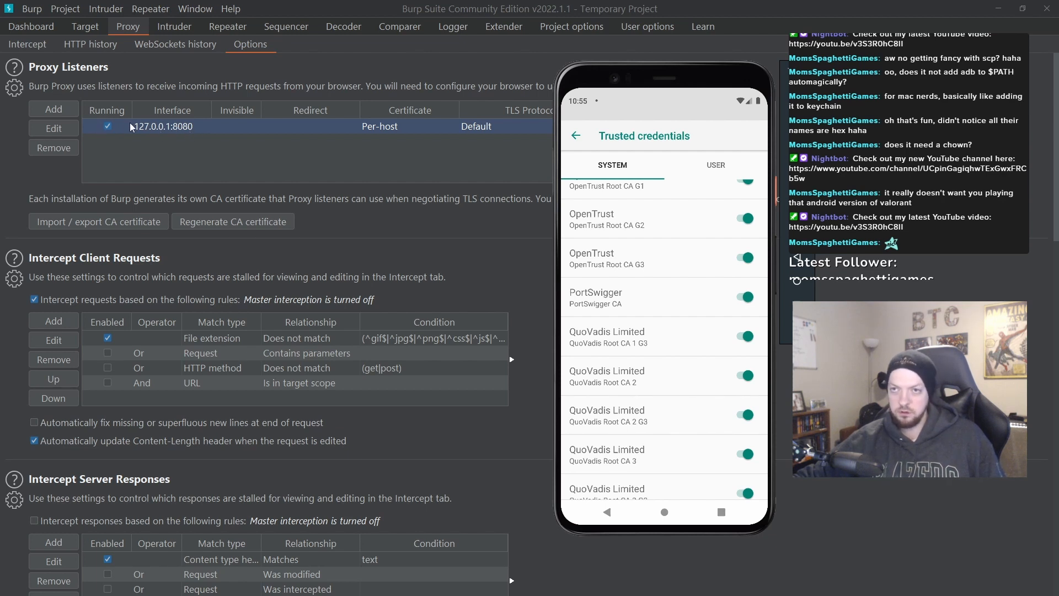
{"action": "left_click", "coordinate": [53, 127]}
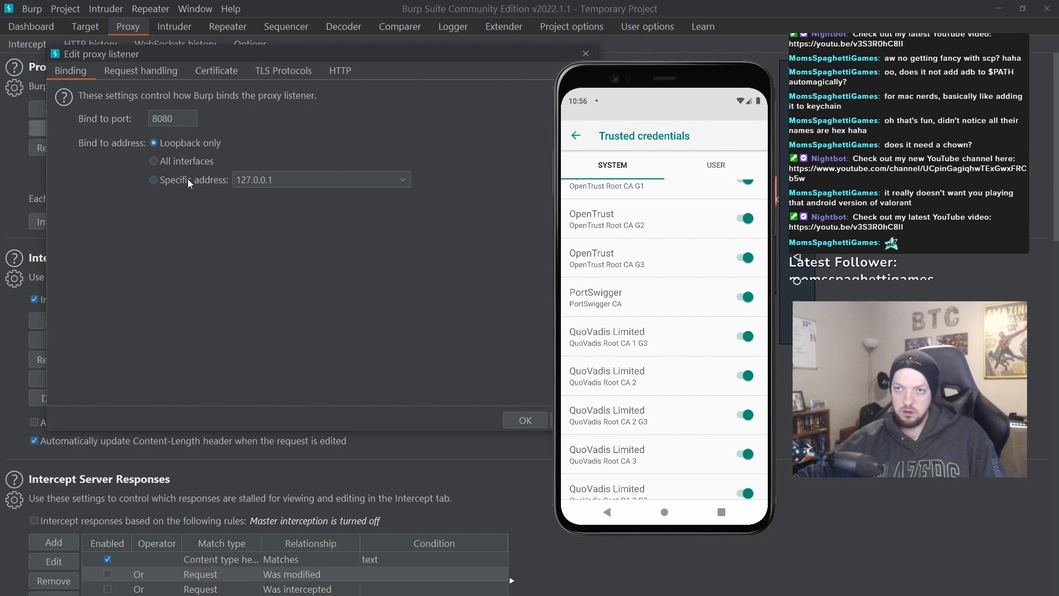
{"action": "mouse_move", "coordinate": [163, 105]}
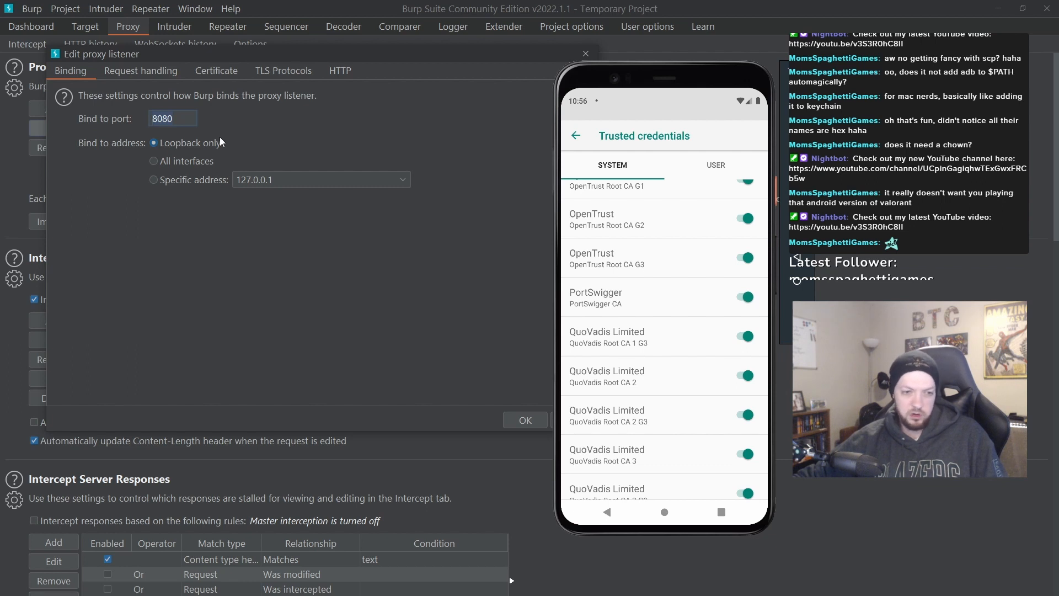
{"action": "triple_click", "coordinate": [172, 118]}
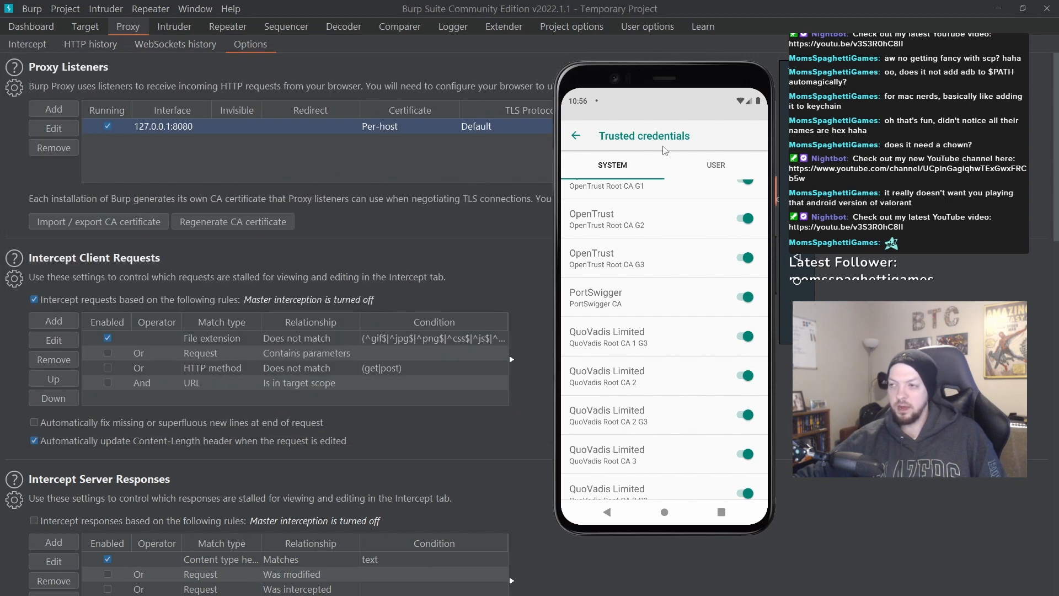
{"action": "mouse_move", "coordinate": [619, 124]}
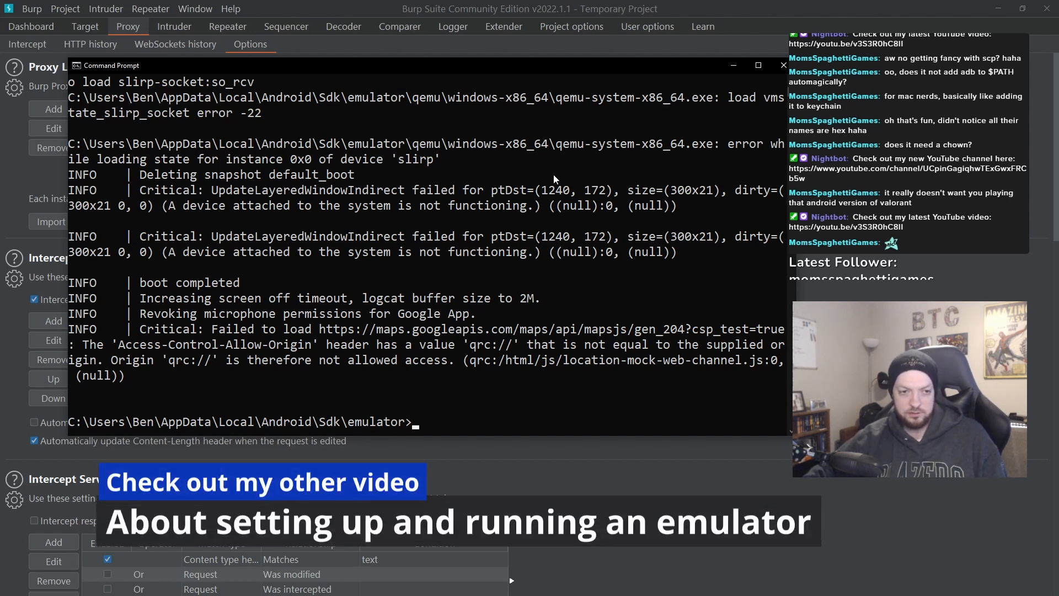
Type 'emulator.exe -avd Pixel_5_API_28 -writable-system' with the -http-proxy option in Command Prompt
{"action": "type", "text": "emulator.exe -avd Pixel_5_API_28 -writable-system -http"}
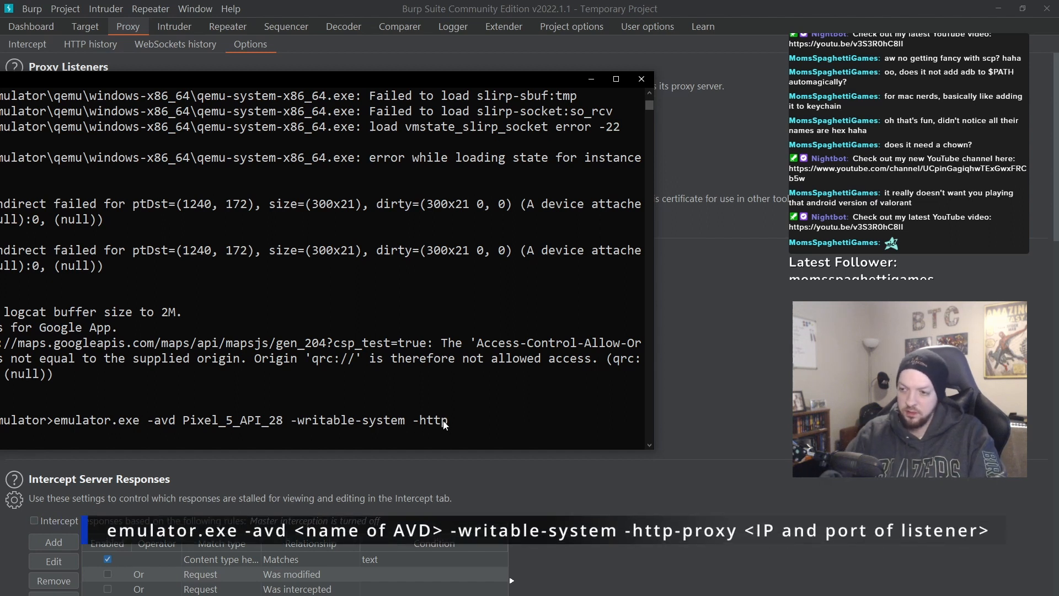
{"action": "type", "text": "-proxy"}
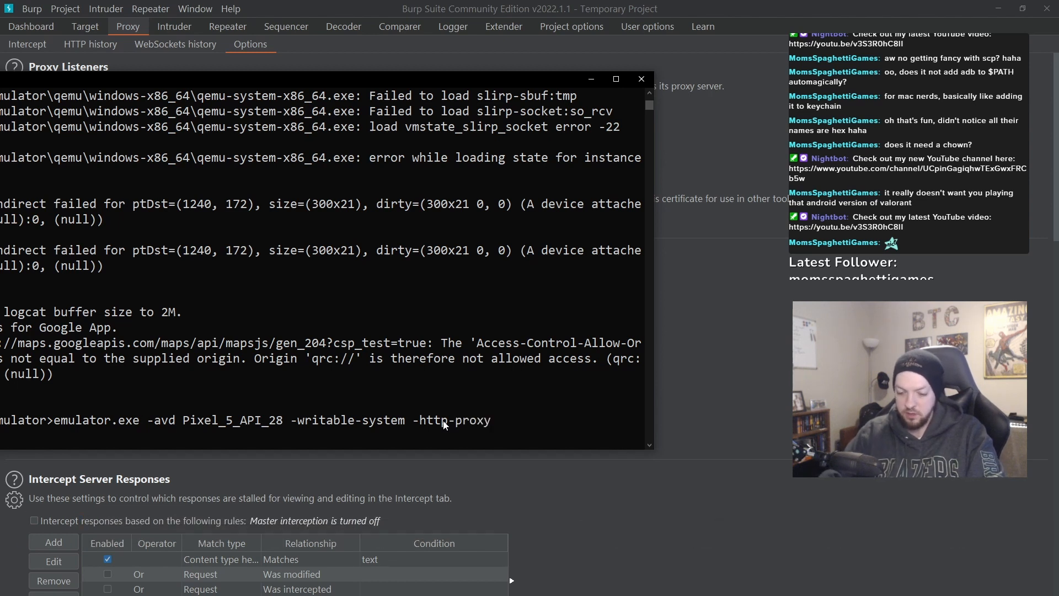
{"action": "type", "text": "127.0.0.1"}
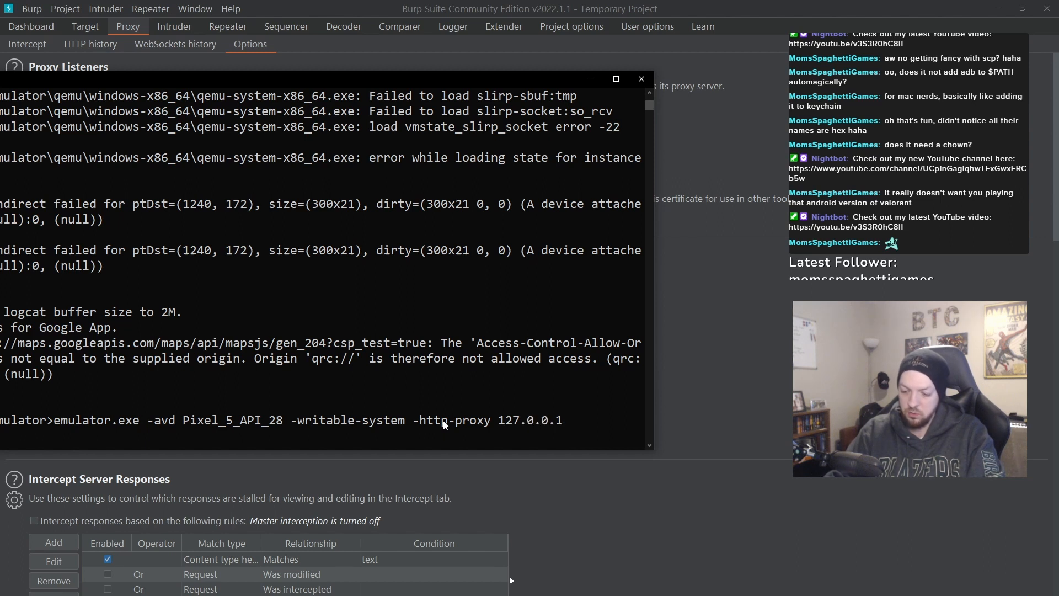
{"action": "type", "text": "80"}
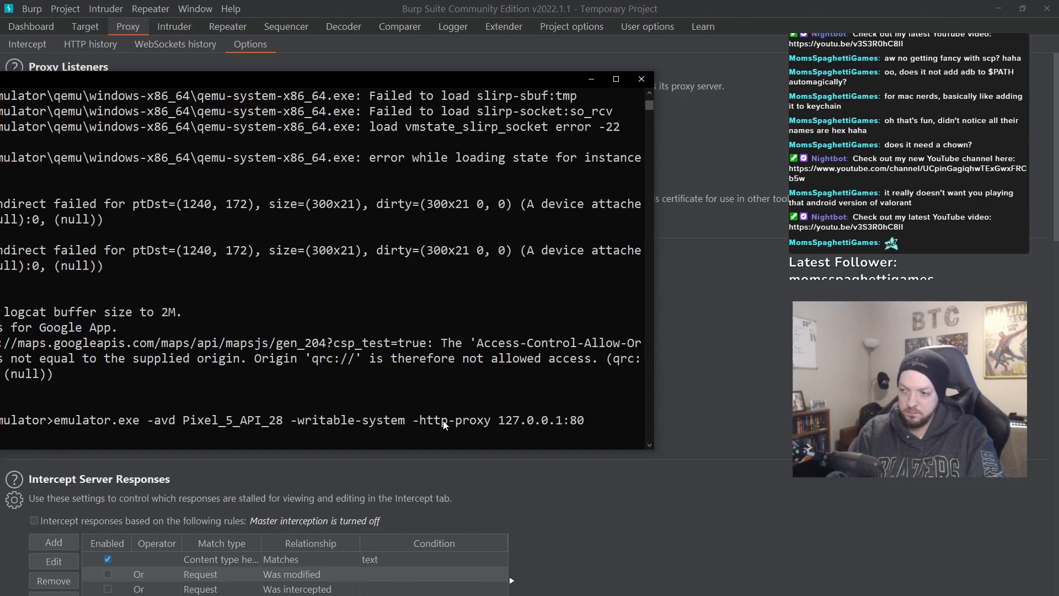
{"action": "left_click", "coordinate": [31, 27]}
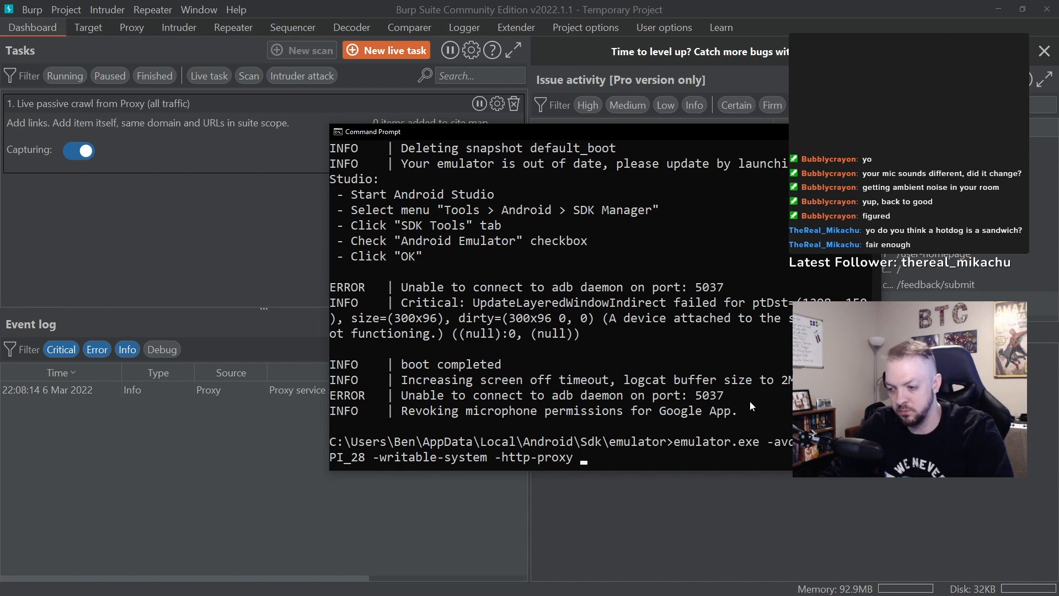
Enter proxy address 127.0.0.1:8080 and run the command to boot the emulator
{"action": "type", "text": "127.0.0.1:8080"}
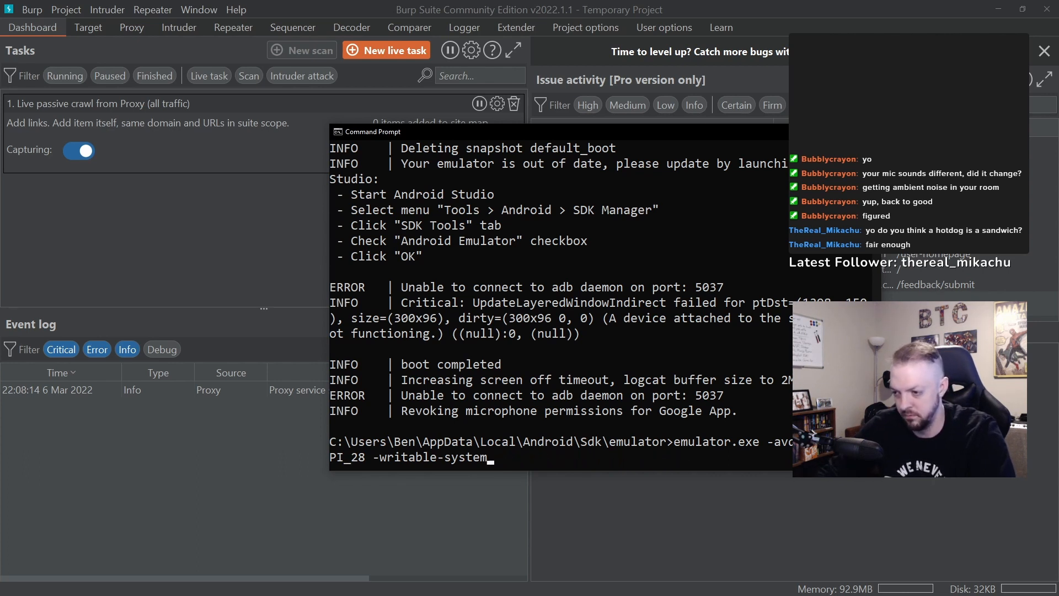
{"action": "left_click", "coordinate": [132, 28]}
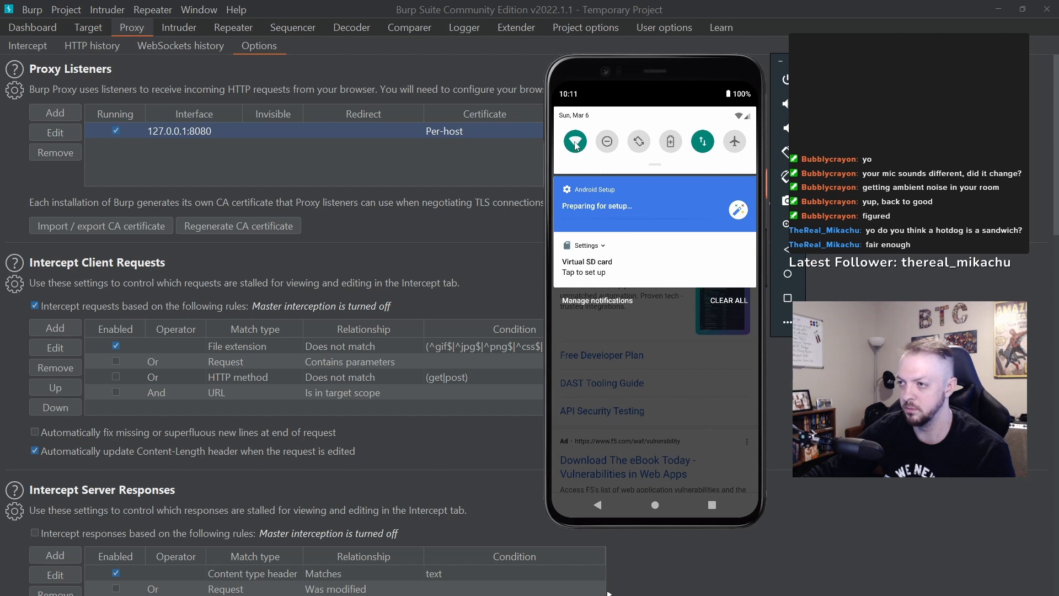
Edit the AndroidWifi network's advanced options and set its proxy to Manual
{"action": "left_click", "coordinate": [575, 141]}
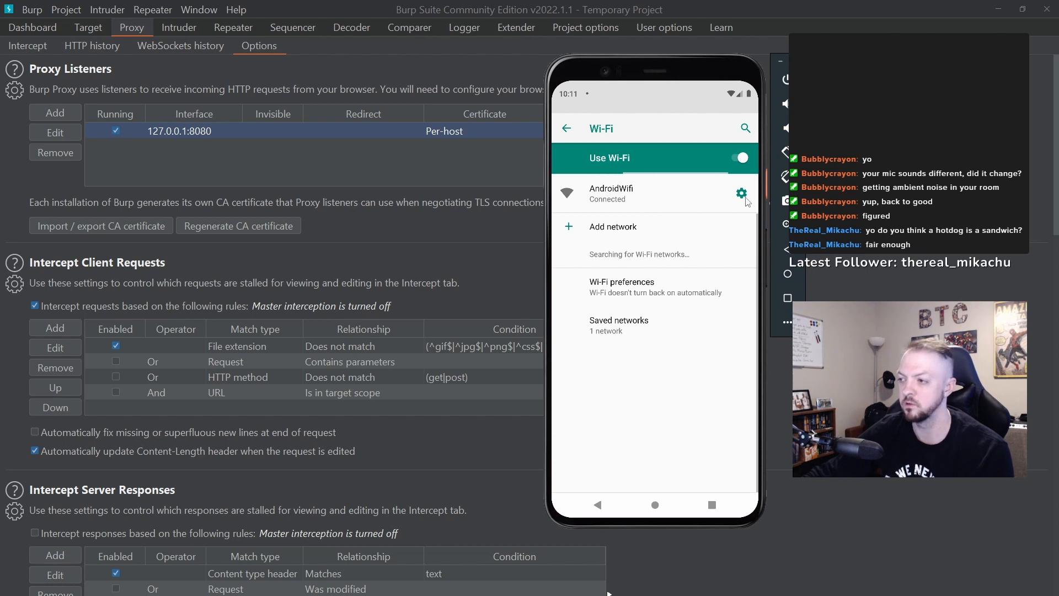
{"action": "left_click", "coordinate": [741, 192]}
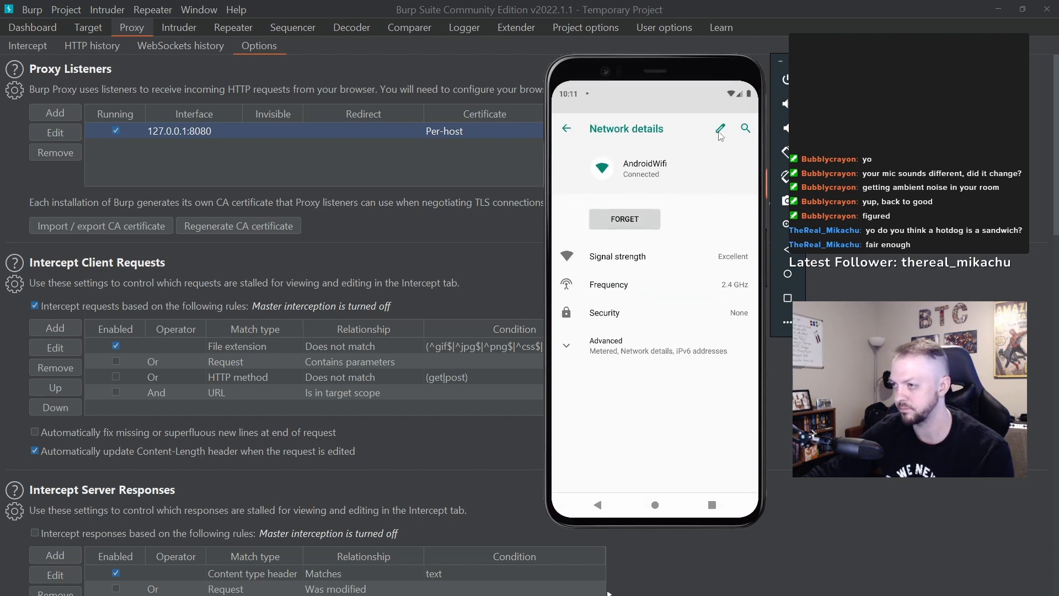
{"action": "left_click", "coordinate": [720, 129]}
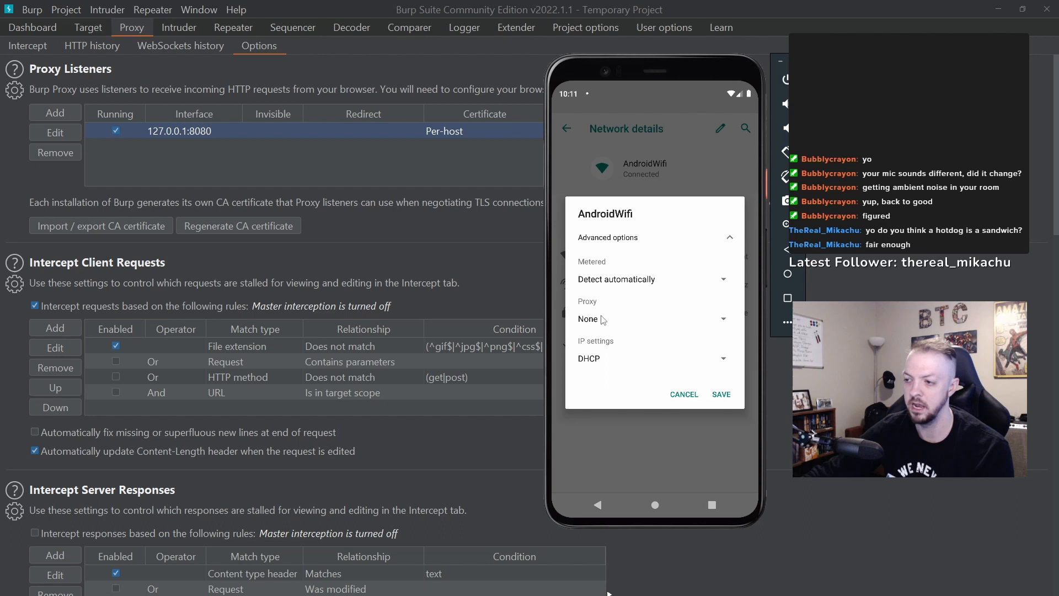
{"action": "mouse_move", "coordinate": [625, 316]}
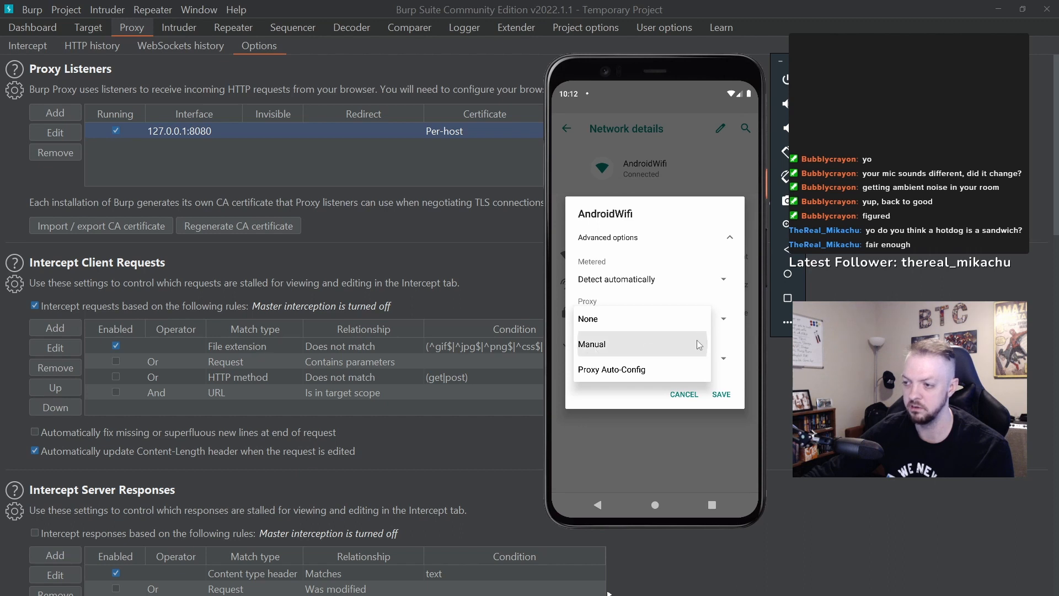
{"action": "left_click", "coordinate": [591, 344]}
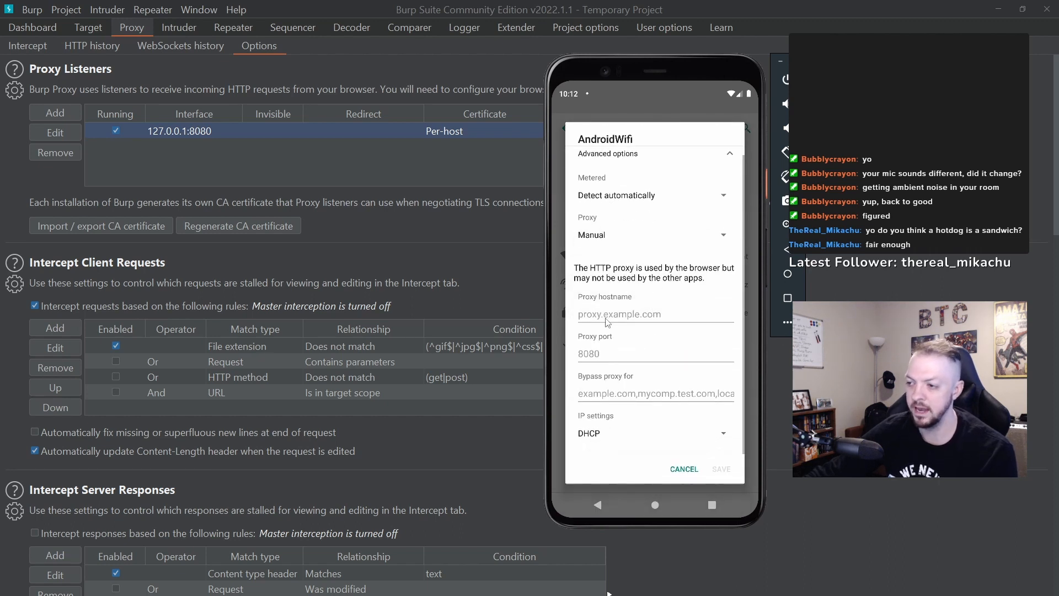
{"action": "mouse_move", "coordinate": [662, 321]}
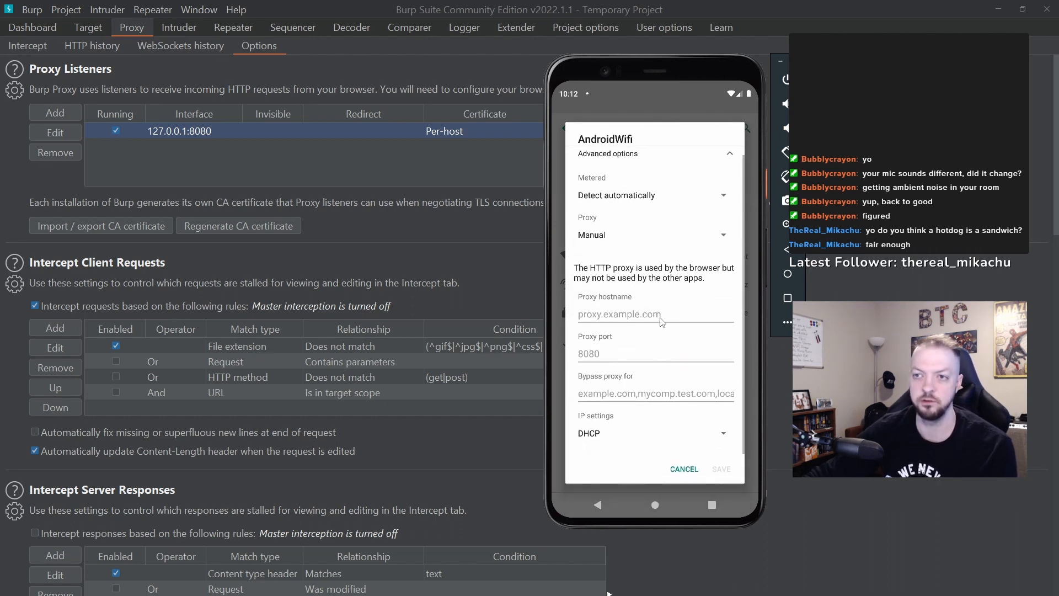
{"action": "mouse_move", "coordinate": [650, 323]}
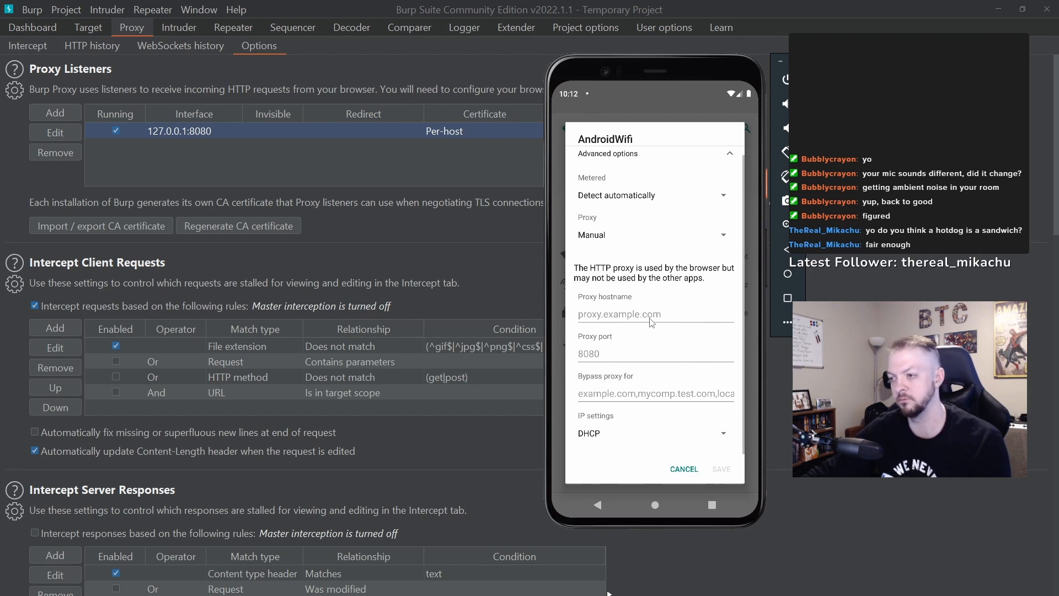
{"action": "mouse_move", "coordinate": [177, 130]}
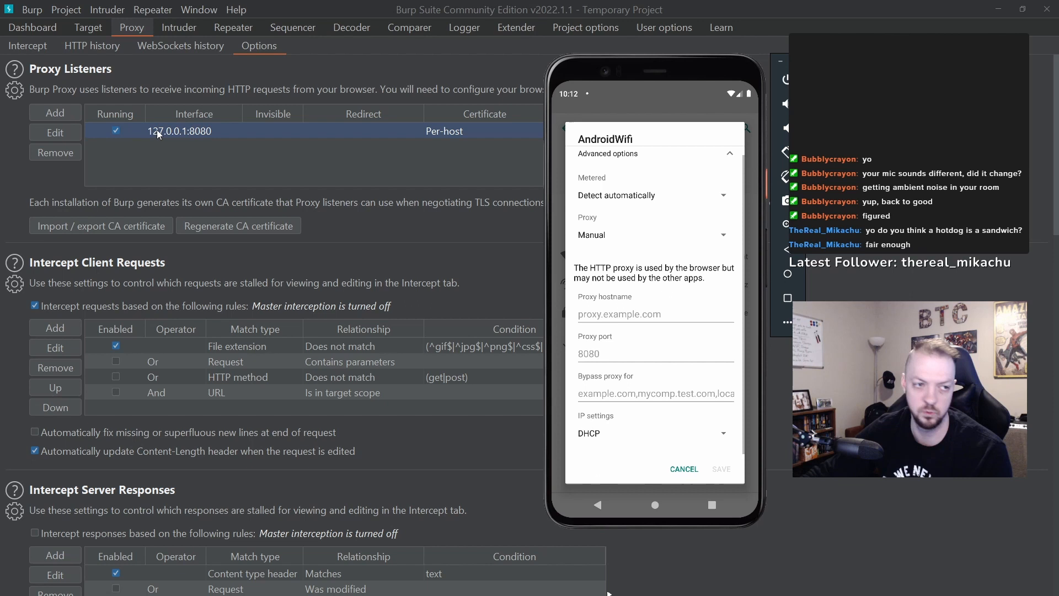
{"action": "mouse_move", "coordinate": [193, 142]}
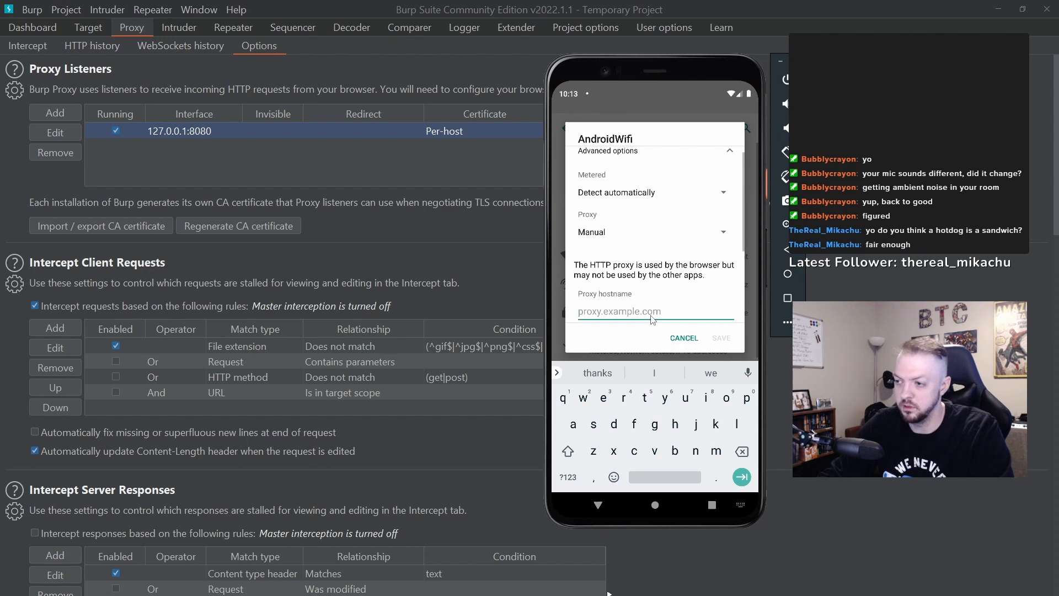
Enter proxy hostname 10.0.2.2 and port 8080 for AndroidWifi
{"action": "type", "text": "10.0.2.2"}
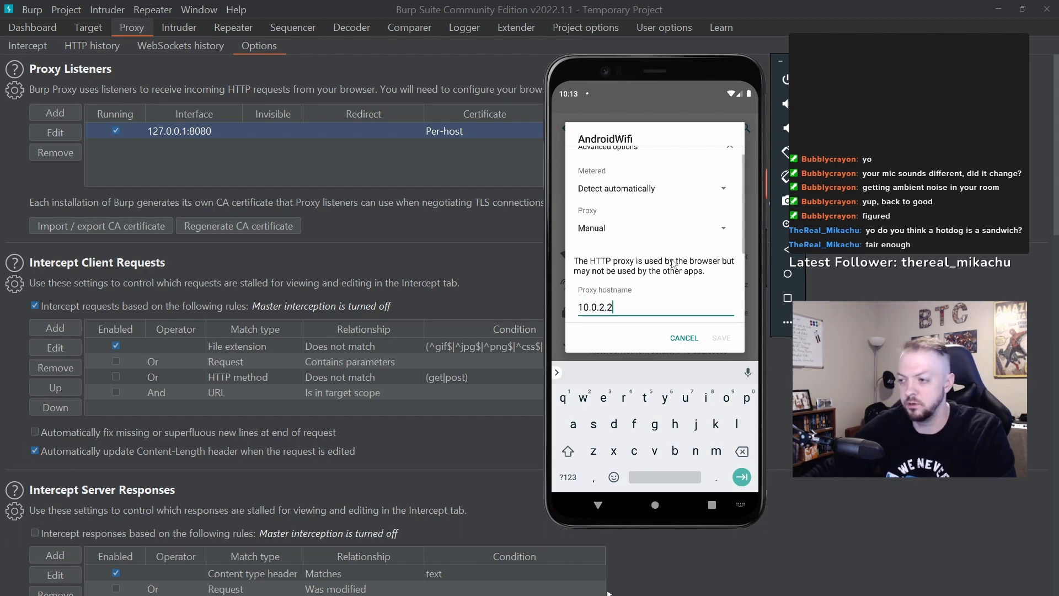
{"action": "type", "text": "8080"}
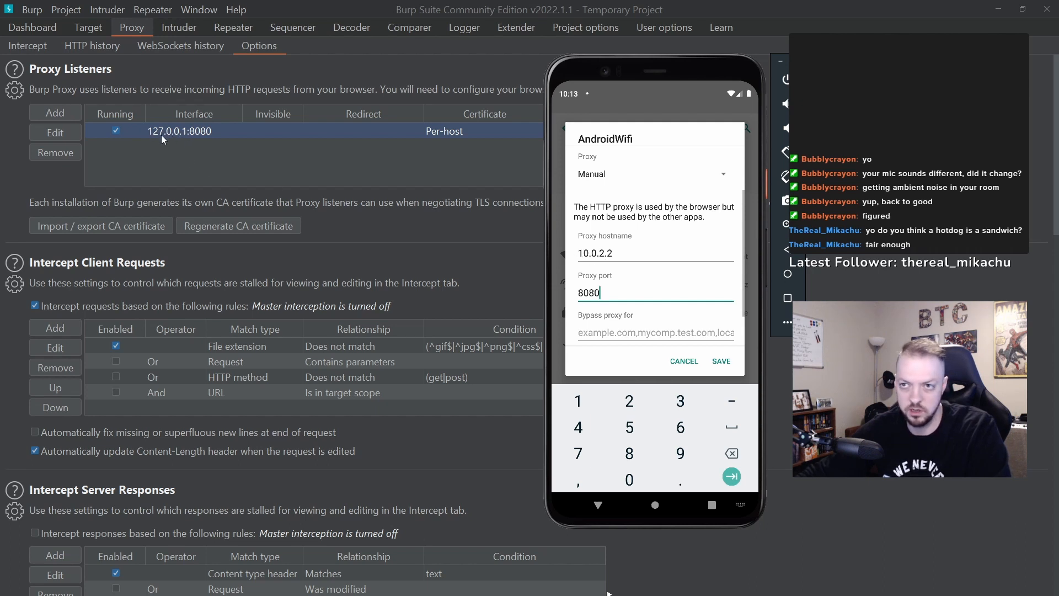
{"action": "left_click", "coordinate": [27, 45]}
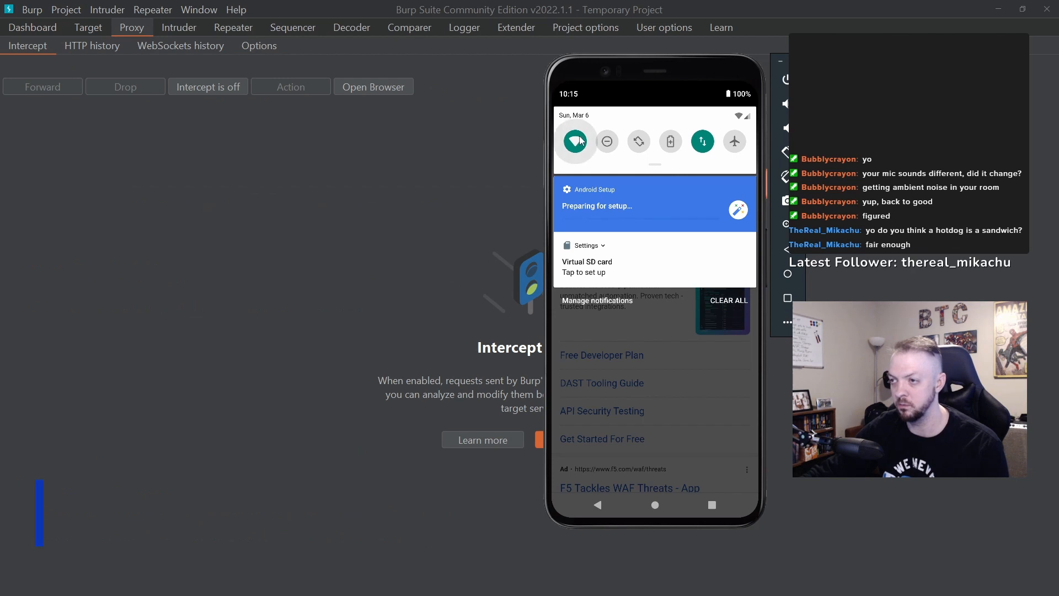
Reopen the AndroidWifi network settings, set Proxy to None and save
{"action": "left_click", "coordinate": [575, 141]}
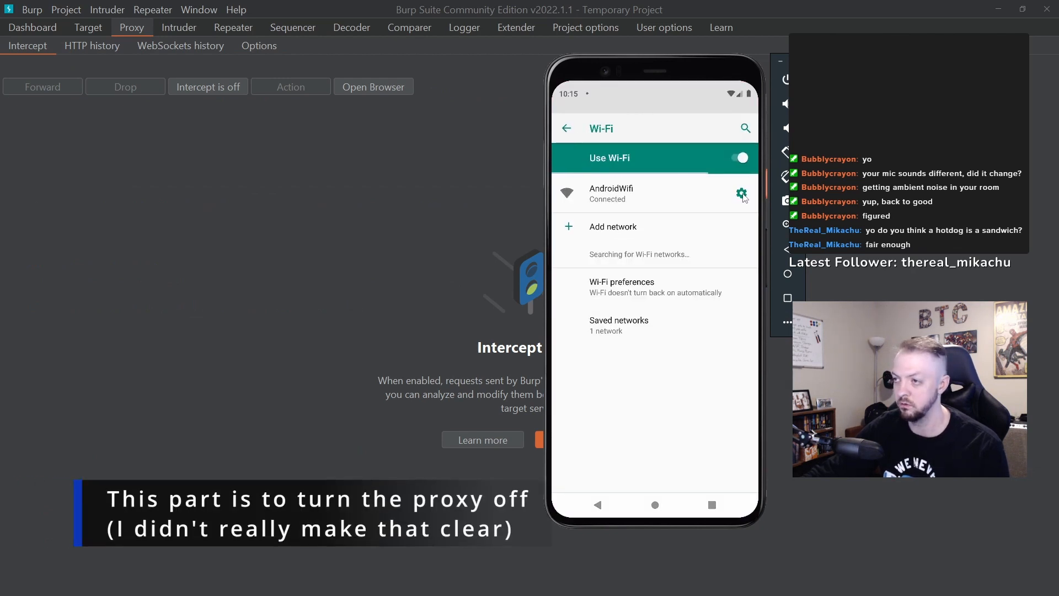
{"action": "left_click", "coordinate": [741, 194]}
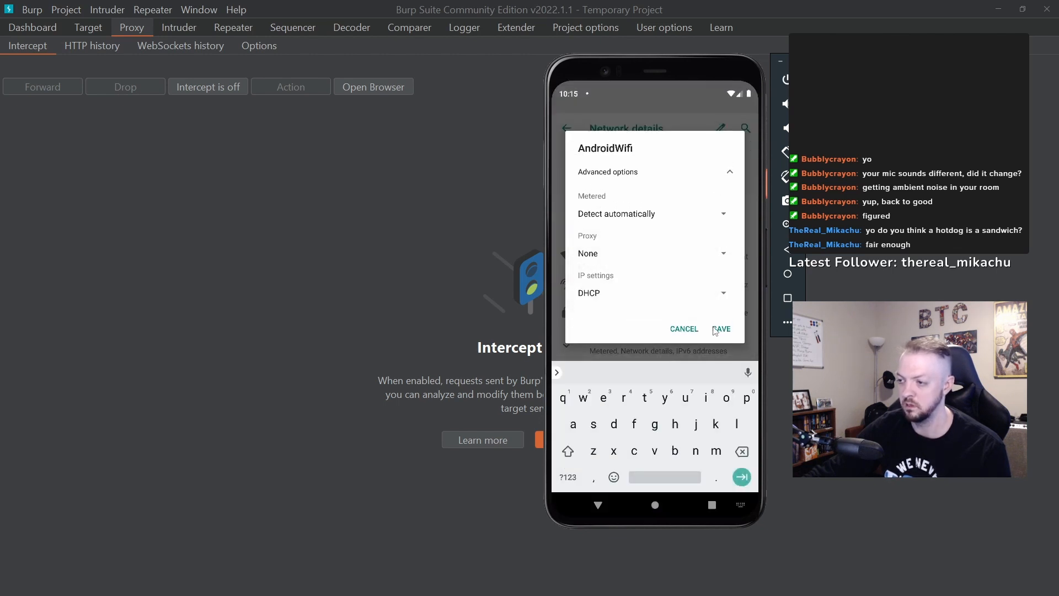
{"action": "left_click", "coordinate": [722, 328]}
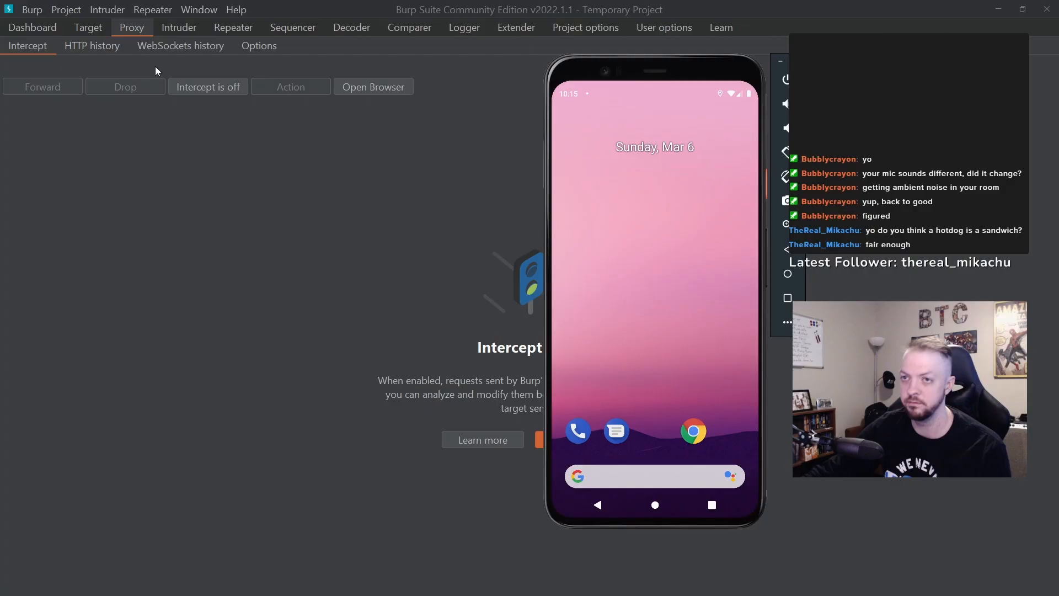
{"action": "left_click", "coordinate": [92, 44]}
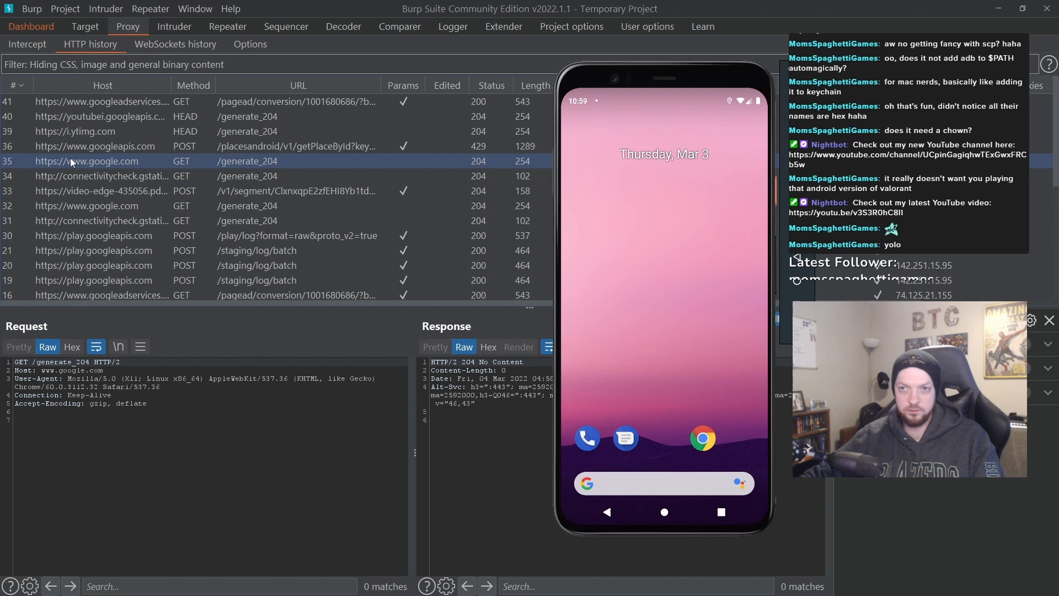
Inspect the emulator's earliest captured requests in HTTP history, including the YouTube HEAD to i.ytimg.com
{"action": "left_click", "coordinate": [101, 192]}
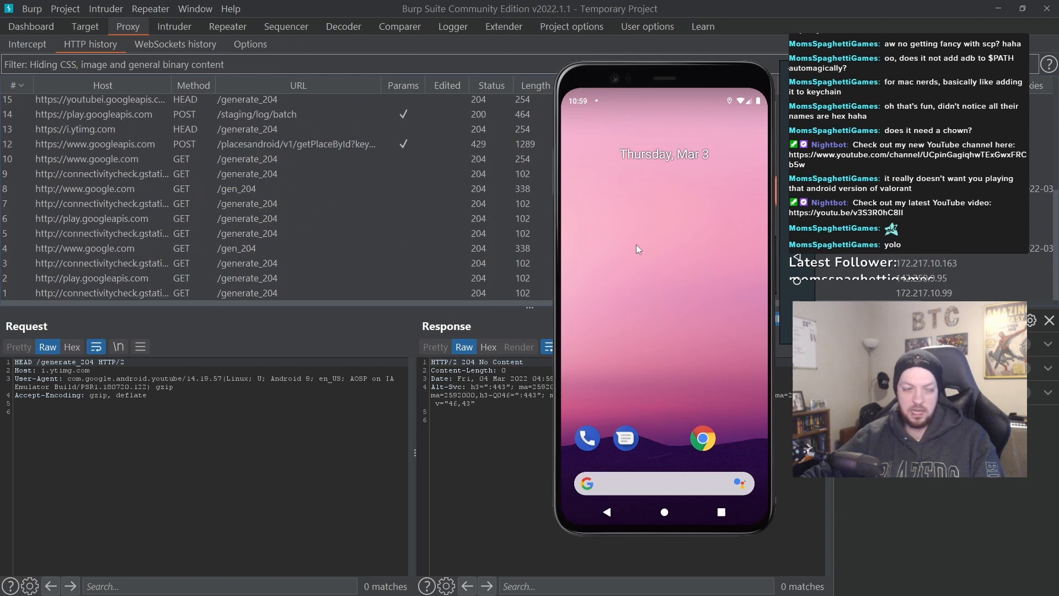
{"action": "mouse_move", "coordinate": [290, 138]}
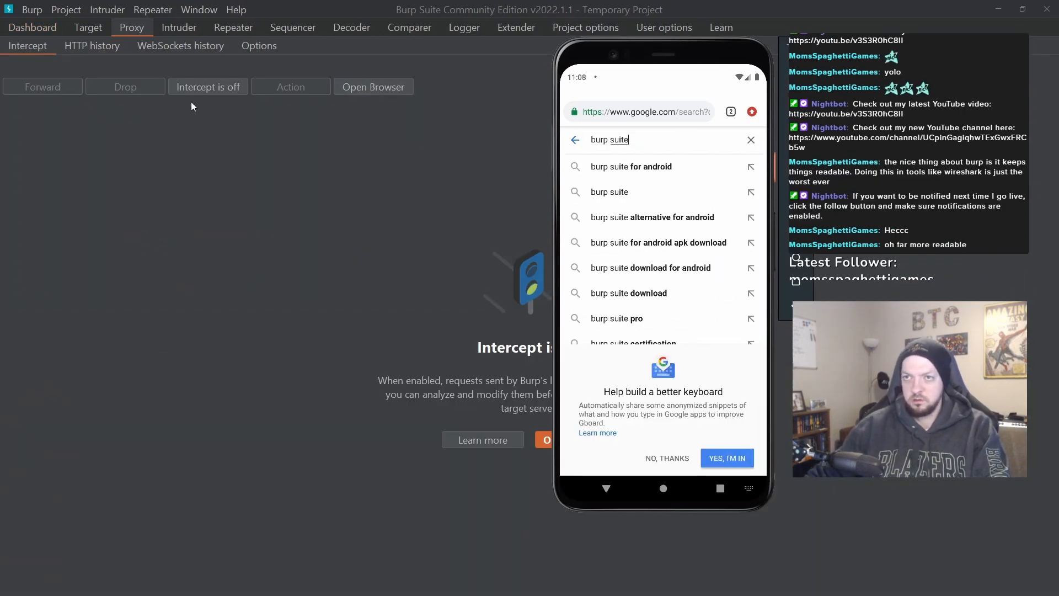
Intercept the emulator's Google search, forward two gen_204 requests, and change the query to android
{"action": "left_click", "coordinate": [207, 87]}
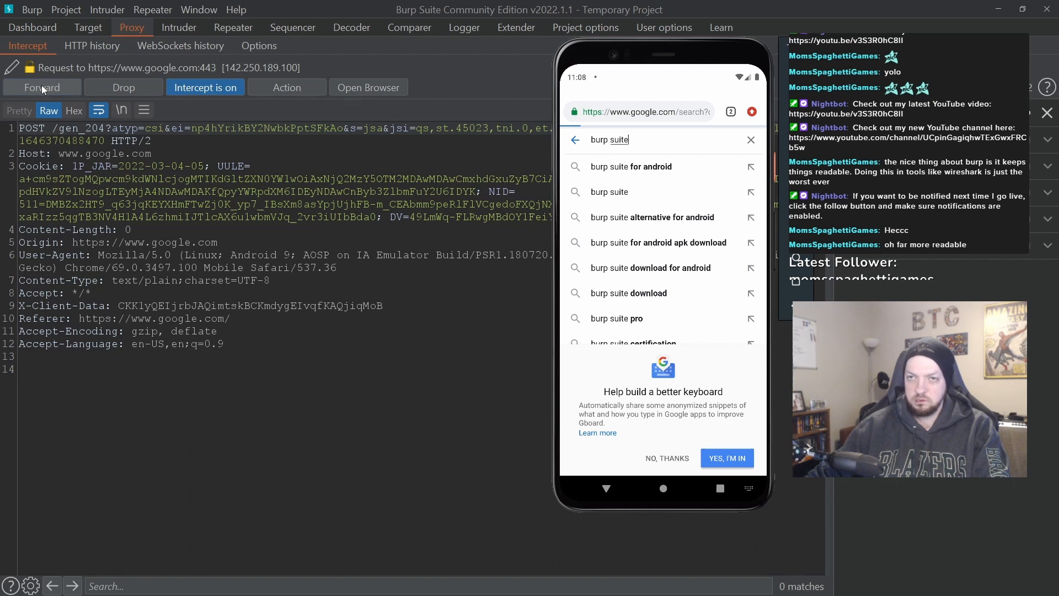
{"action": "left_click", "coordinate": [42, 87]}
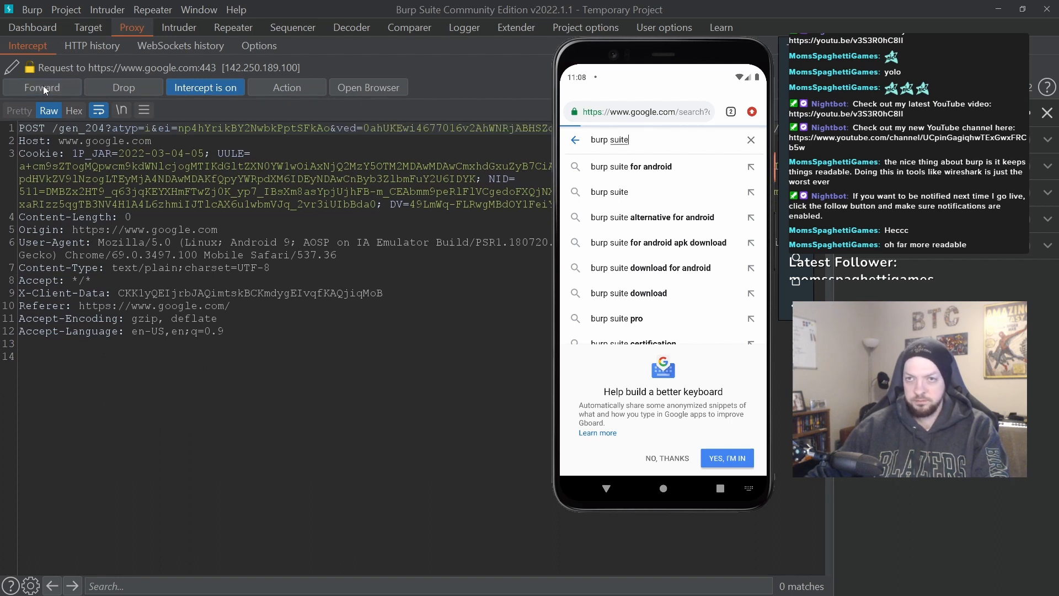
{"action": "left_click", "coordinate": [41, 87]}
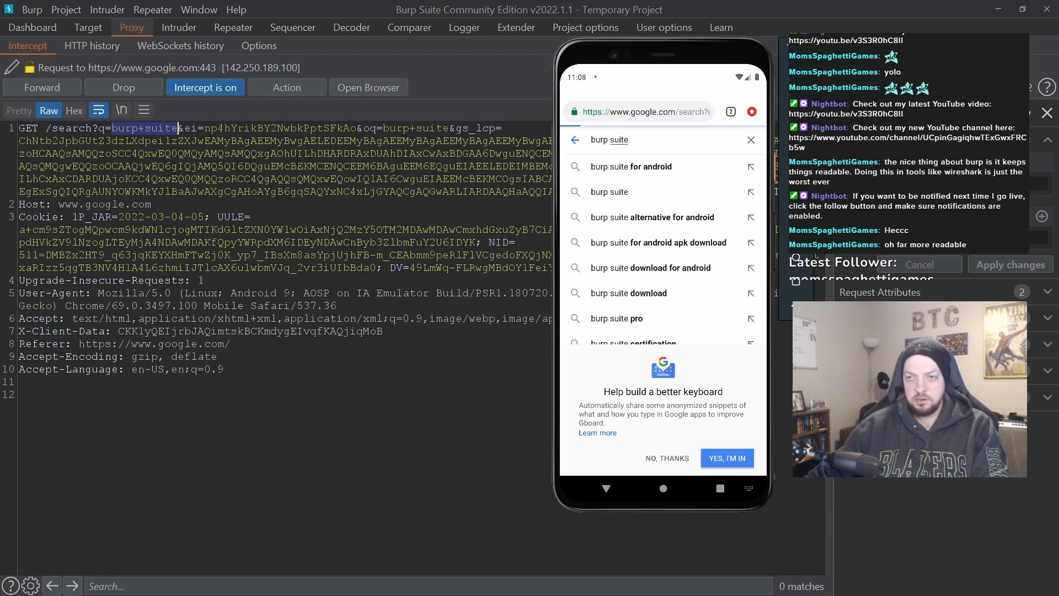
{"action": "type", "text": "android"}
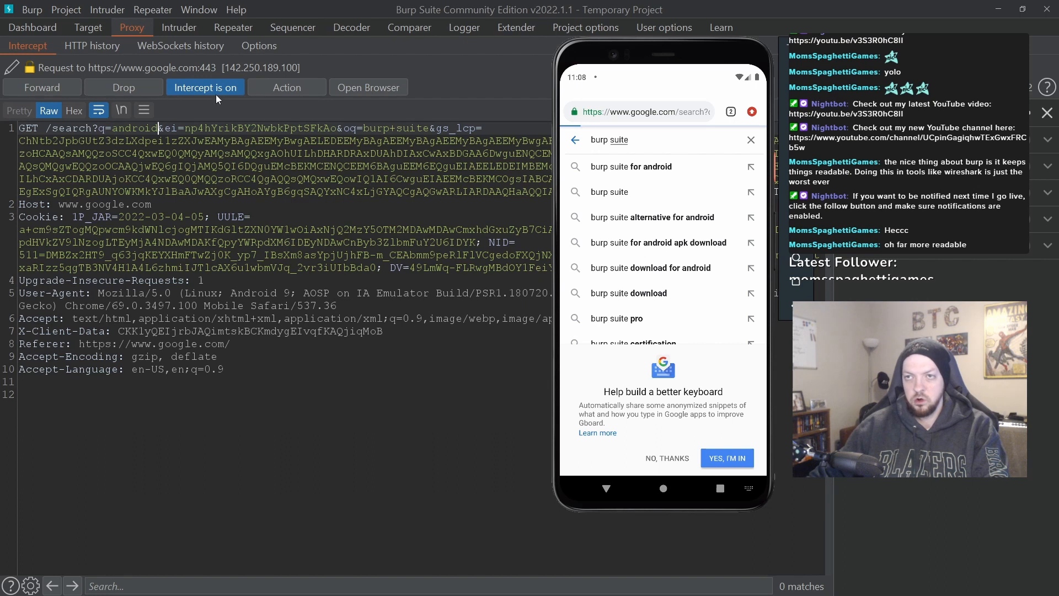
{"action": "mouse_move", "coordinate": [180, 96]}
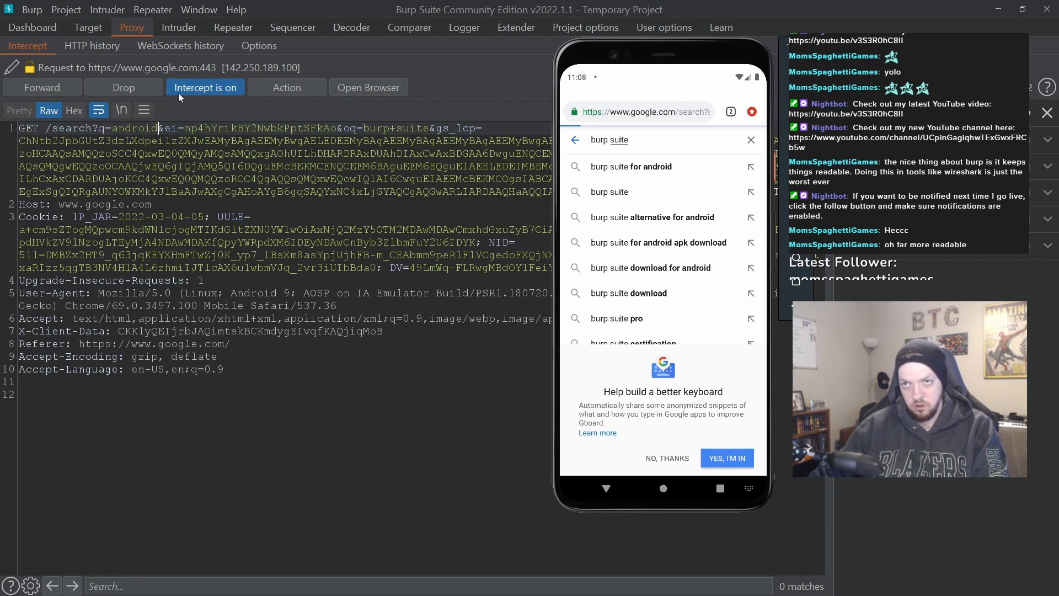
{"action": "left_click", "coordinate": [205, 87]}
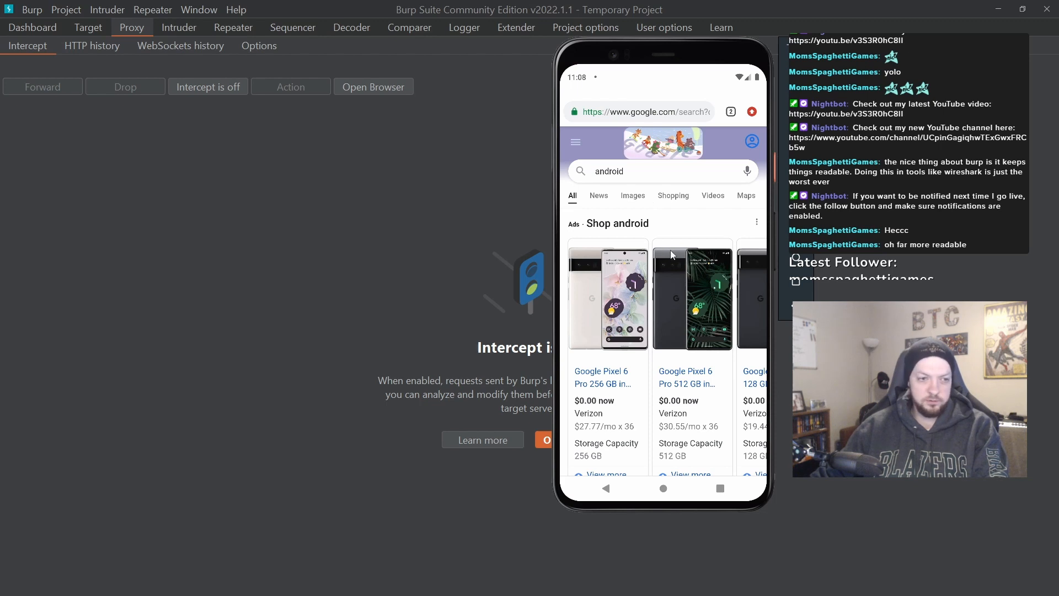
{"action": "mouse_move", "coordinate": [617, 201]}
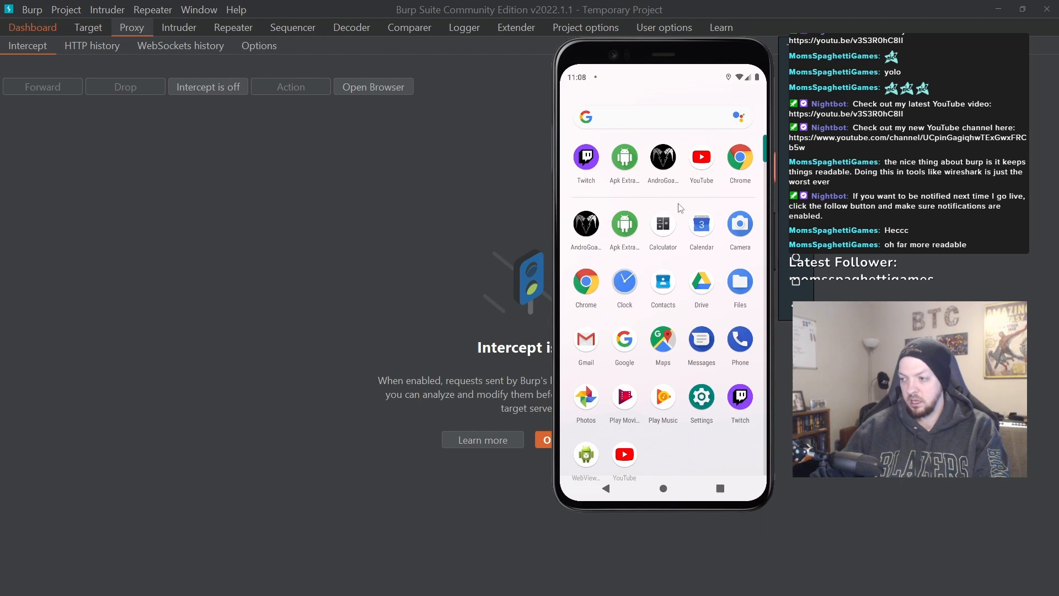
{"action": "mouse_move", "coordinate": [723, 255]}
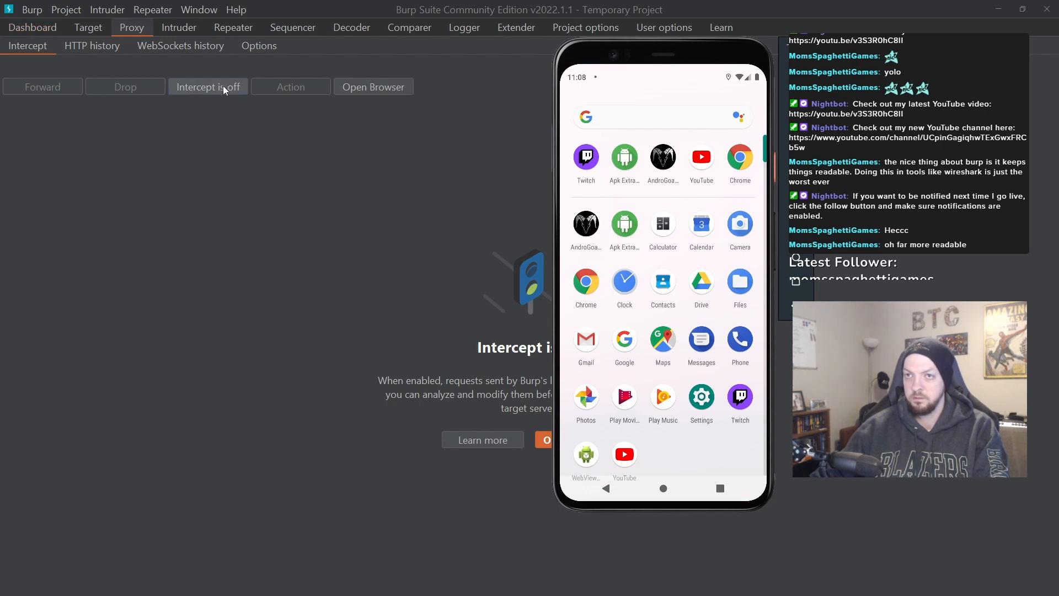
Intercept and forward the google.com generate_204, Twitch settings and play.googleapis.com requests
{"action": "left_click", "coordinate": [208, 86]}
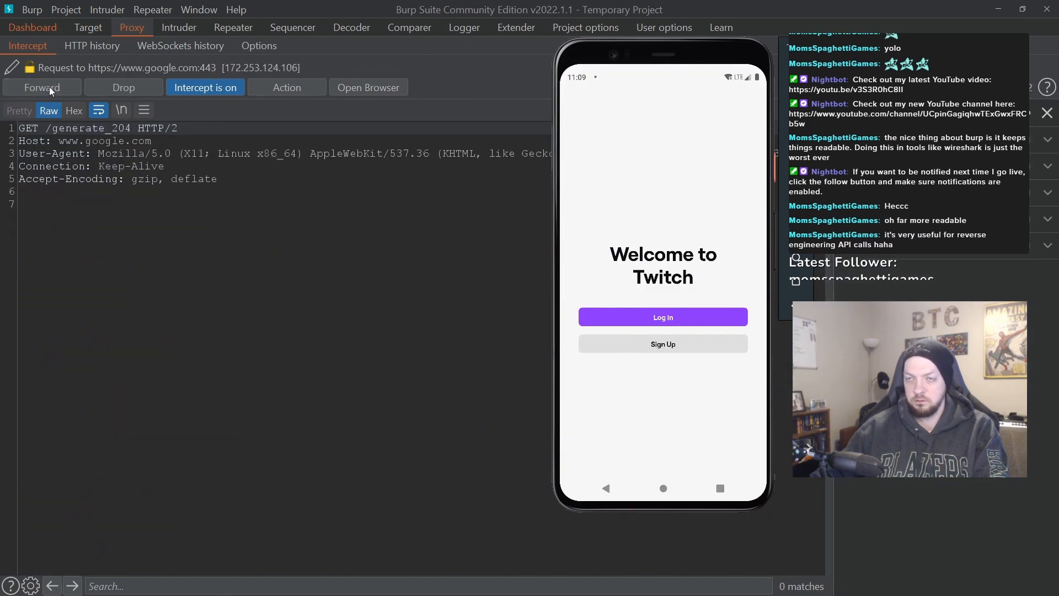
{"action": "left_click", "coordinate": [42, 87]}
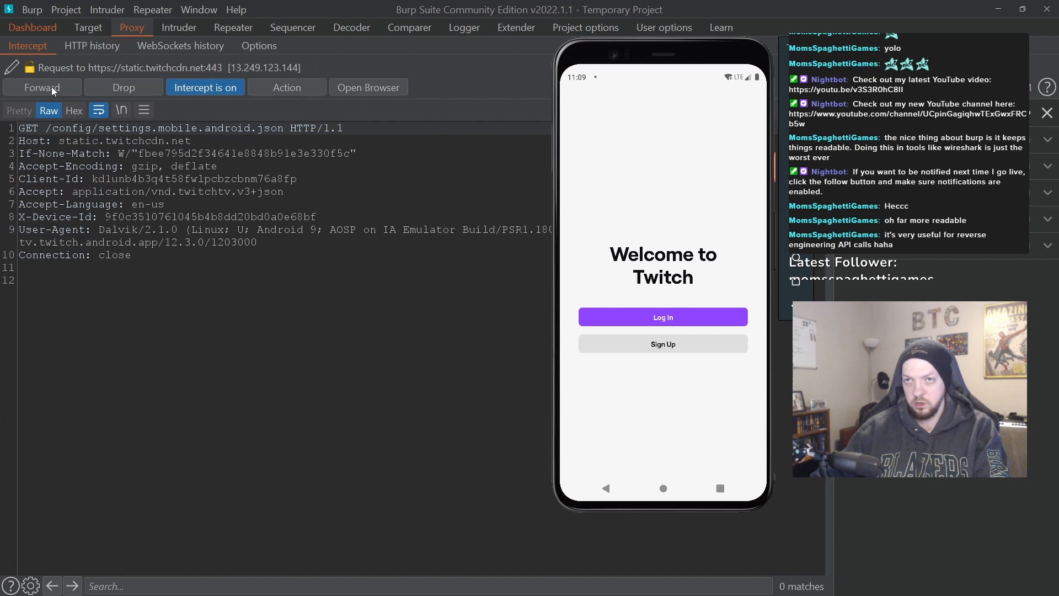
{"action": "left_click", "coordinate": [42, 87]}
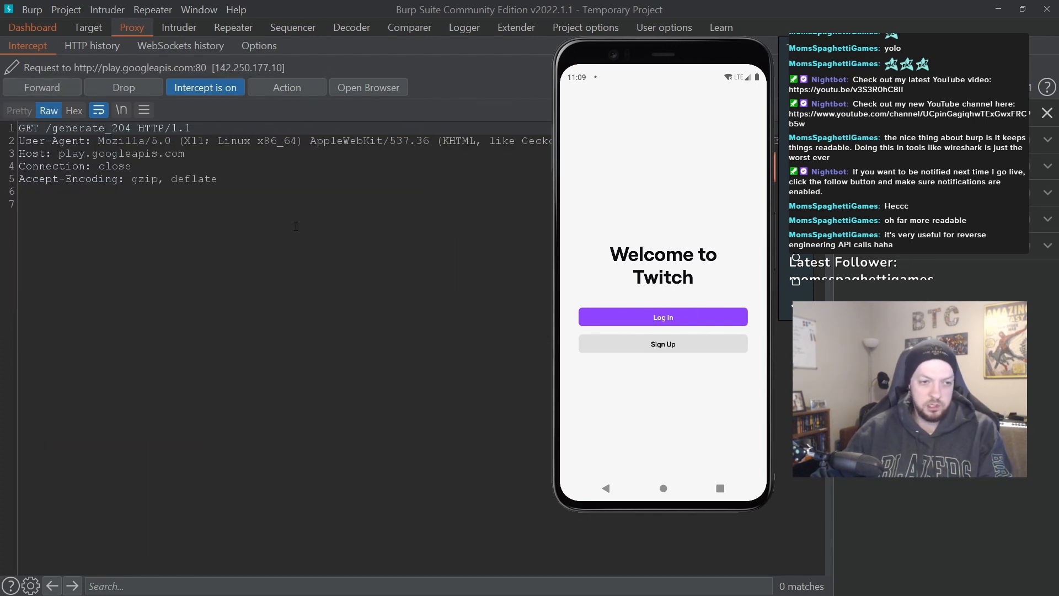
{"action": "left_click", "coordinate": [205, 87]}
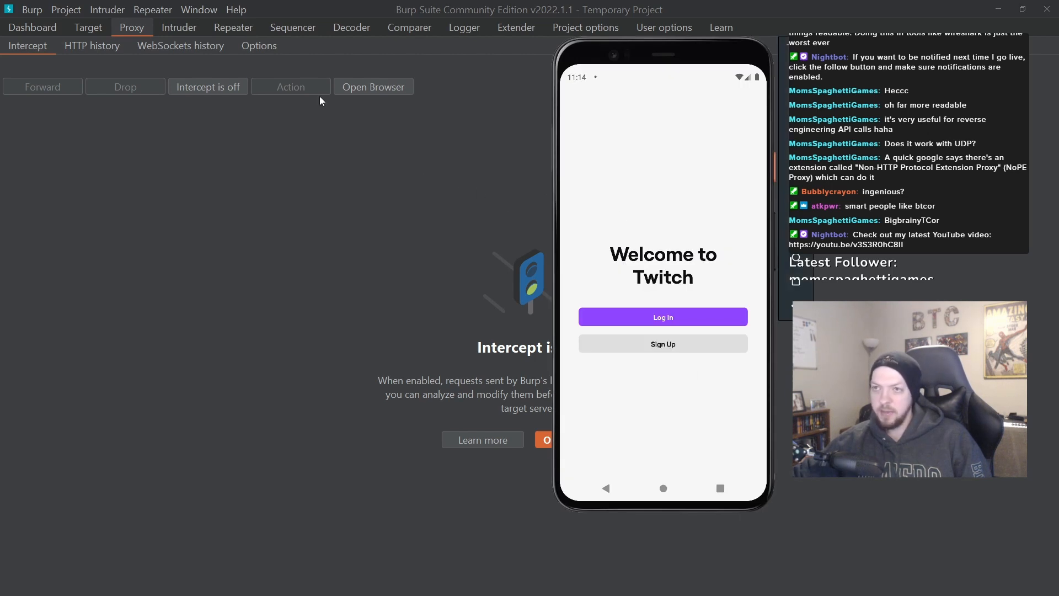
Intercept and forward Twitch traffic, leave the Twitch sign-up screen, and stop intercepting
{"action": "left_click", "coordinate": [207, 86]}
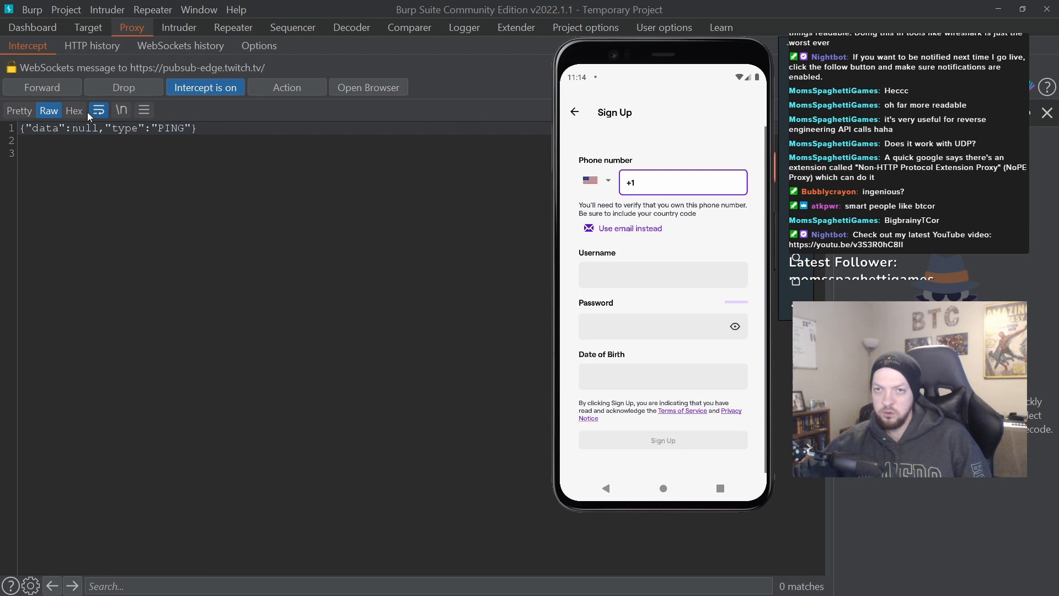
{"action": "left_click", "coordinate": [42, 87]}
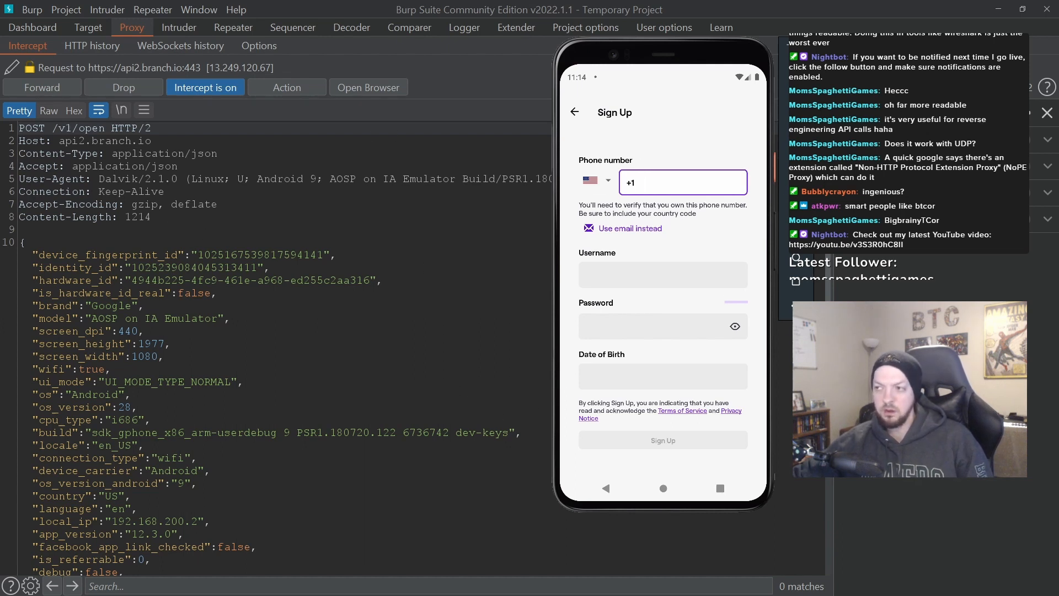
{"action": "left_click", "coordinate": [675, 182]}
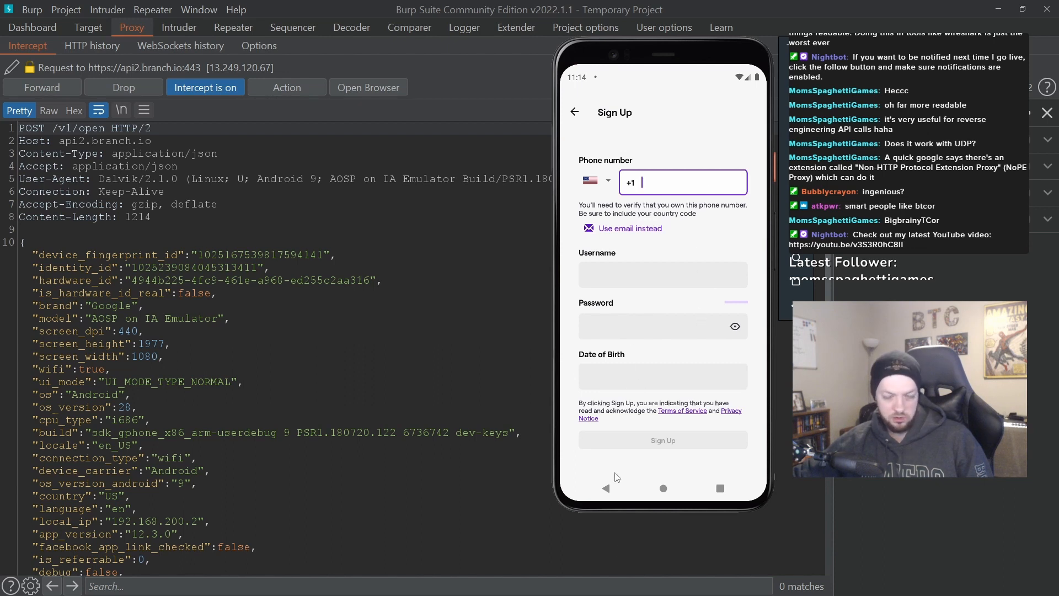
{"action": "left_click", "coordinate": [205, 86]}
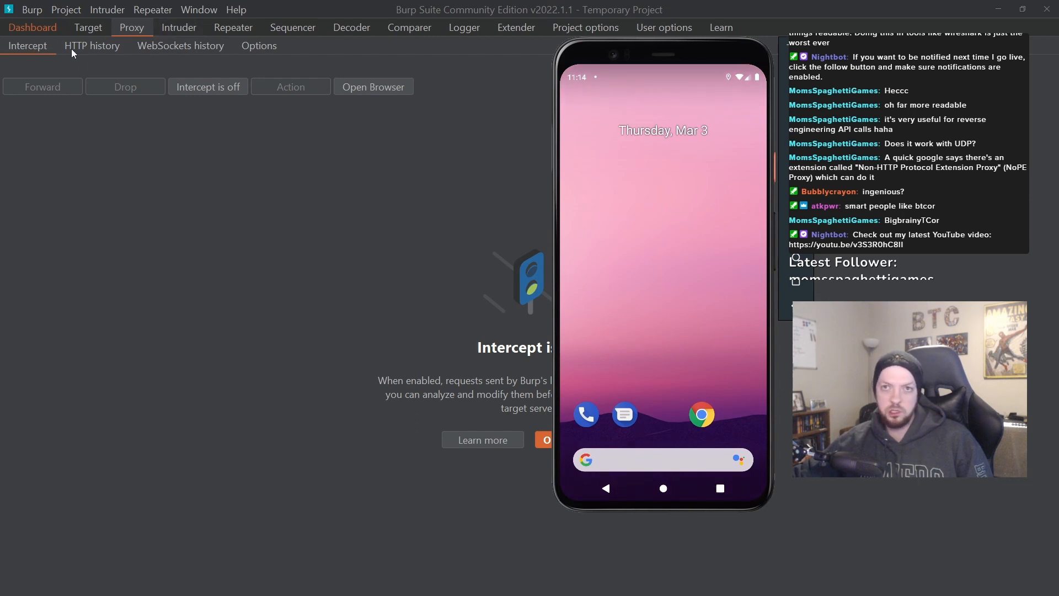
Send the burp suite Google search request from HTTP history to Repeater tab 1
{"action": "left_click", "coordinate": [93, 45]}
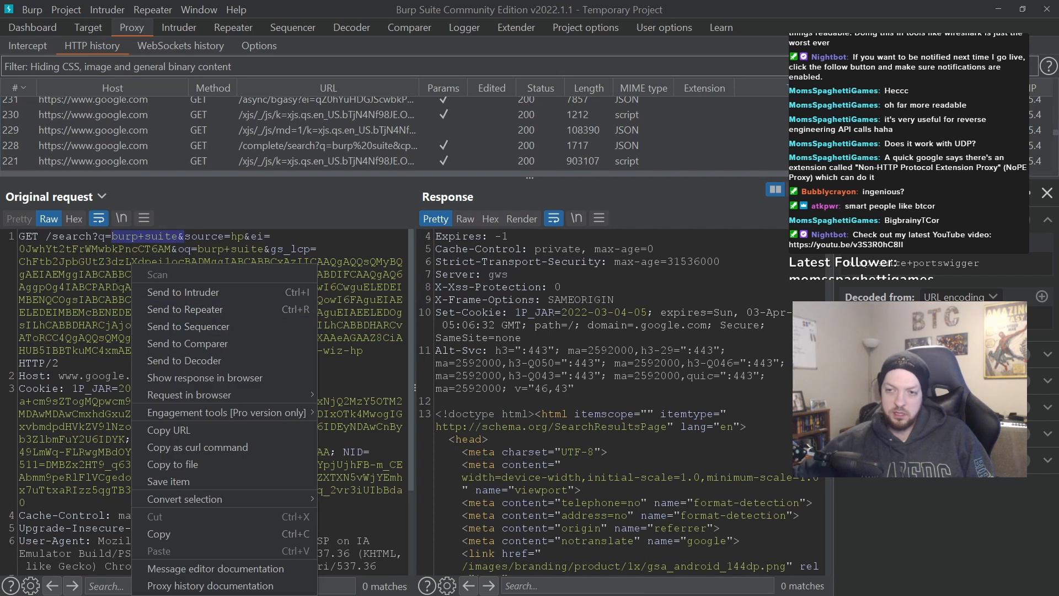
{"action": "mouse_move", "coordinate": [184, 309]}
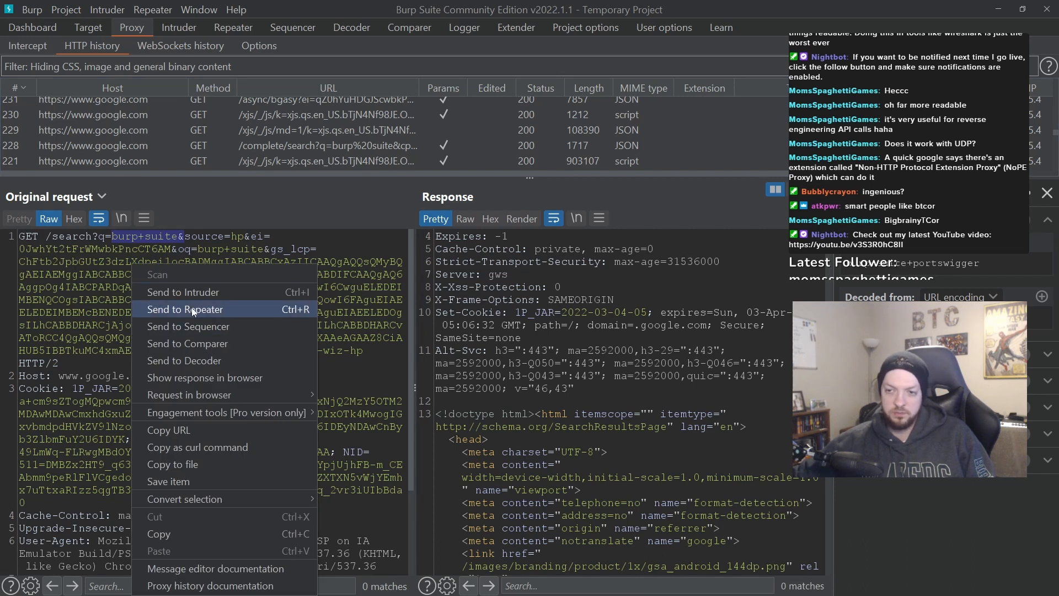
{"action": "left_click", "coordinate": [186, 310]}
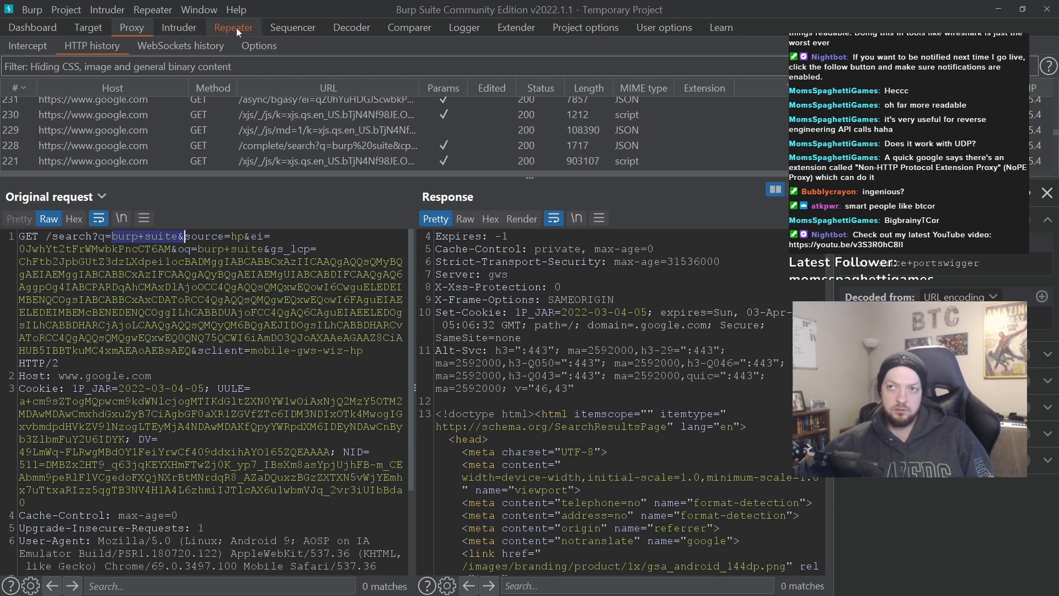
{"action": "left_click", "coordinate": [232, 27]}
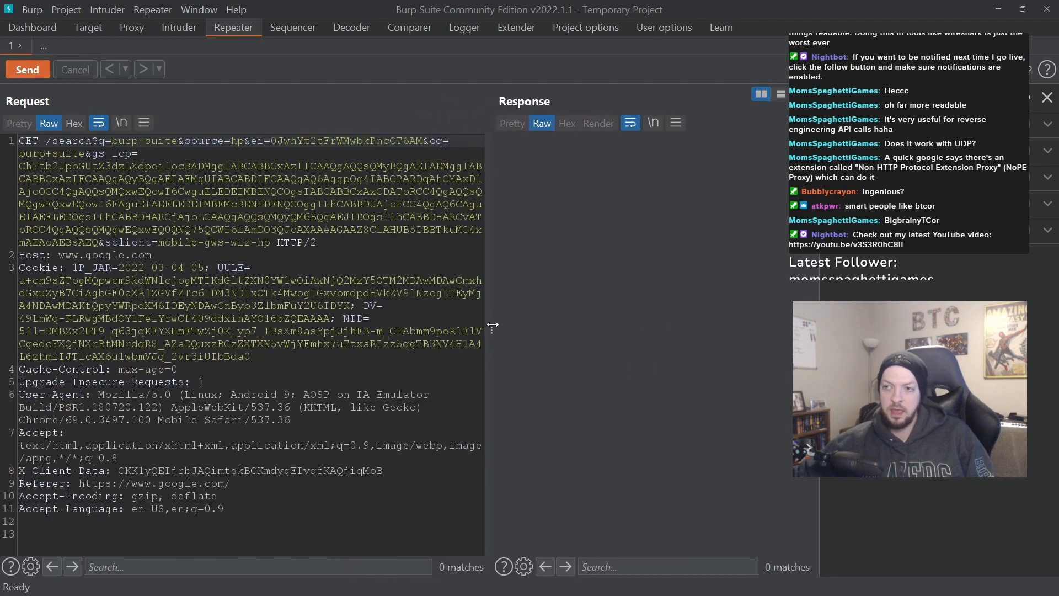
Resend the burp suite search in Repeater and view Google's rendered results page
{"action": "left_click_drag", "start_coordinate": [492, 327], "coordinate": [417, 328]}
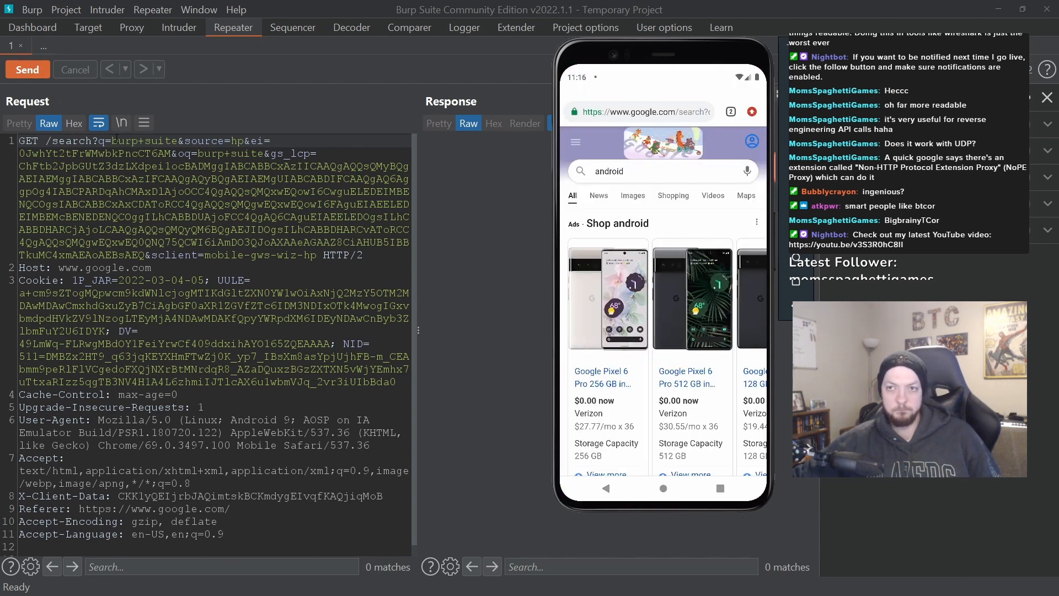
{"action": "left_click", "coordinate": [27, 70]}
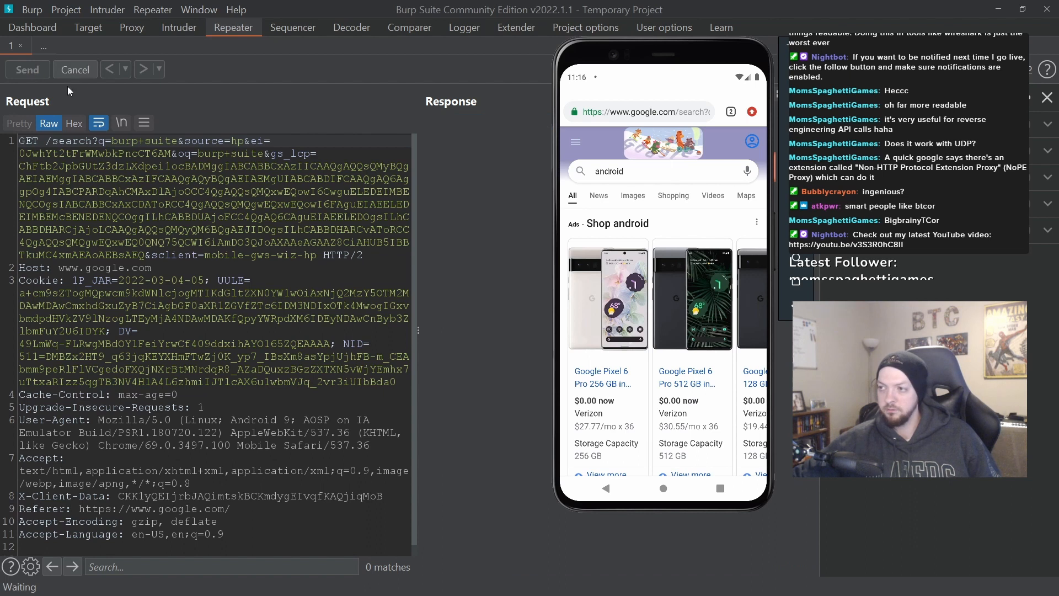
{"action": "left_click", "coordinate": [27, 69]}
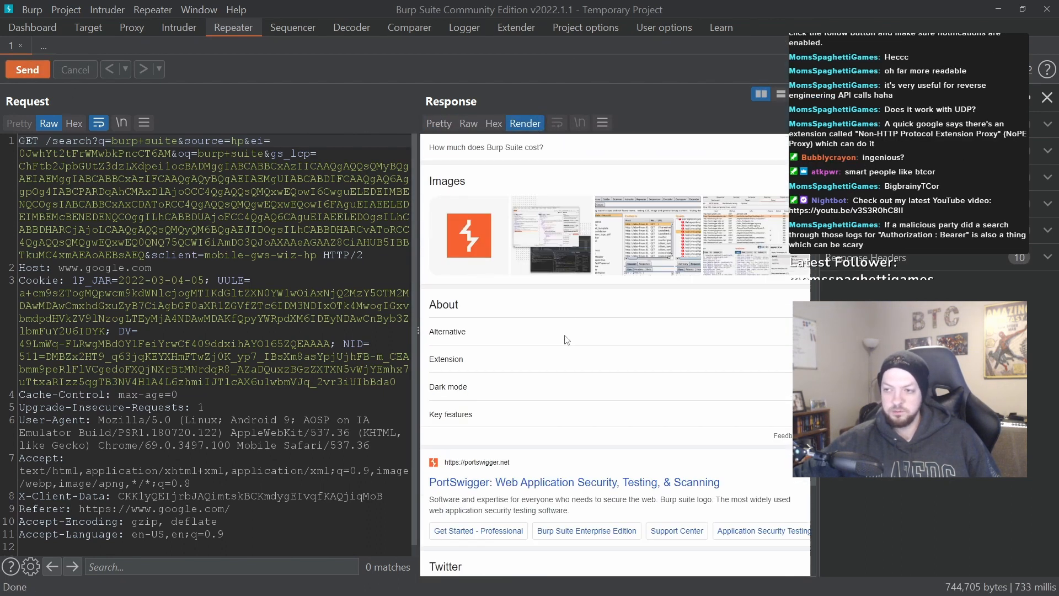
{"action": "scroll", "scroll_direction": "down", "scroll_amount": 3}
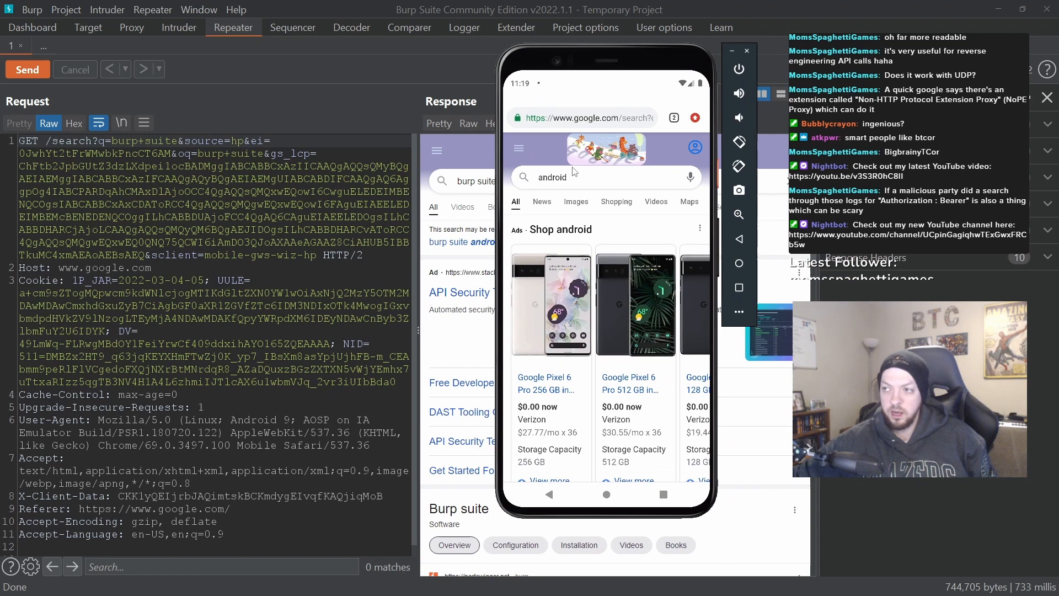
{"action": "mouse_move", "coordinate": [706, 82]}
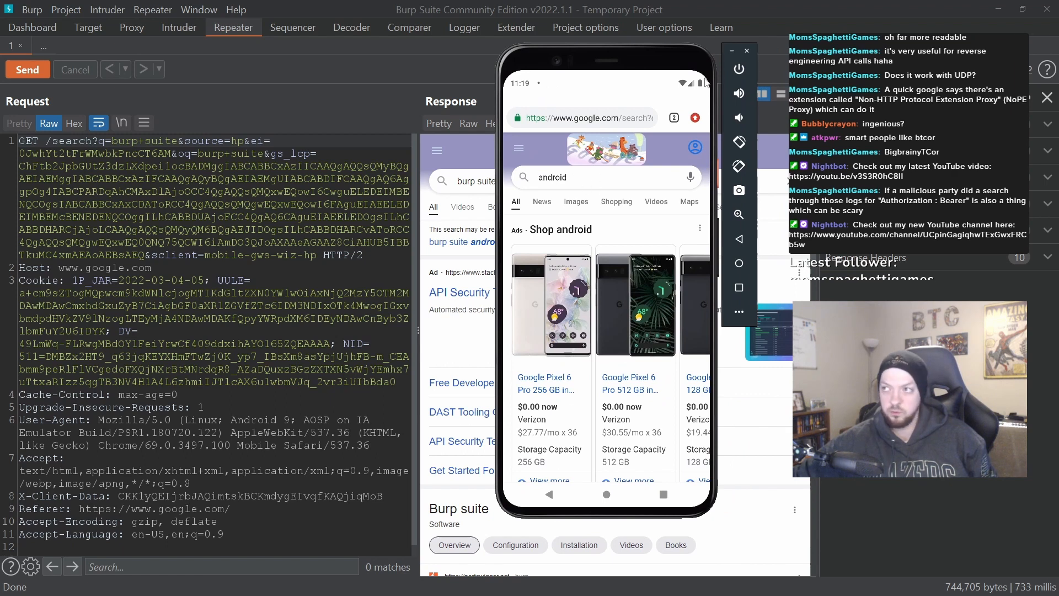
{"action": "left_click", "coordinate": [525, 123]}
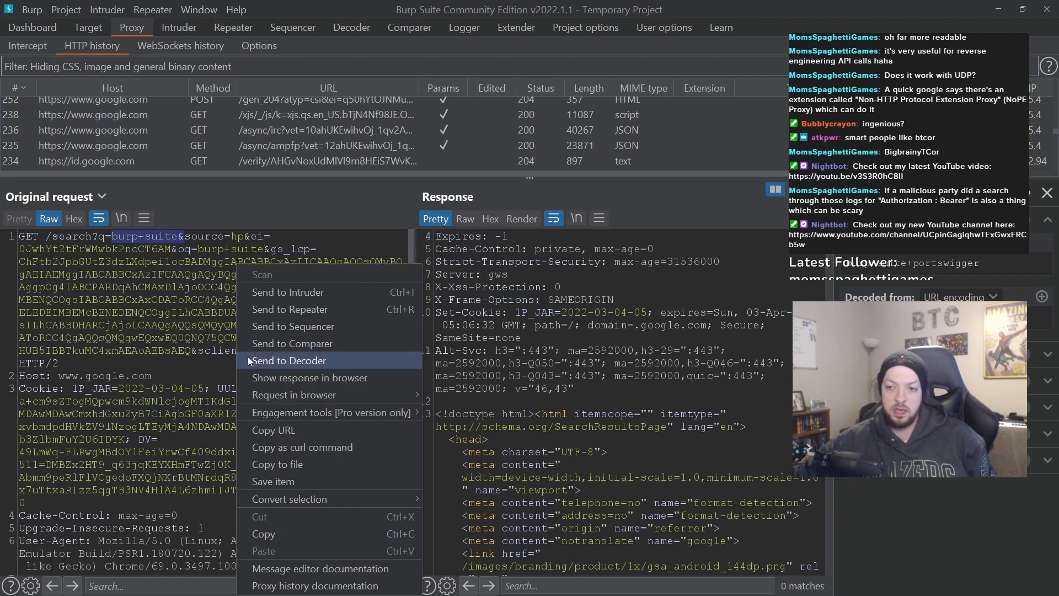
{"action": "left_click", "coordinate": [289, 309]}
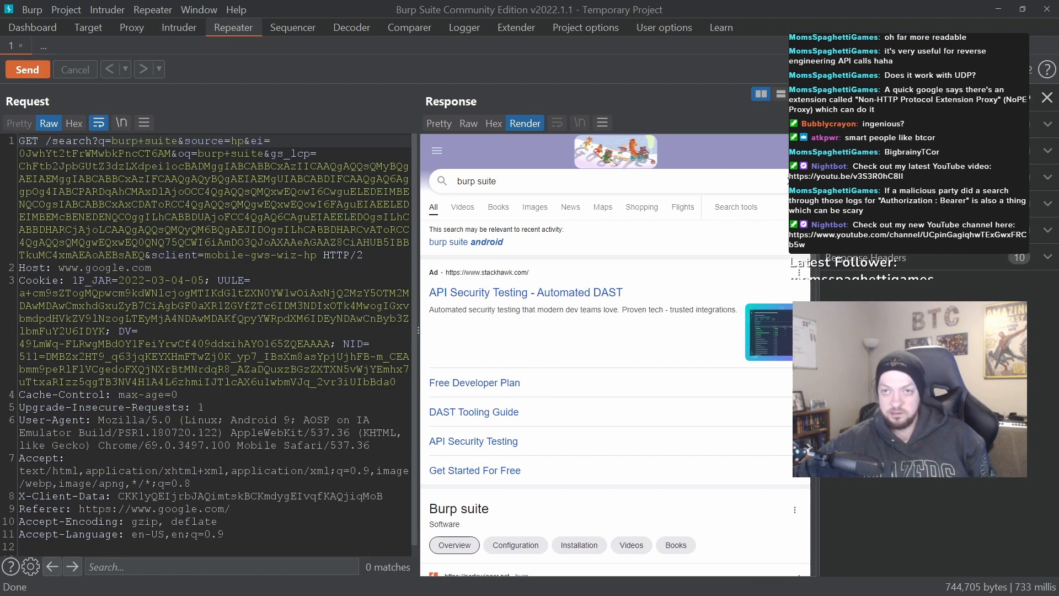
{"action": "mouse_move", "coordinate": [586, 351]}
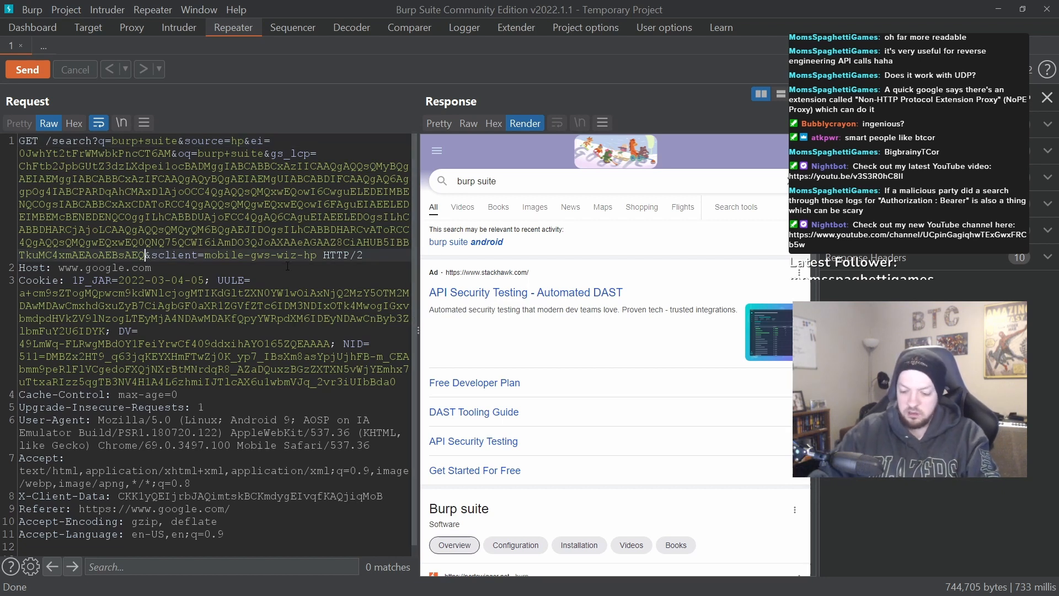
Replay the search with <script>alert(1)</script> injected, then with <img src=thisisevil> in the cookie
{"action": "type", "text": "<scipt"}
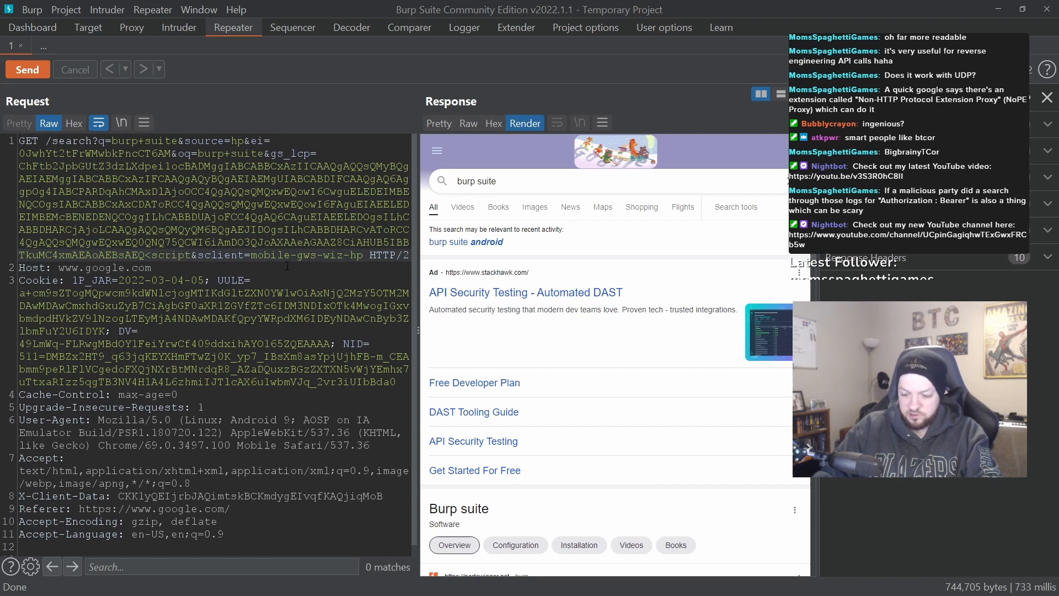
{"action": "type", "text": "alert(1)</script>"}
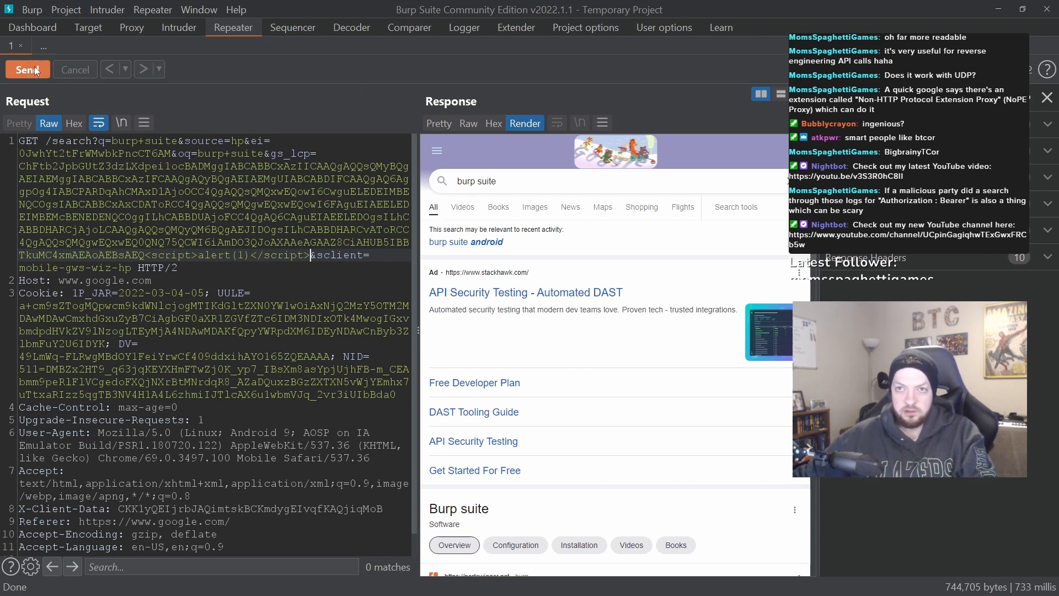
{"action": "left_click", "coordinate": [26, 70]}
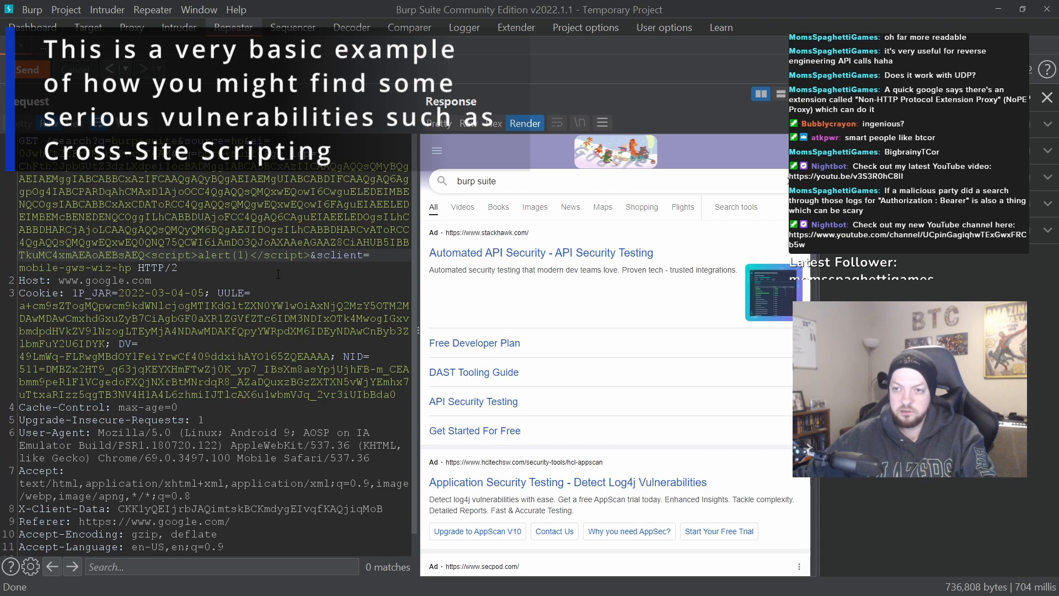
{"action": "type", "text": "<img src=thisisevil>"}
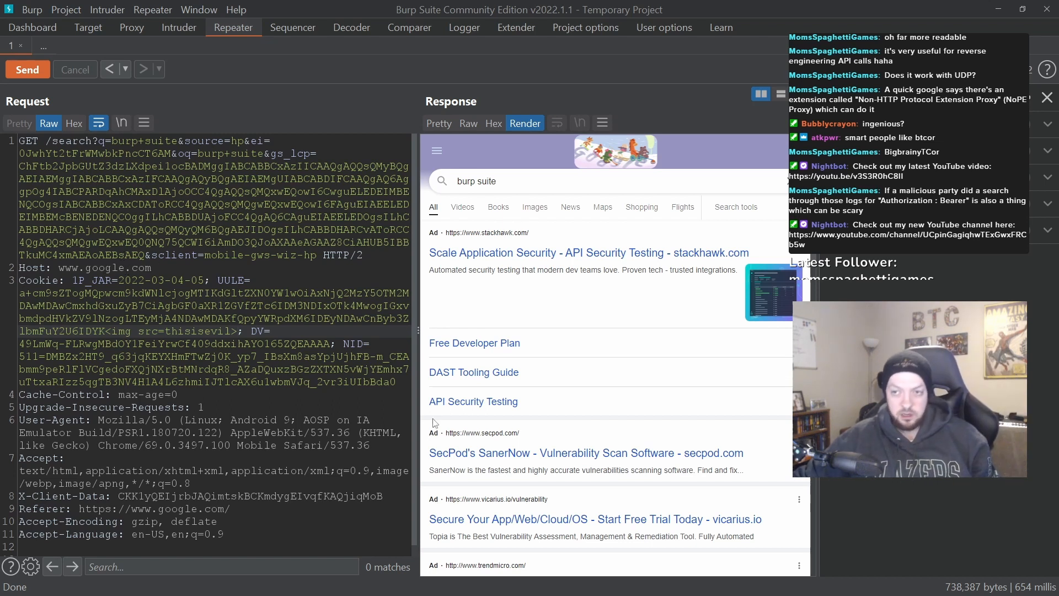
{"action": "left_click", "coordinate": [515, 26]}
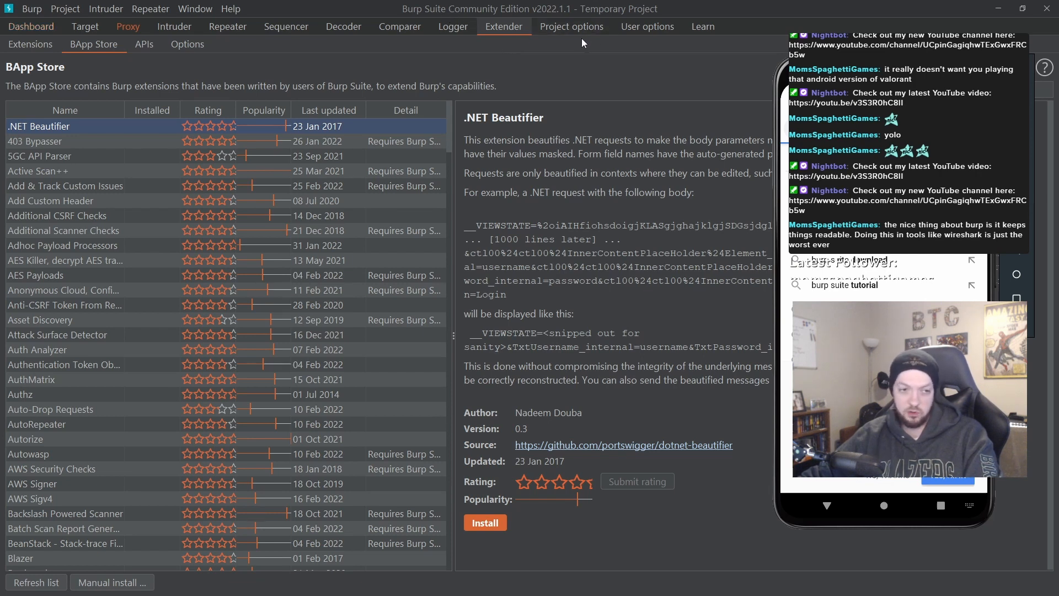
Browse the BApp Store extension list and read the .NET Beautifier details
{"action": "left_click", "coordinate": [128, 27]}
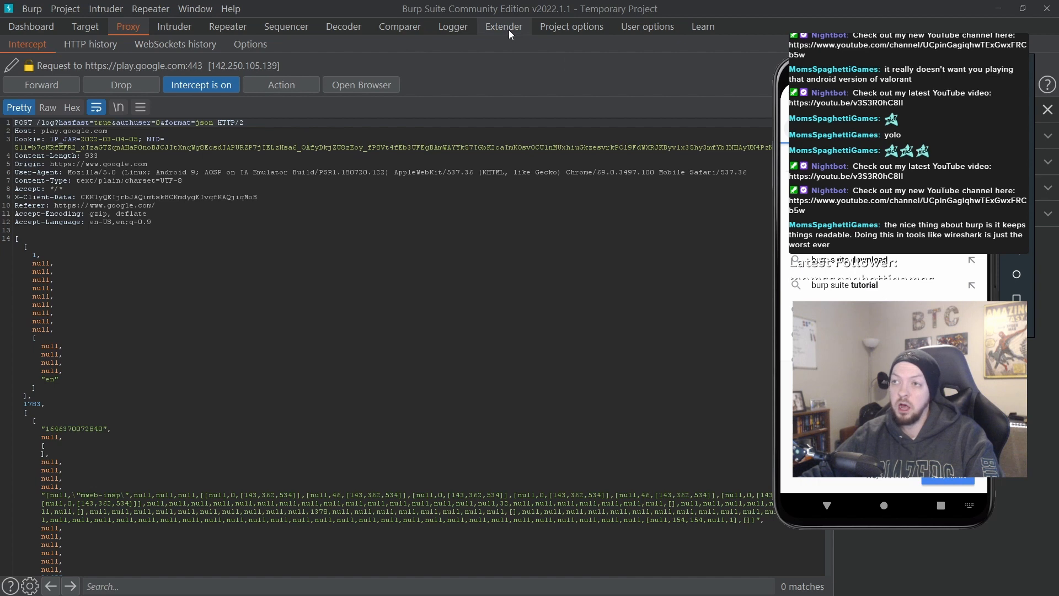
{"action": "left_click", "coordinate": [503, 27]}
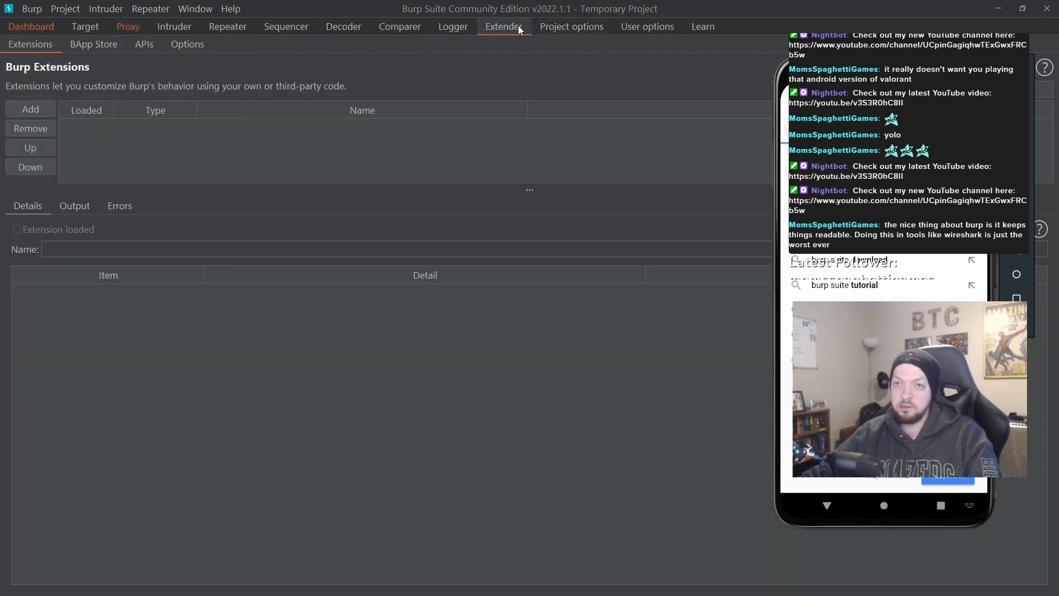
{"action": "left_click", "coordinate": [93, 44]}
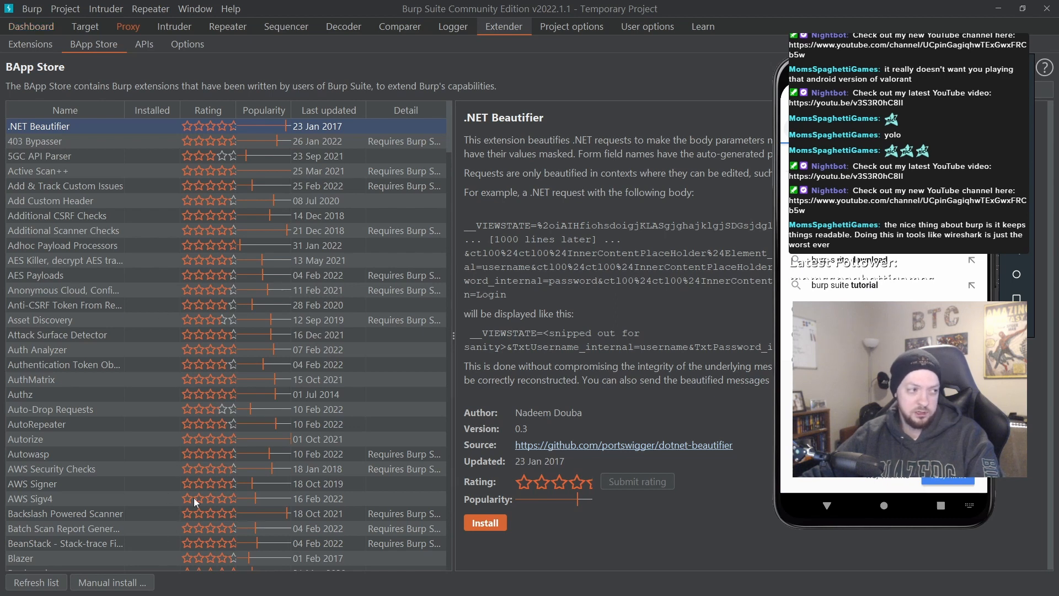
{"action": "mouse_move", "coordinate": [147, 383]}
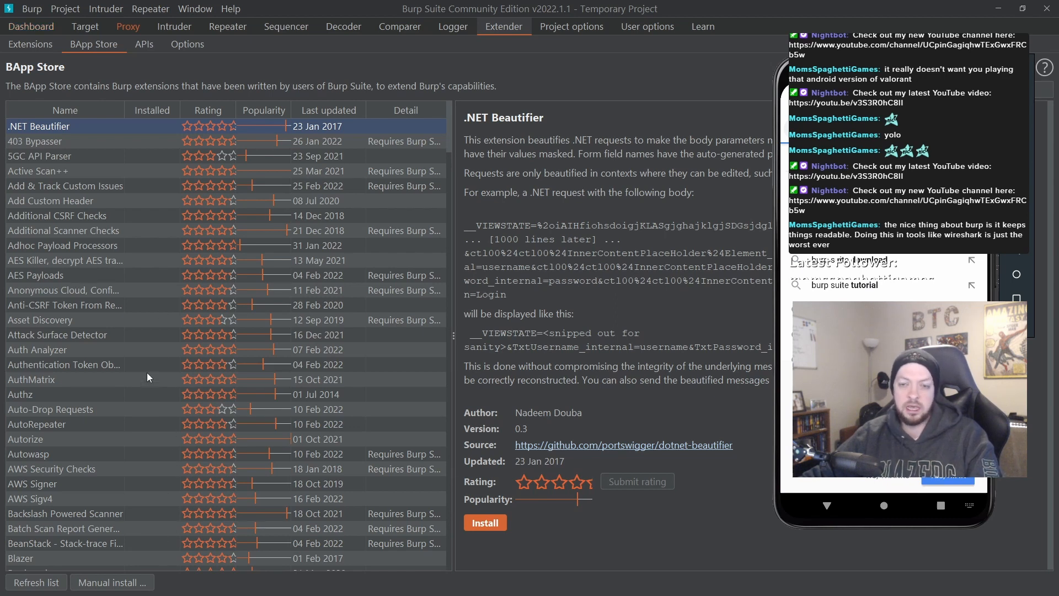
{"action": "mouse_move", "coordinate": [80, 338]}
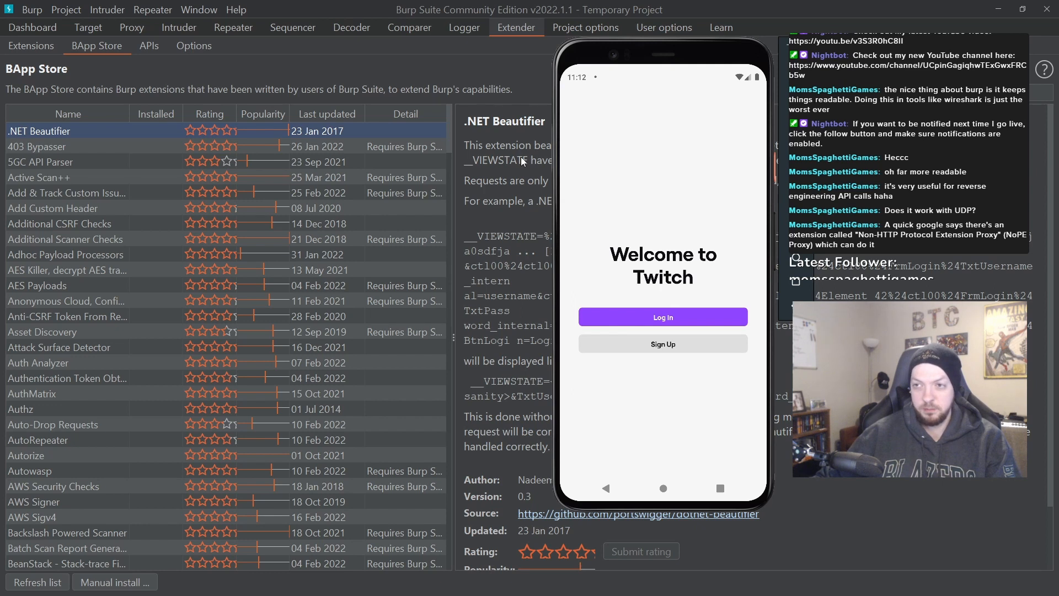
{"action": "scroll", "scroll_direction": "down", "scroll_amount": 3}
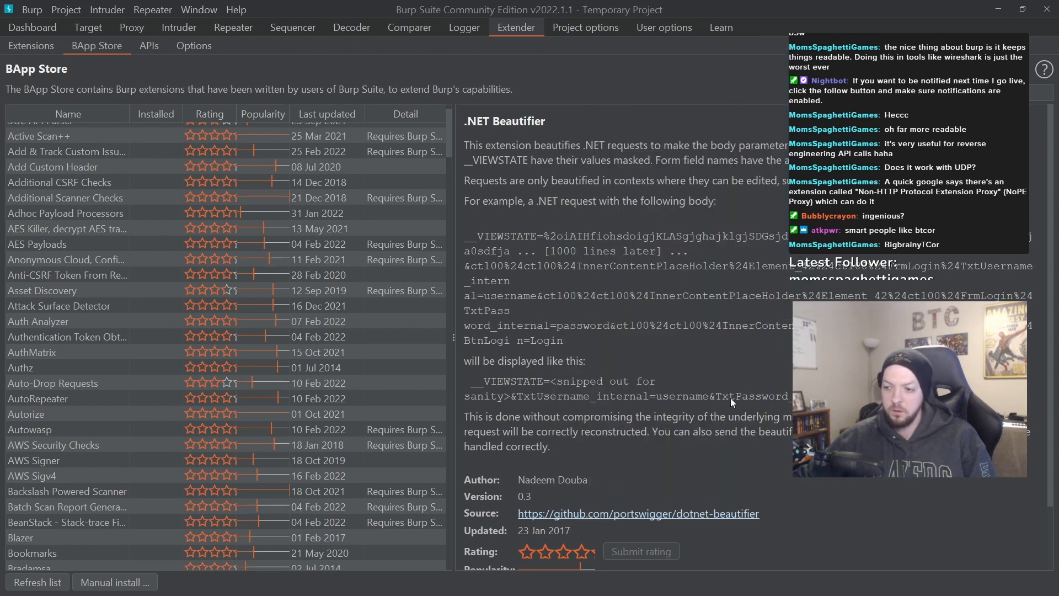
{"action": "scroll", "scroll_direction": "down", "scroll_amount": 3}
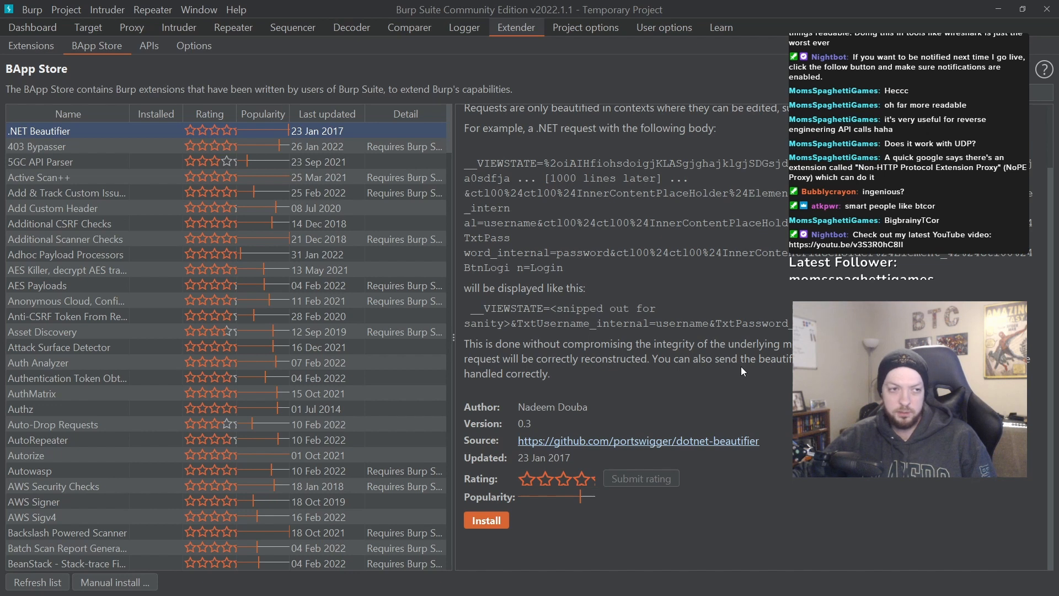
{"action": "left_click", "coordinate": [232, 27]}
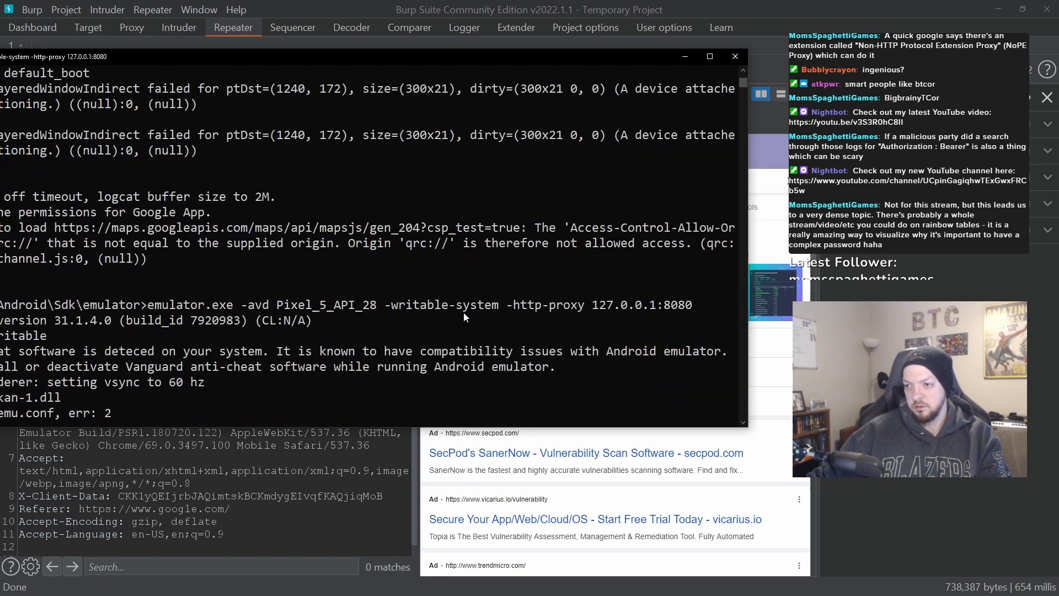
Highlight the -http-proxy 127.0.0.1:8080 option in the emulator.exe launch command
{"action": "left_click_drag", "start_coordinate": [390, 304], "coordinate": [584, 304]}
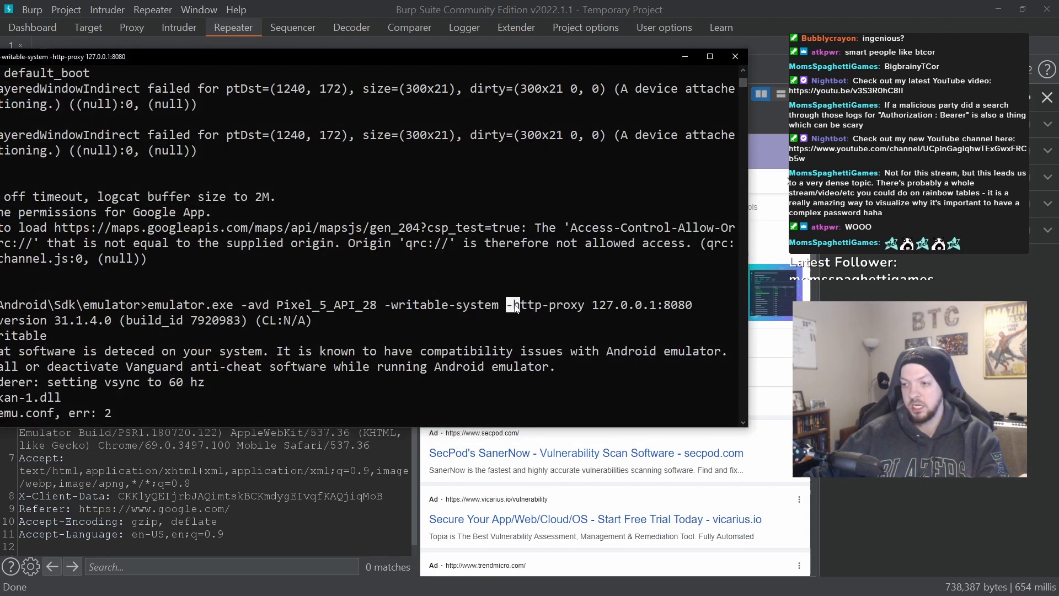
{"action": "double_click", "coordinate": [548, 304]}
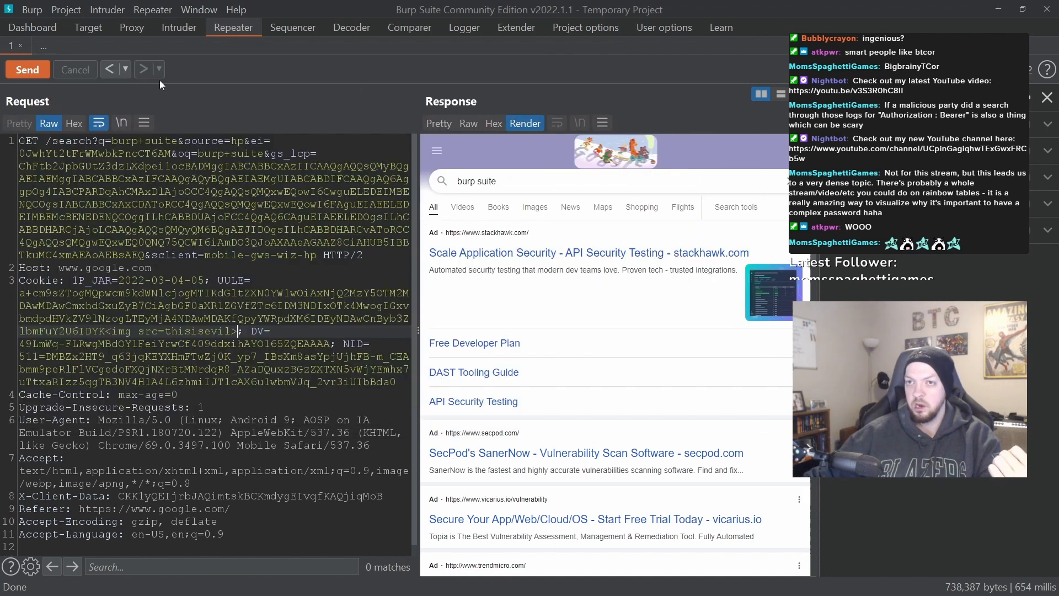
Verify Intercept is off and the listener is 127.0.0.1:8080, then return to HTTP history
{"action": "left_click", "coordinate": [131, 27]}
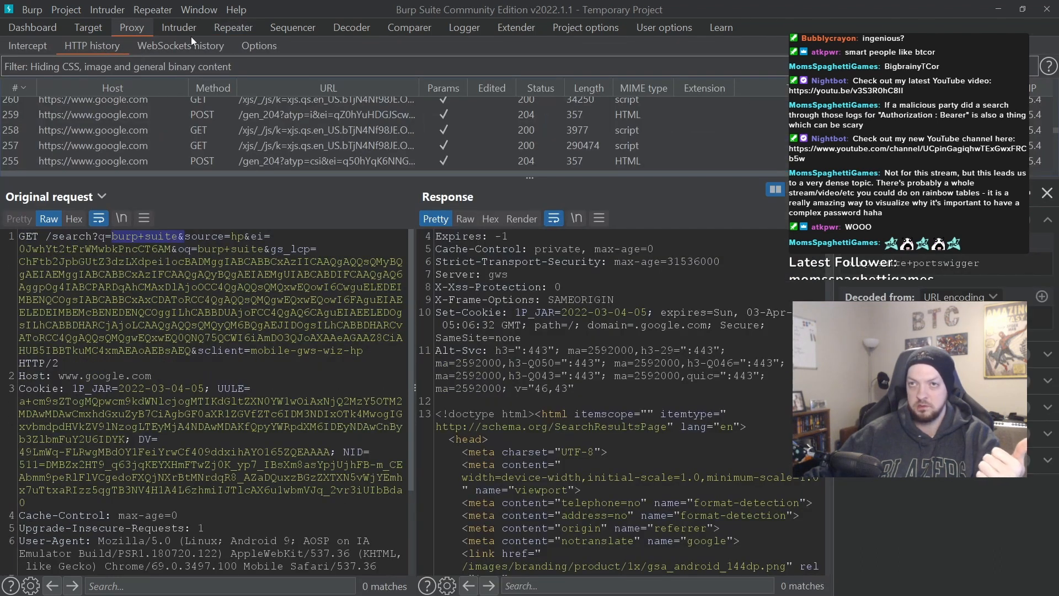
{"action": "left_click", "coordinate": [27, 45]}
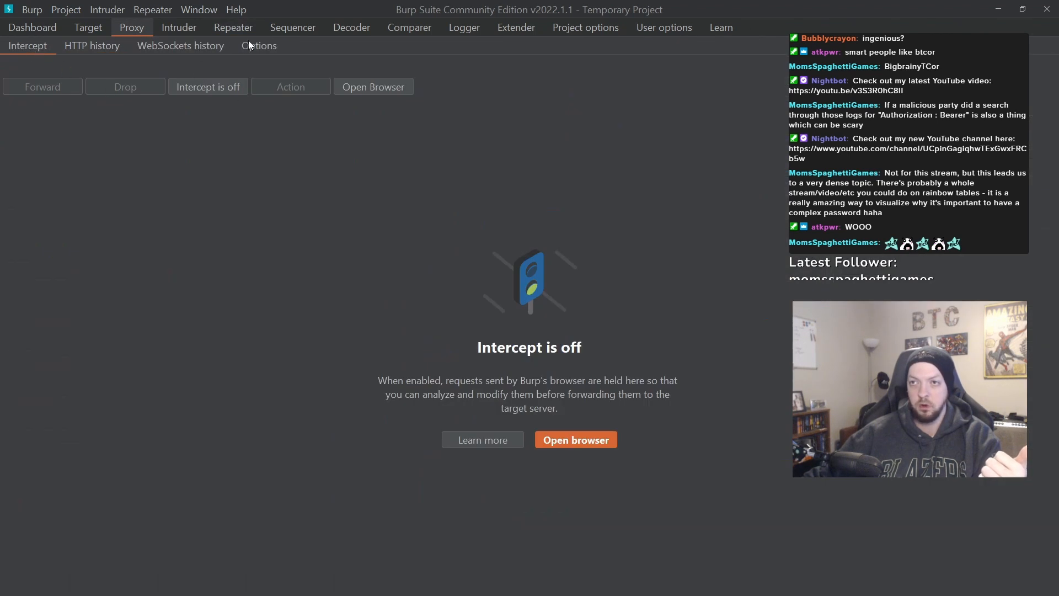
{"action": "left_click", "coordinate": [259, 45]}
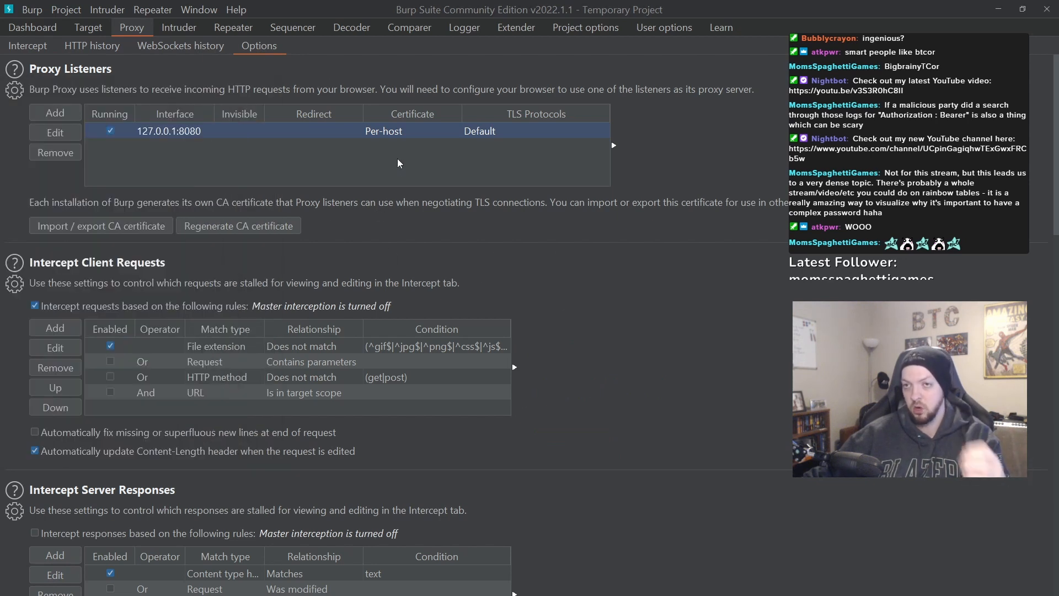
{"action": "left_click", "coordinate": [91, 45]}
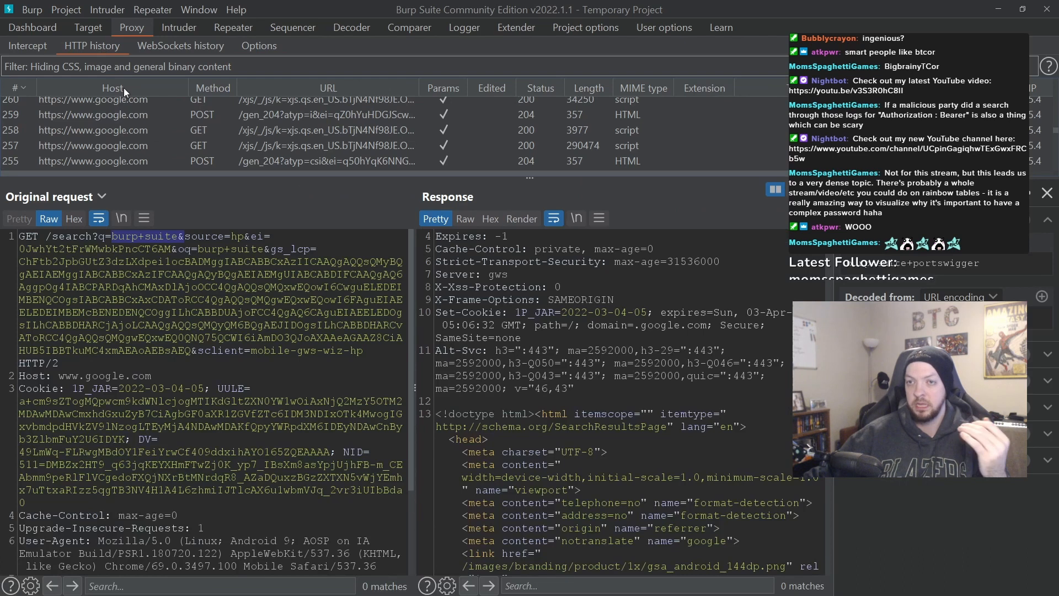